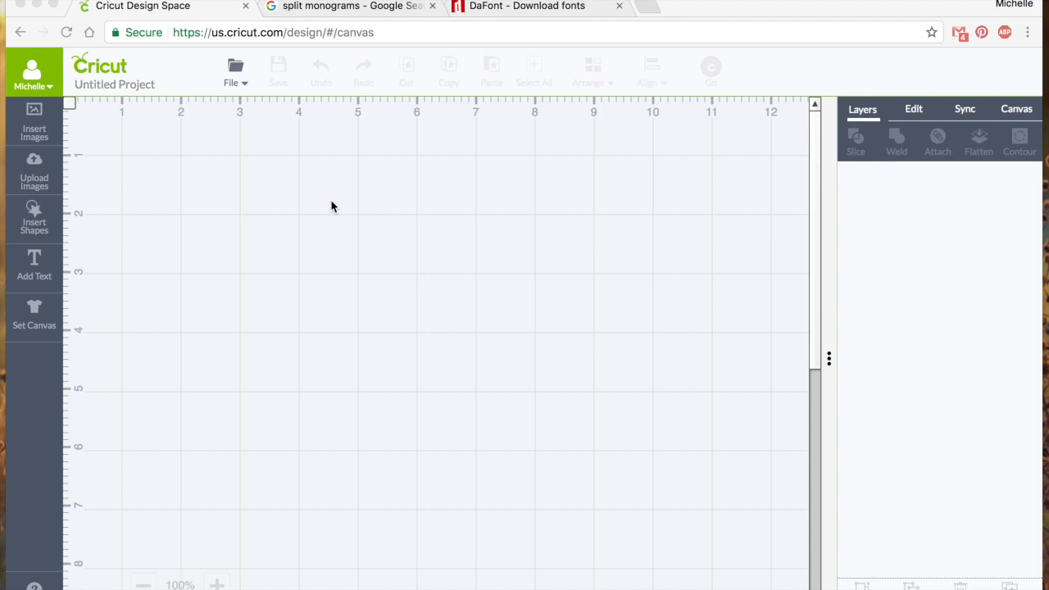
pyautogui.moveTo(702, 200)
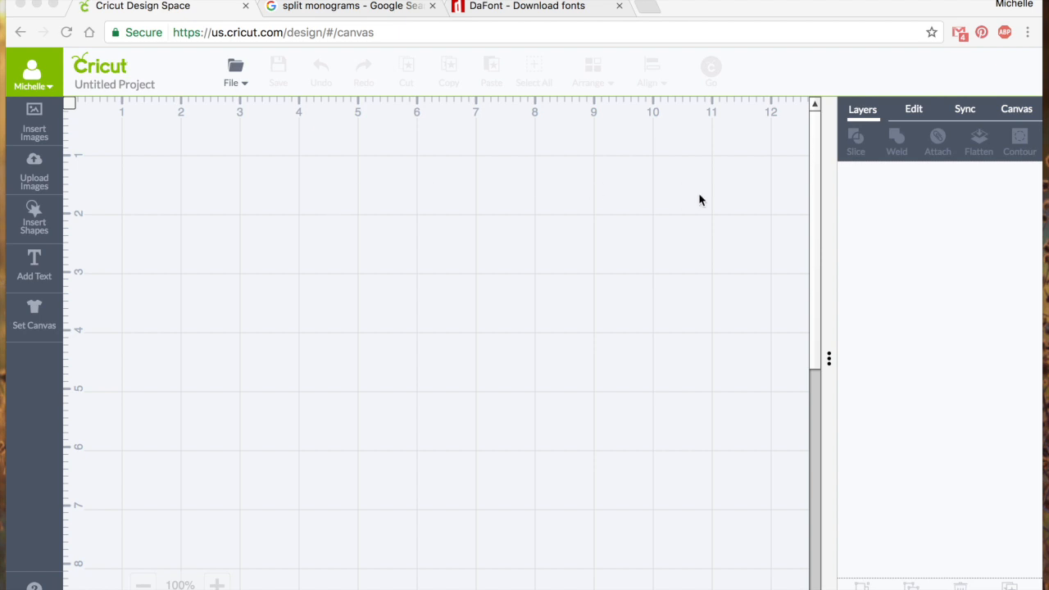
pyautogui.moveTo(874, 174)
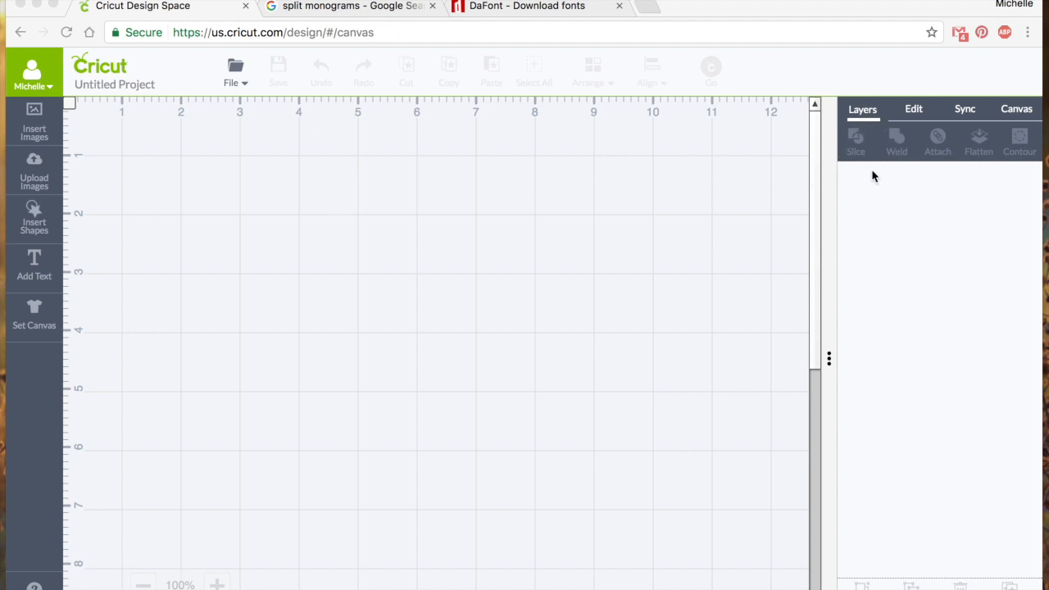
pyautogui.moveTo(882, 186)
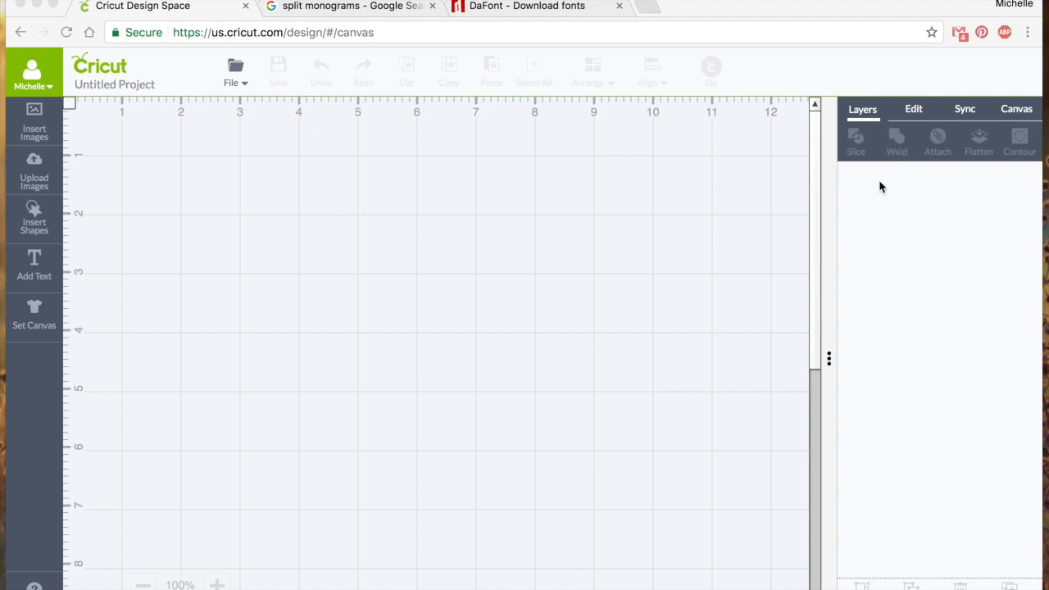
pyautogui.moveTo(657, 287)
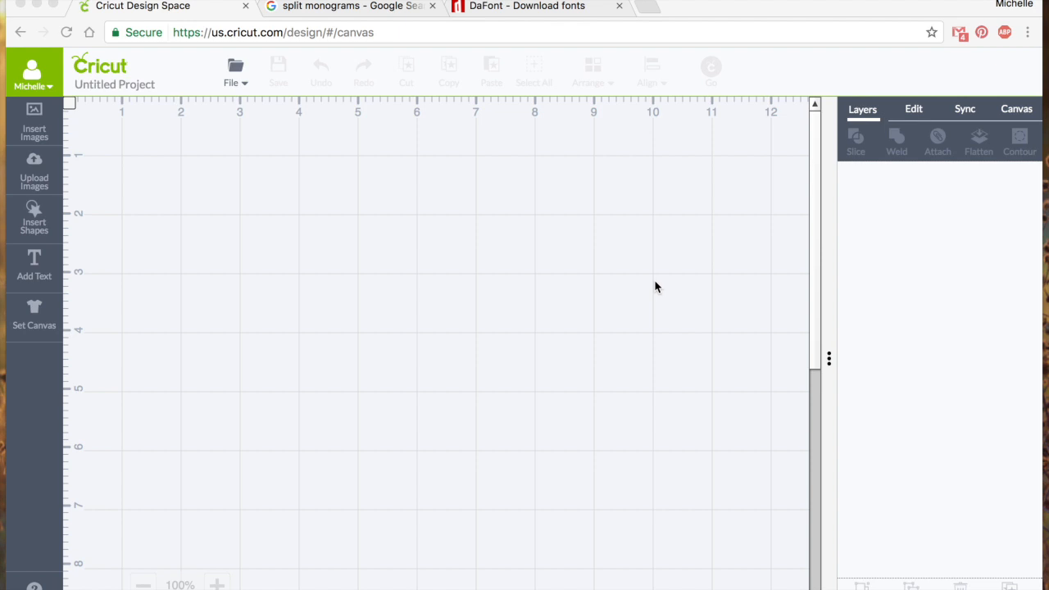
pyautogui.moveTo(903, 200)
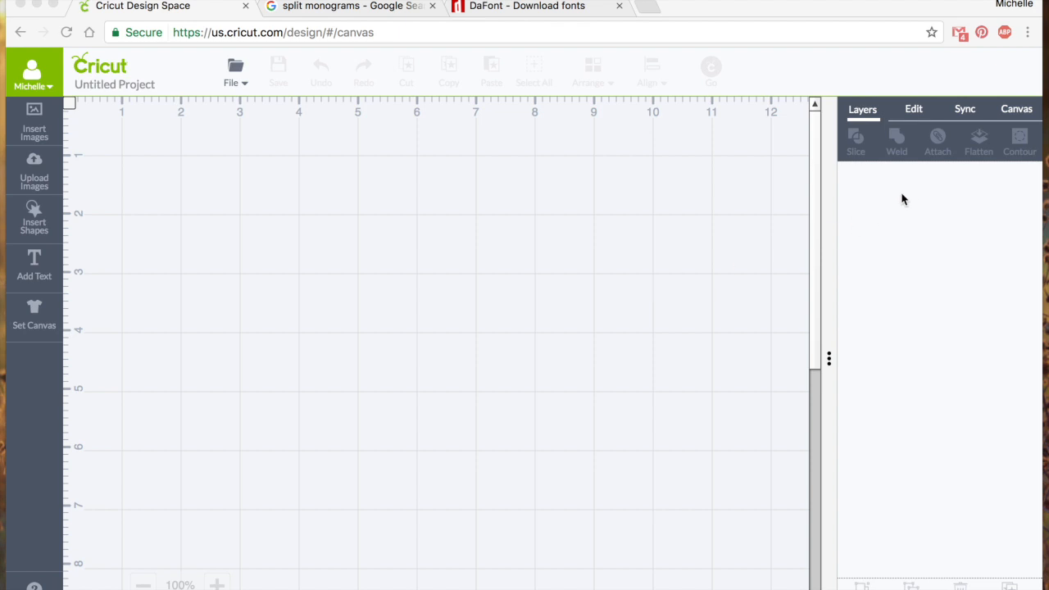
pyautogui.moveTo(970, 170)
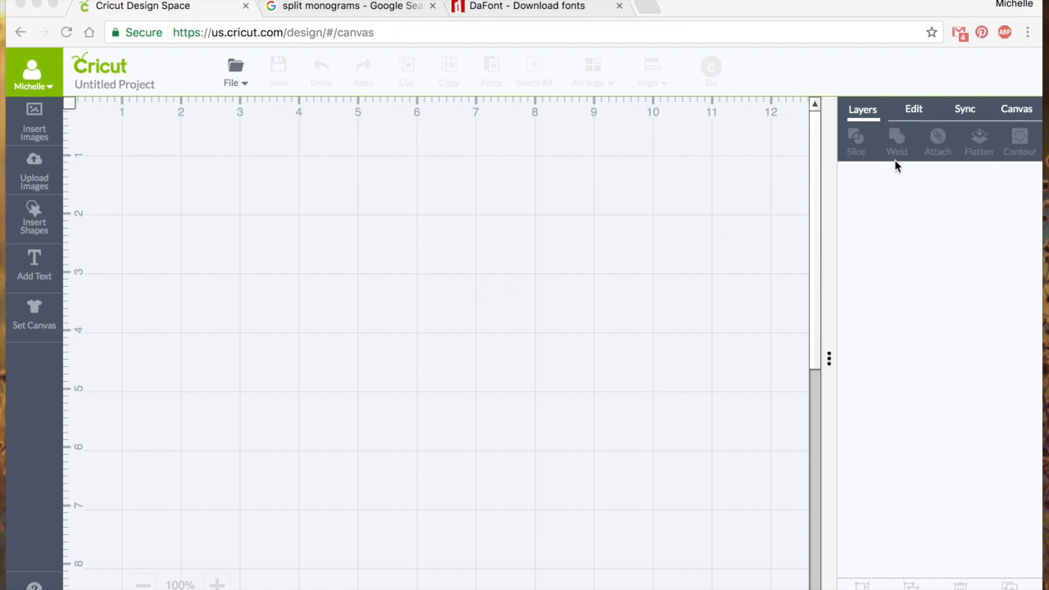
pyautogui.moveTo(968, 164)
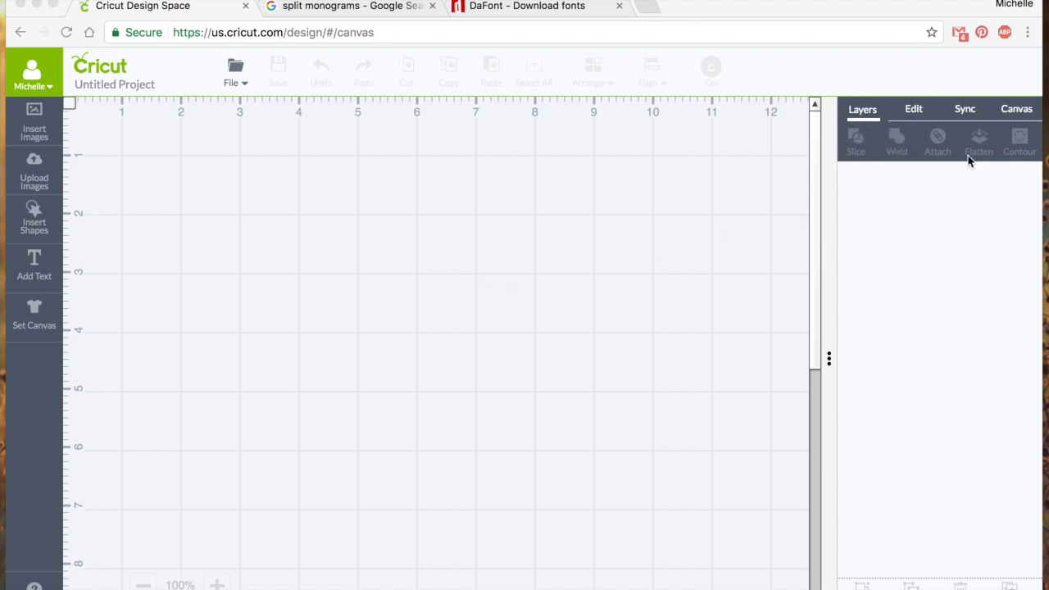
pyautogui.moveTo(866, 195)
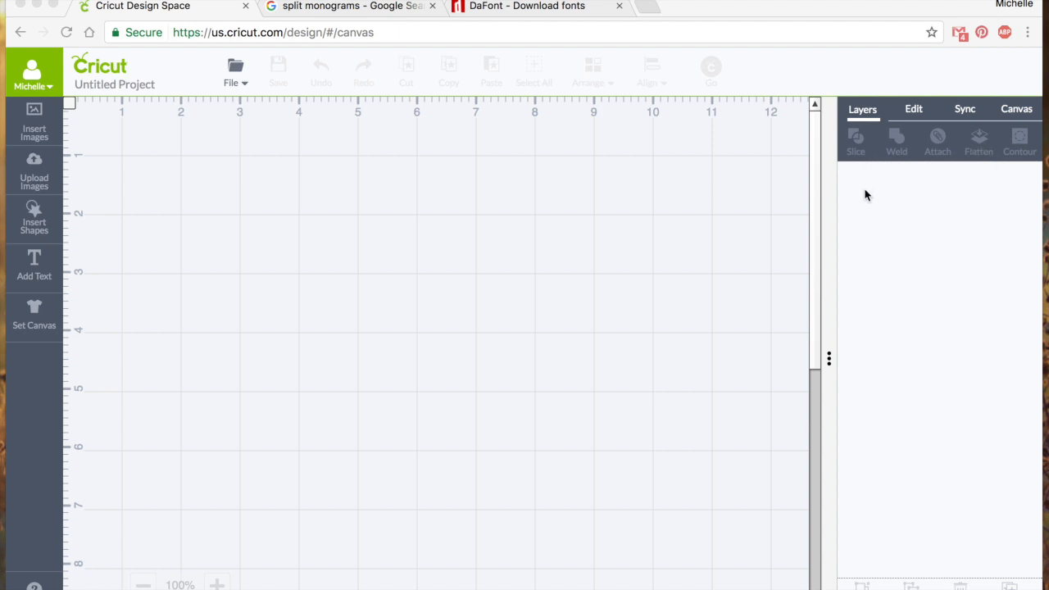
pyautogui.moveTo(592, 289)
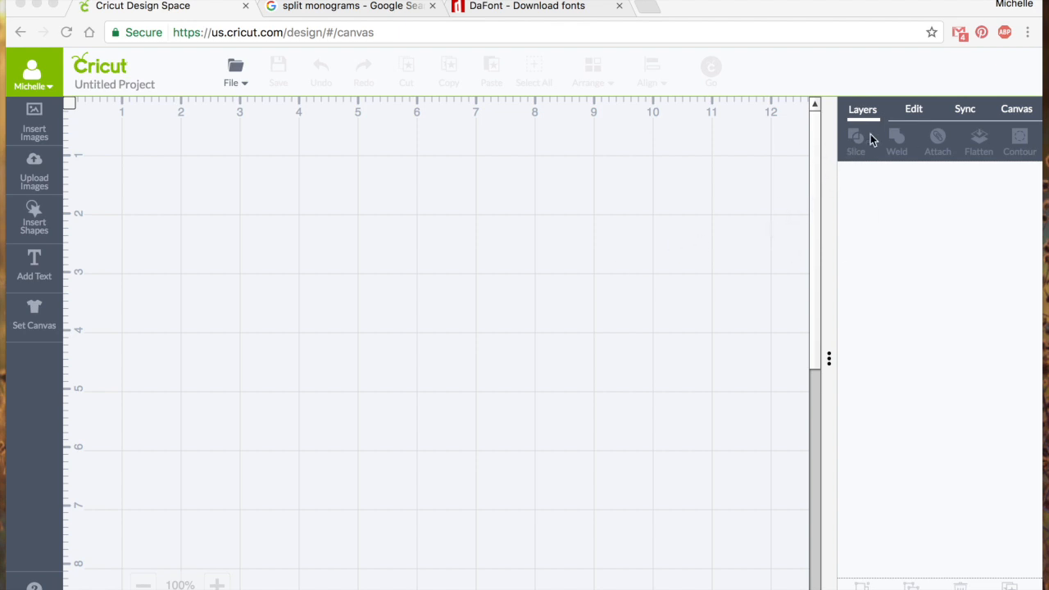
pyautogui.moveTo(919, 239)
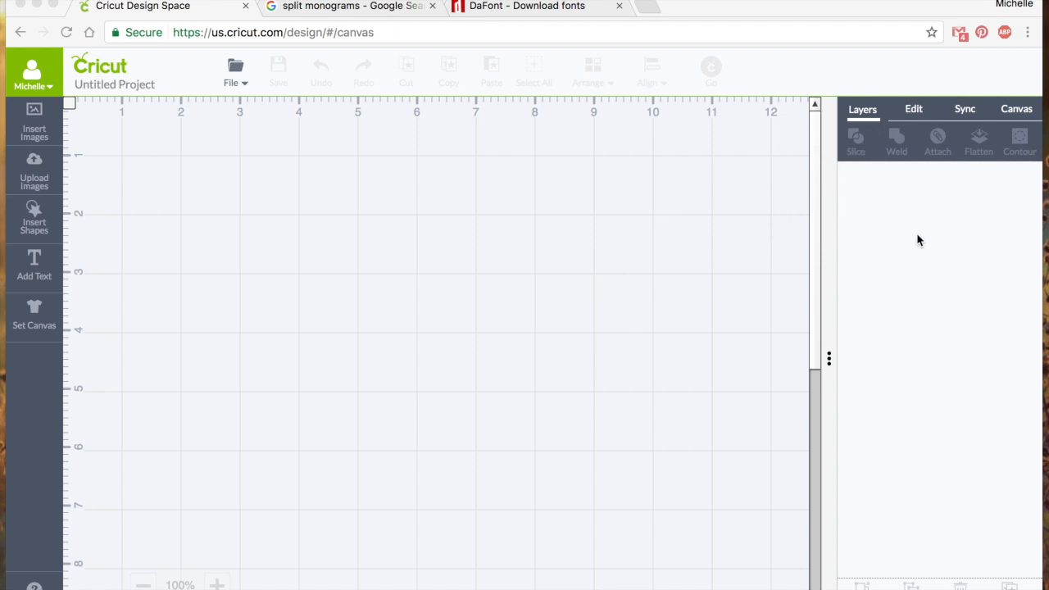
pyautogui.moveTo(872, 190)
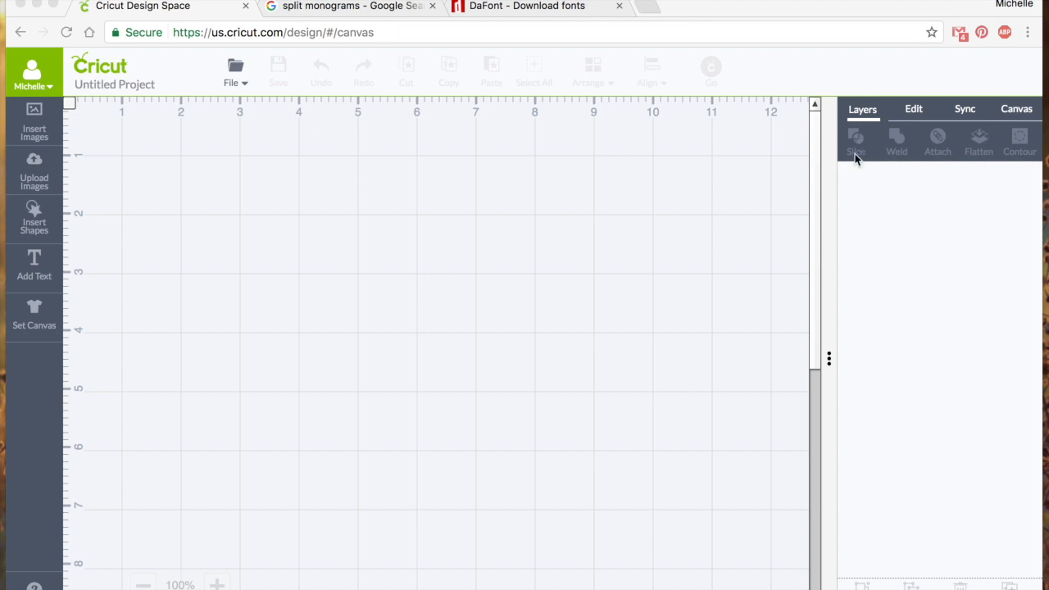
pyautogui.moveTo(870, 162)
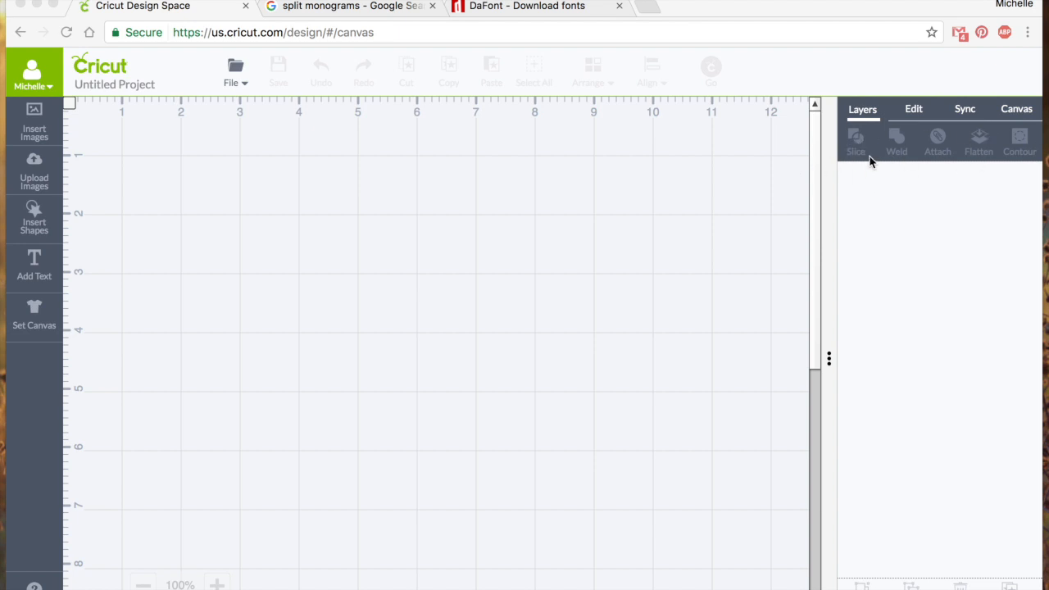
pyautogui.moveTo(559, 269)
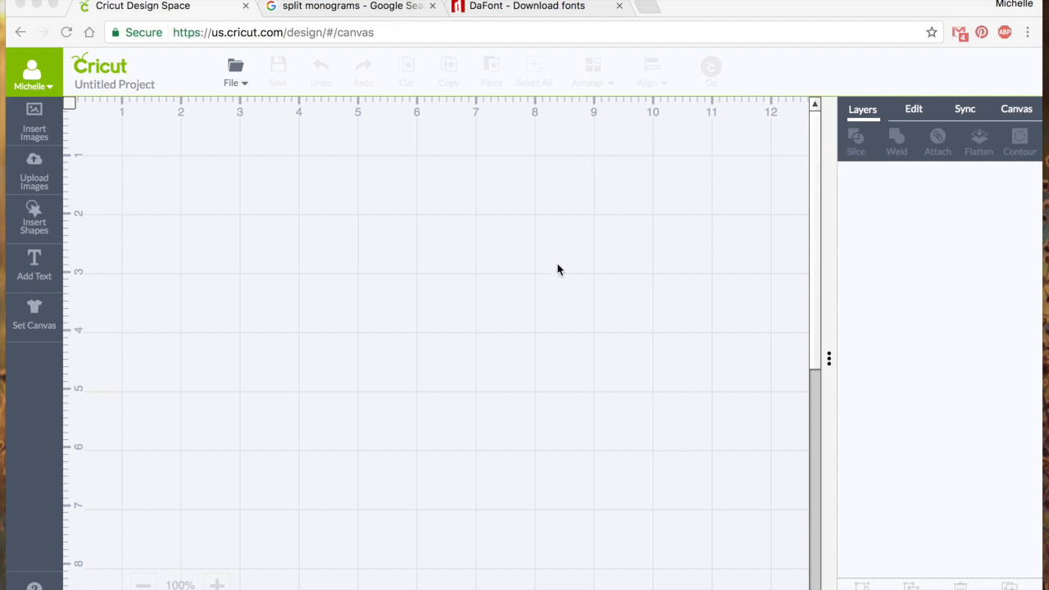
pyautogui.moveTo(565, 269)
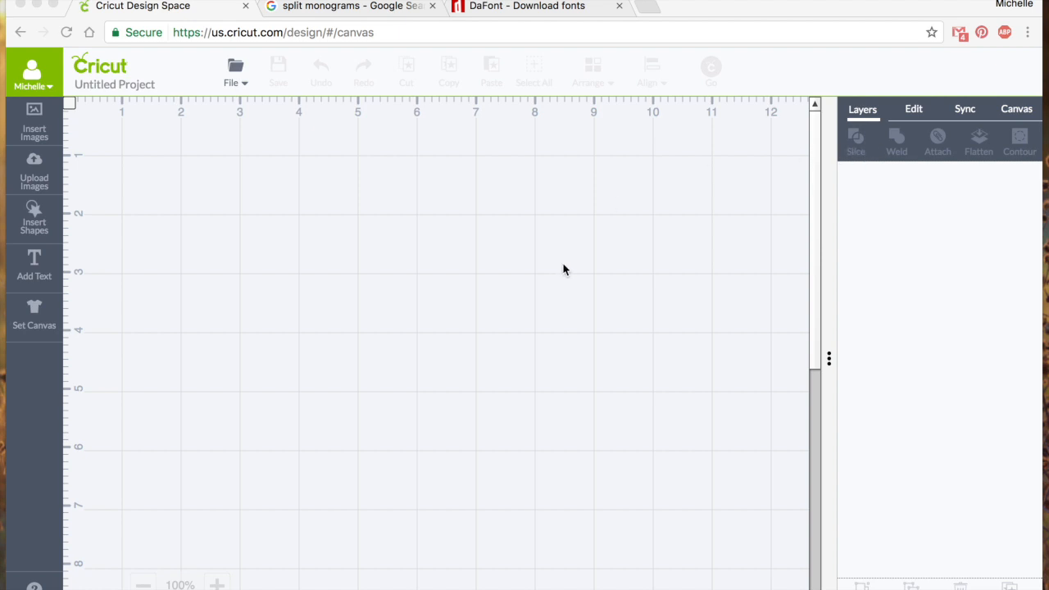
pyautogui.moveTo(858, 169)
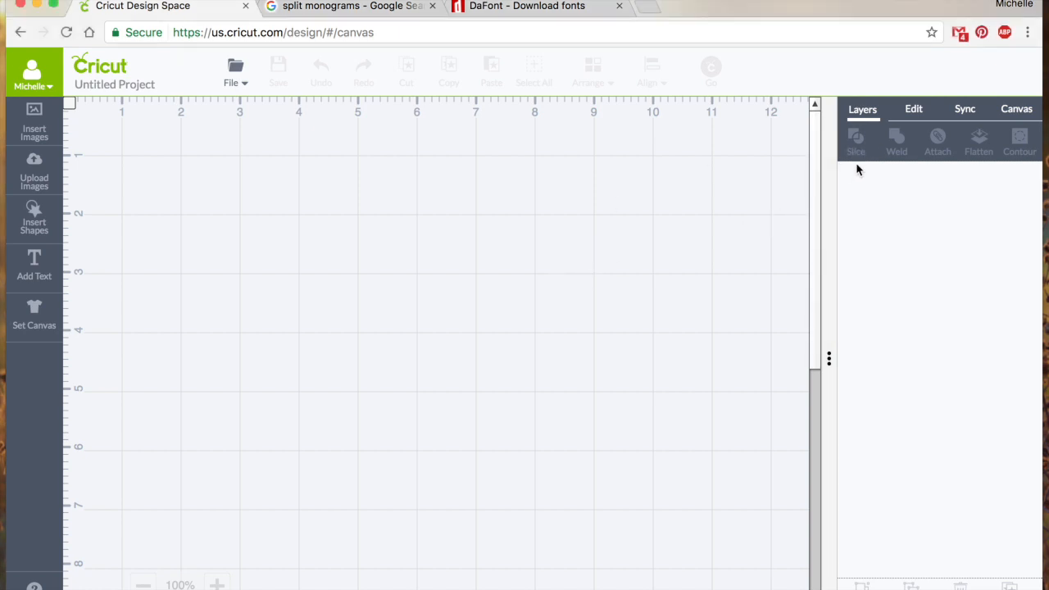
pyautogui.moveTo(855, 156)
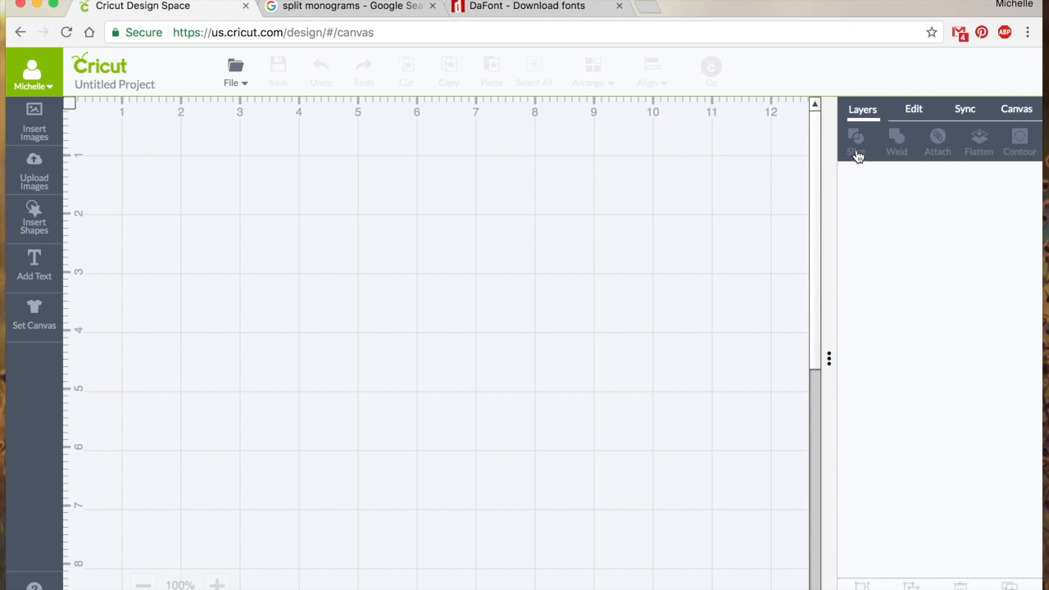
pyautogui.moveTo(855, 150)
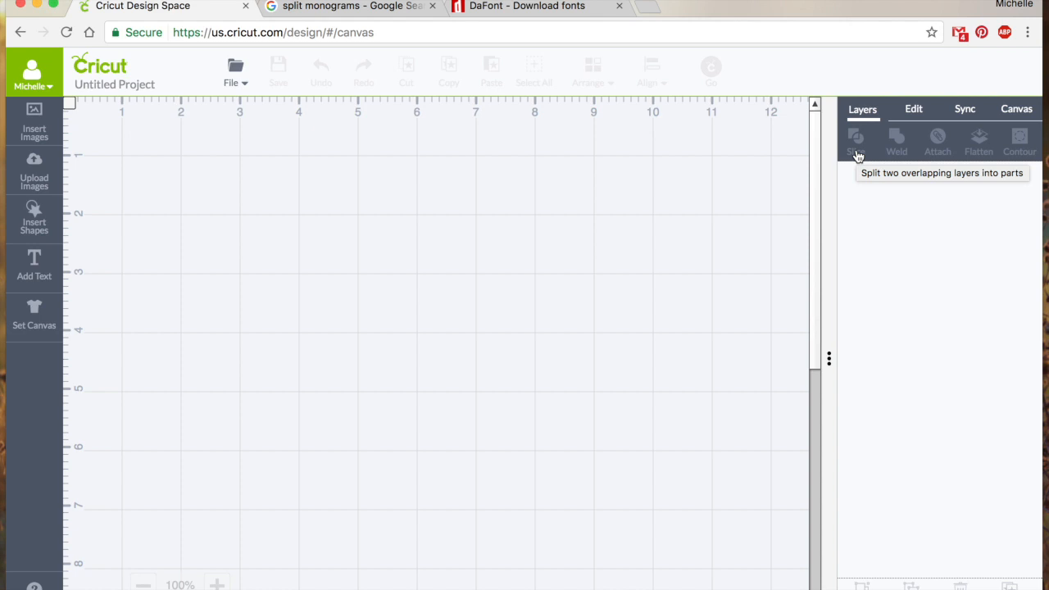
pyautogui.moveTo(187, 257)
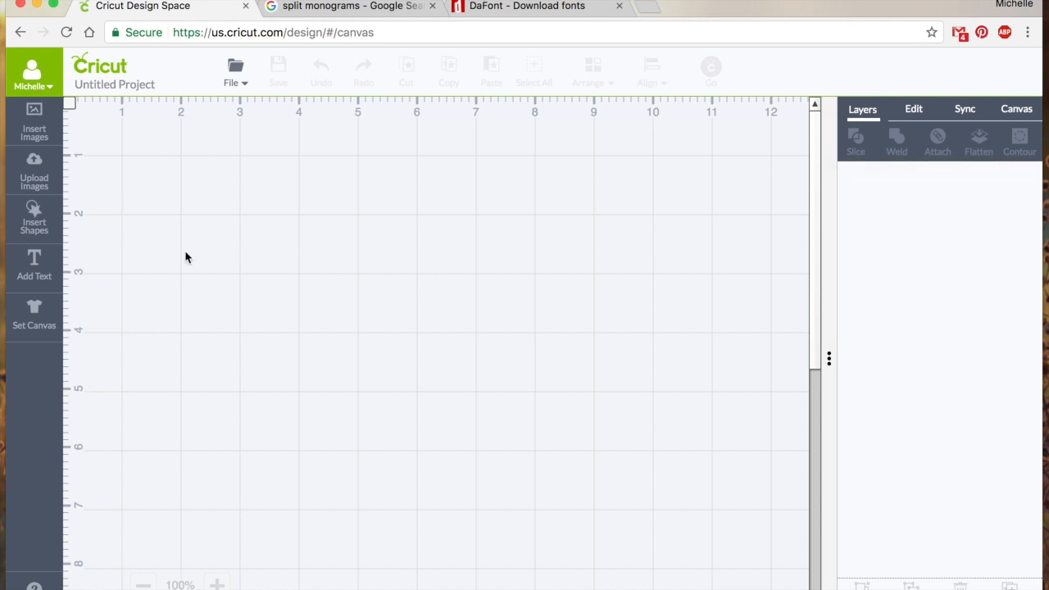
# - Add a text item reading 'M' and enlarge it to span several inches
pyautogui.click(33, 266)
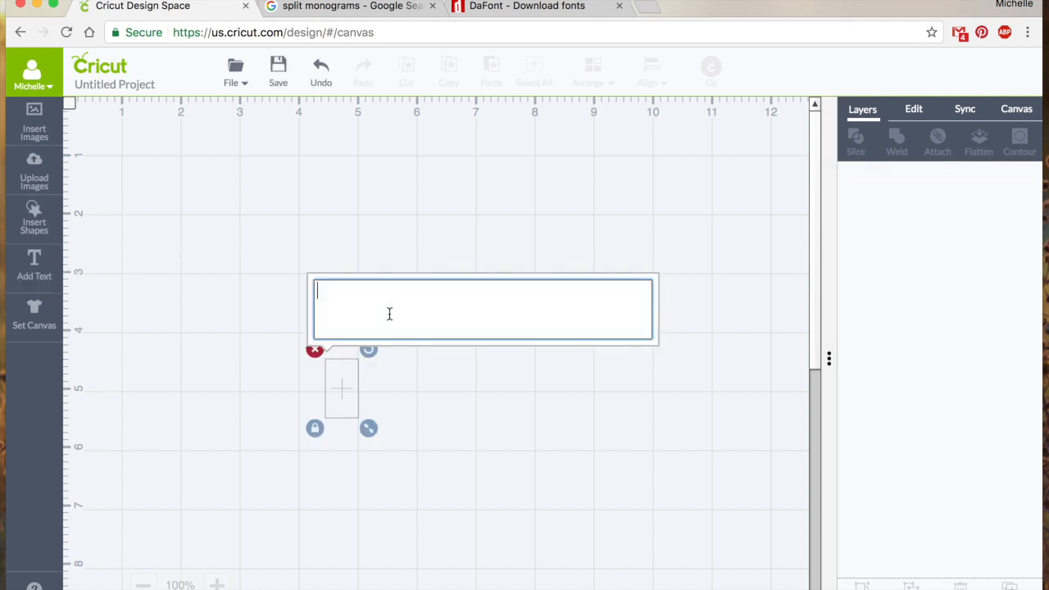
pyautogui.write('M')
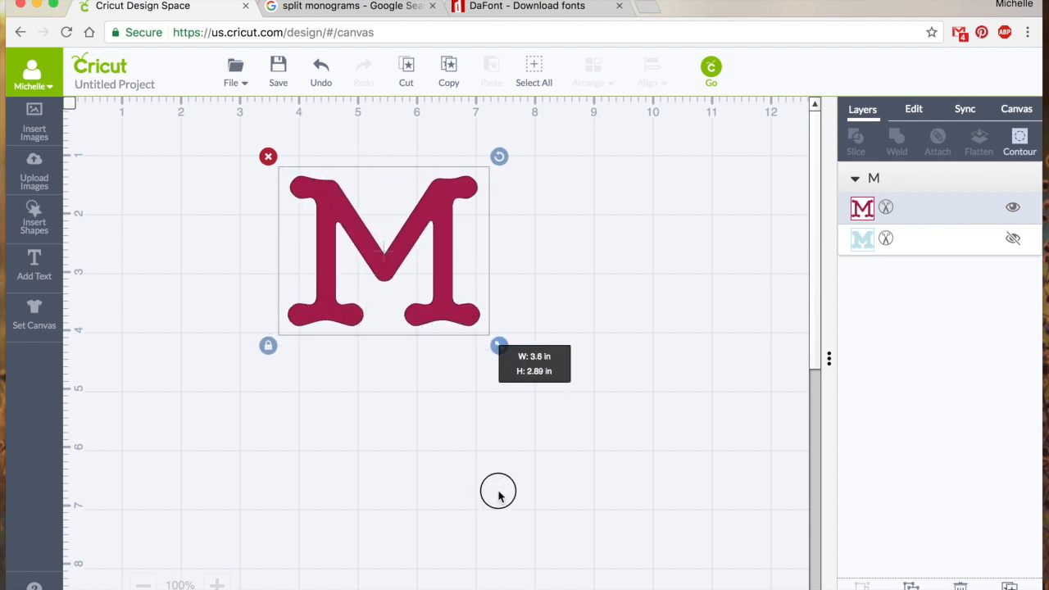
pyautogui.moveTo(498, 344); pyautogui.dragTo(620, 441)
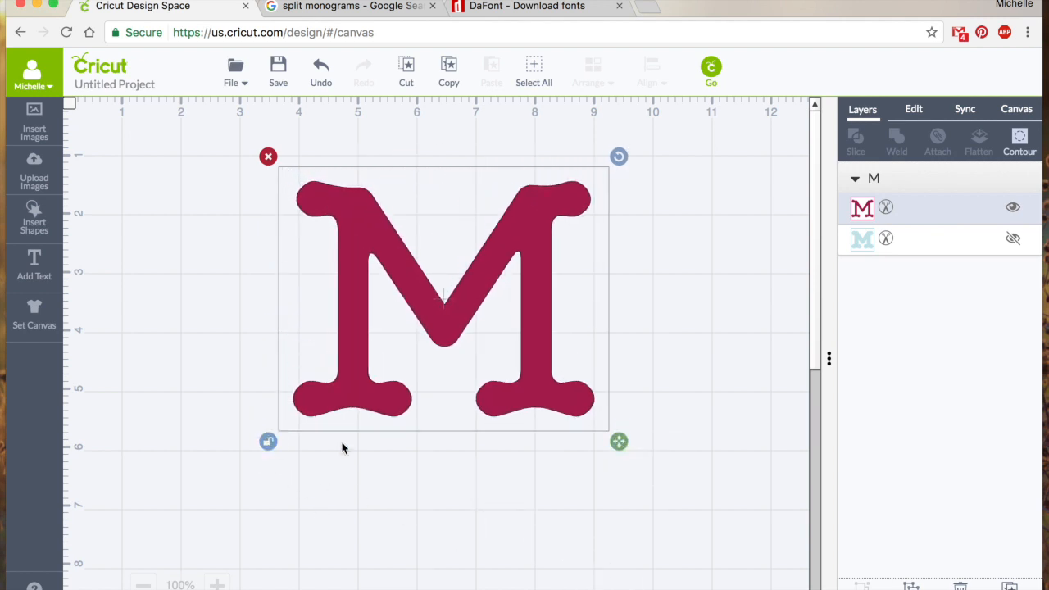
pyautogui.moveTo(620, 441); pyautogui.dragTo(641, 518)
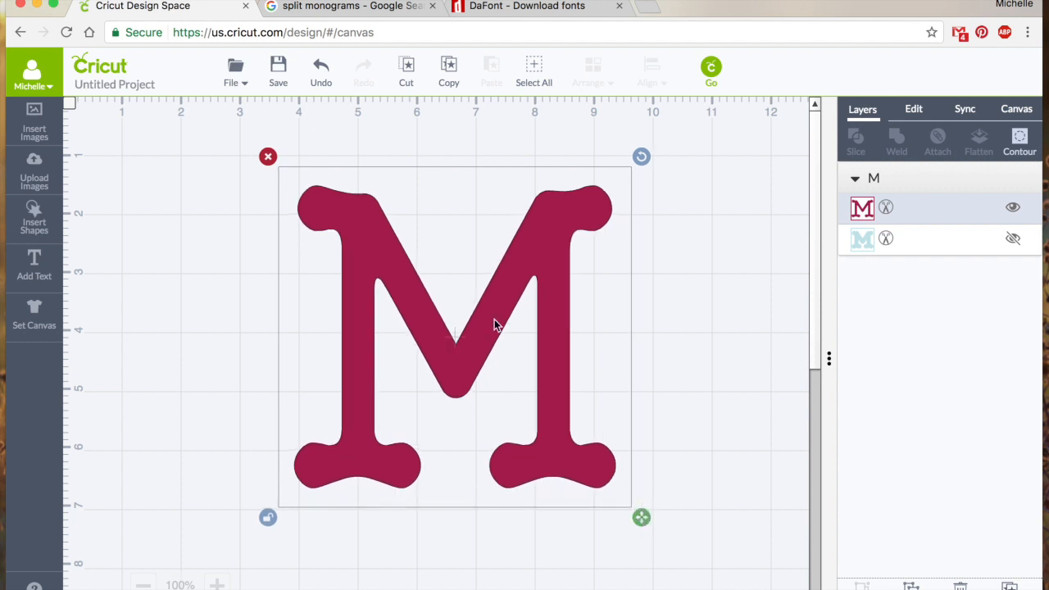
# - Browse the Google Images results for 'split monograms' in Chrome as reference
pyautogui.click(357, 6)
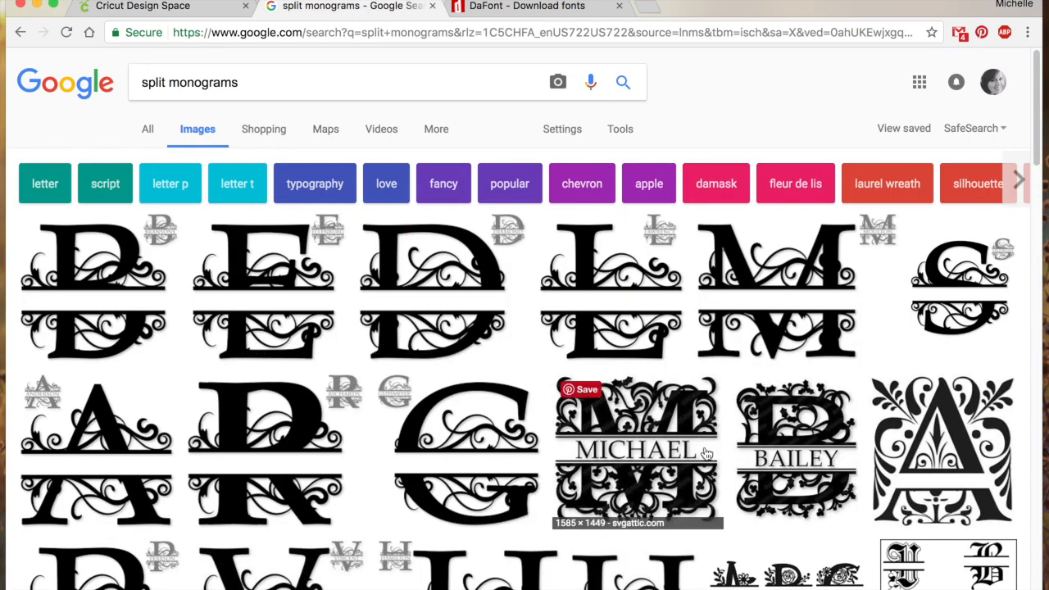
pyautogui.moveTo(591, 423)
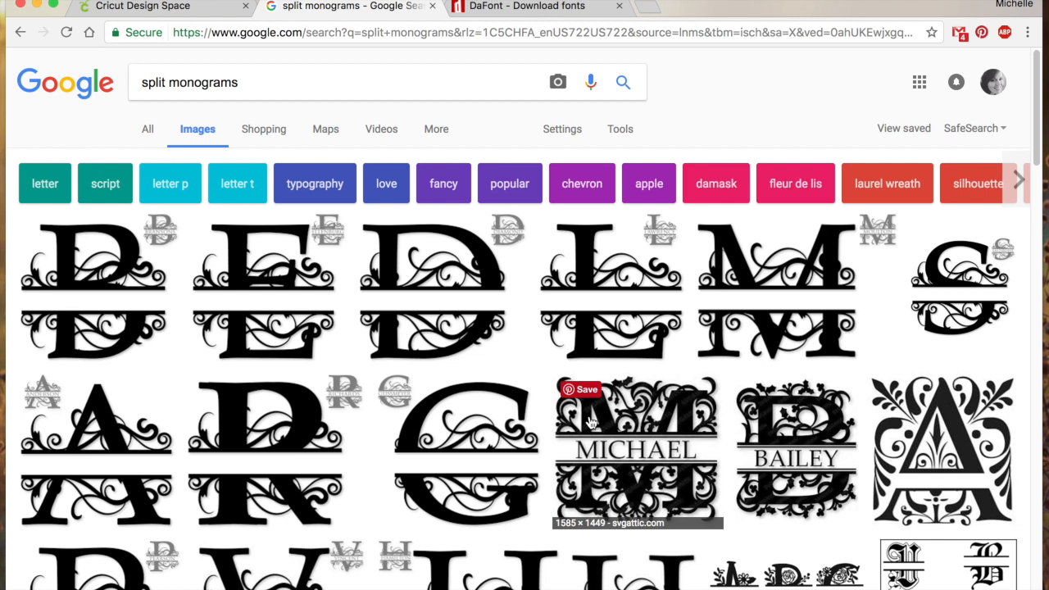
pyautogui.moveTo(380, 340)
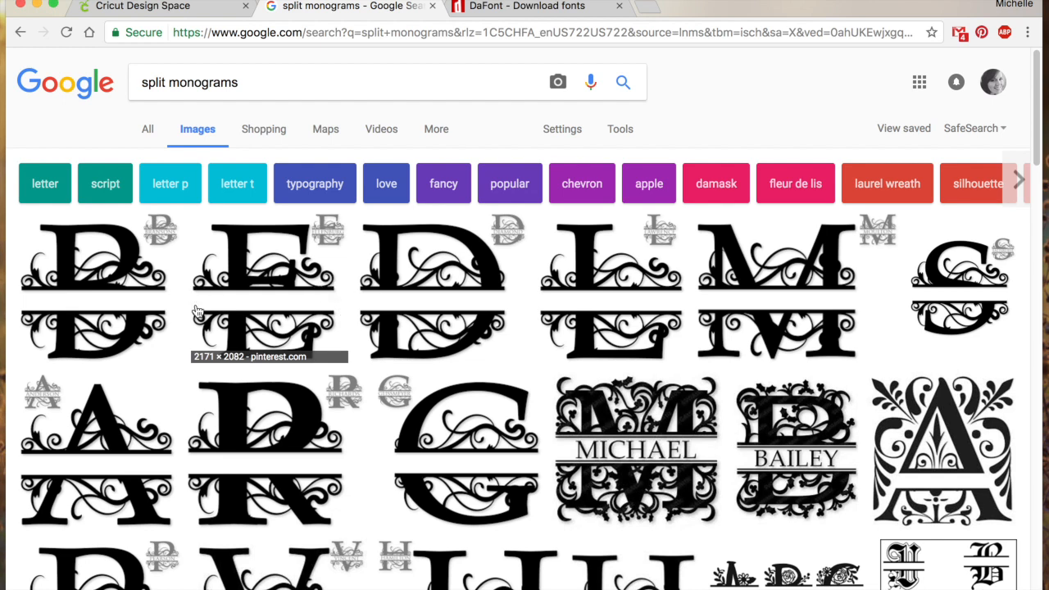
pyautogui.moveTo(652, 465)
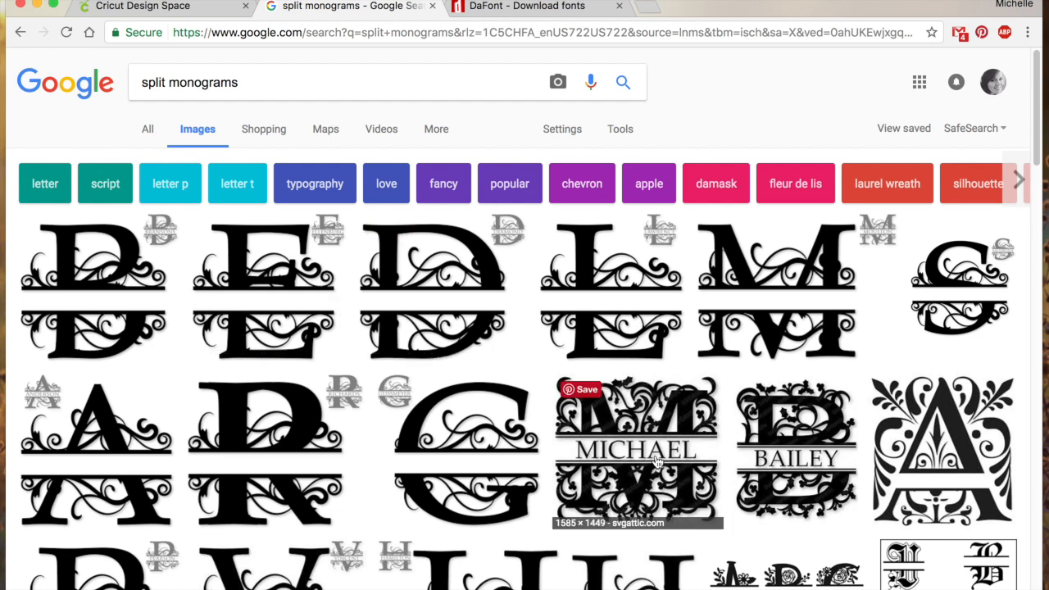
pyautogui.scroll(-3)
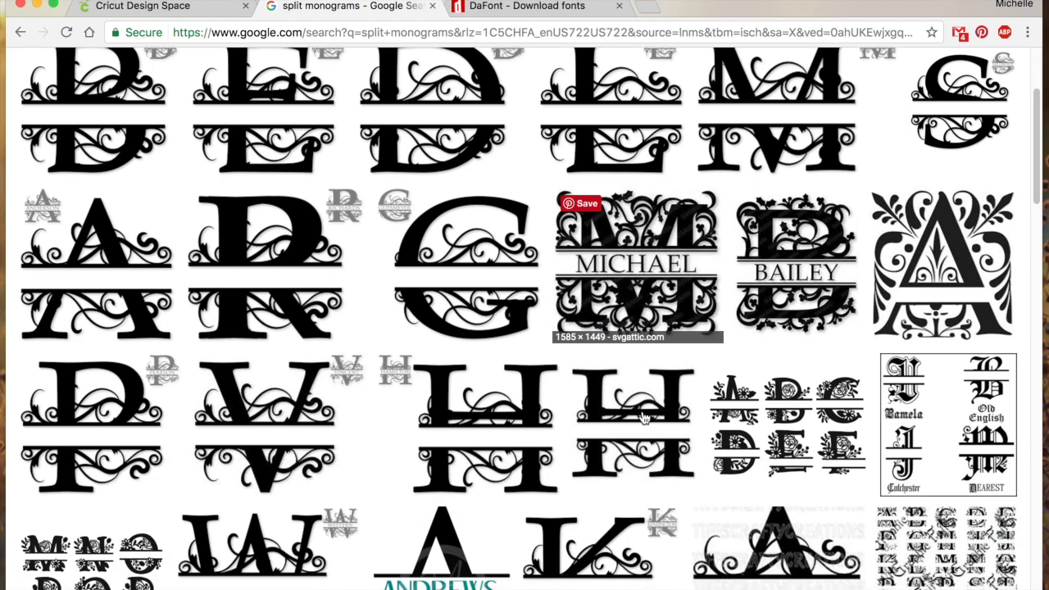
pyautogui.scroll(-3)
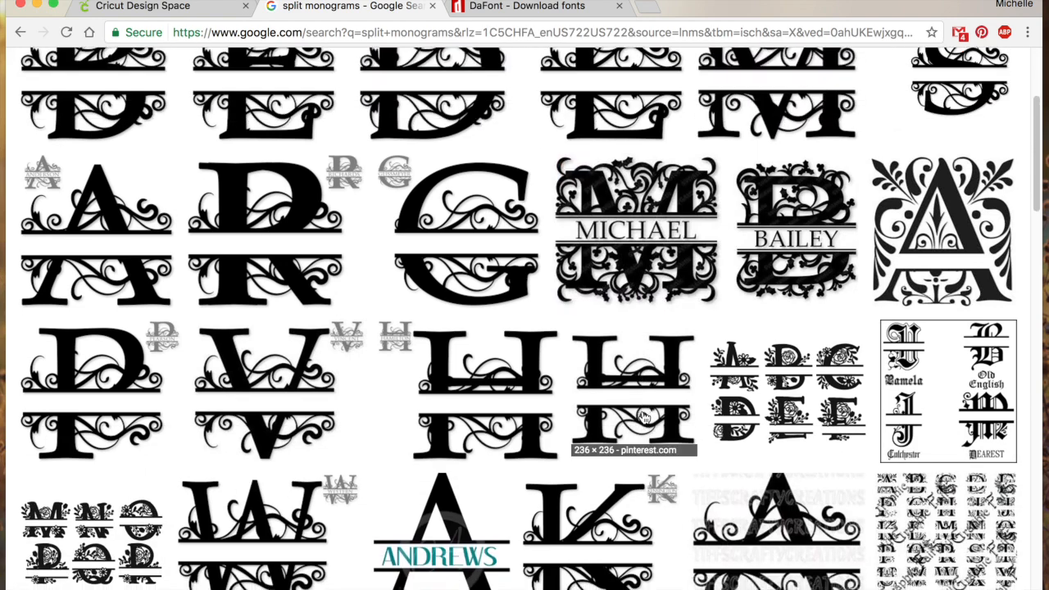
pyautogui.scroll(3)
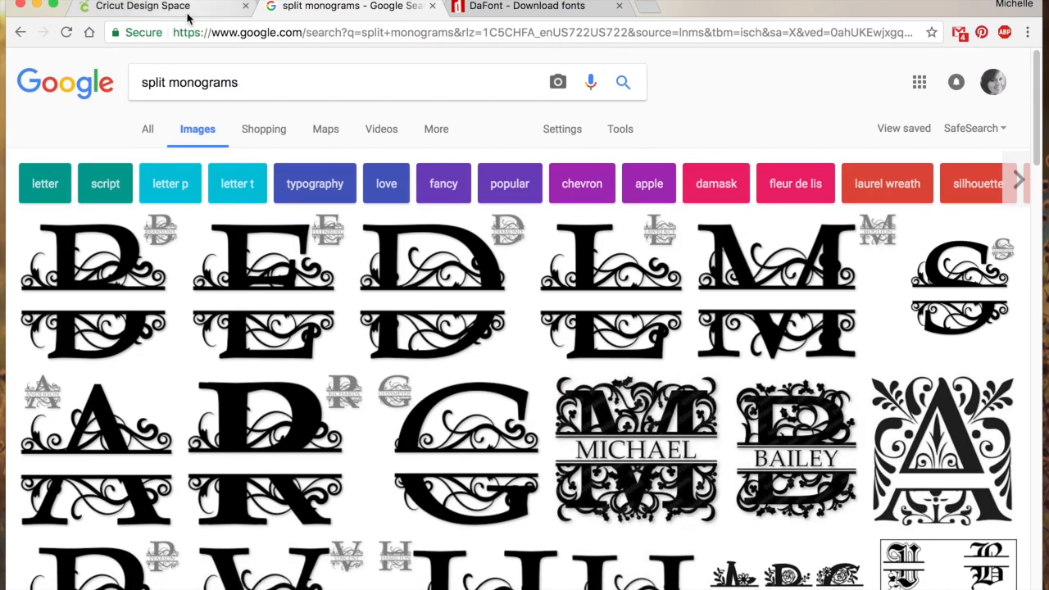
# - Back on the canvas, make the hidden teal M layer visible behind the red M
pyautogui.click(164, 7)
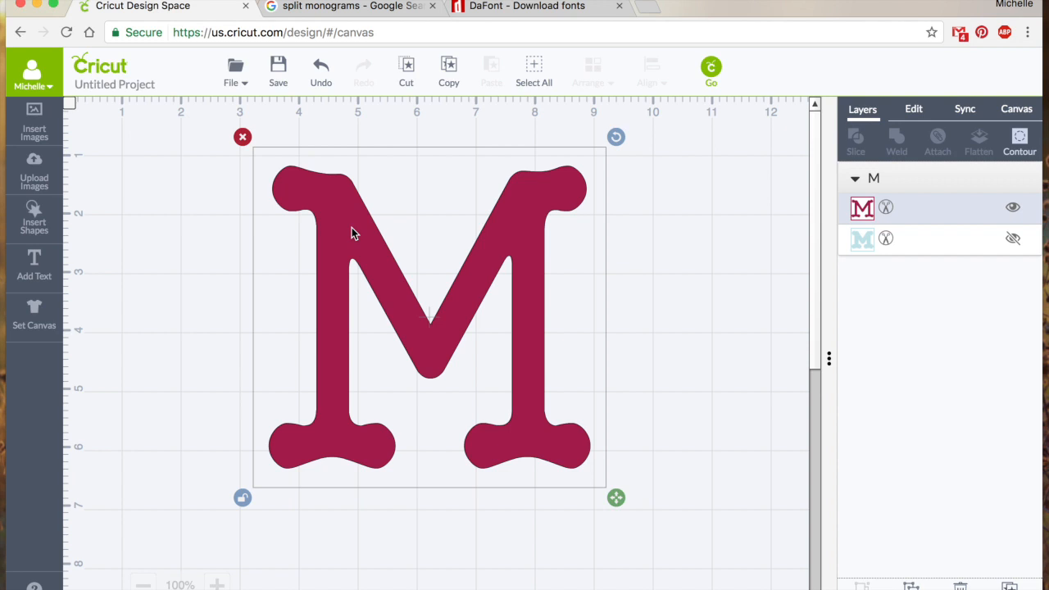
pyautogui.moveTo(51, 265)
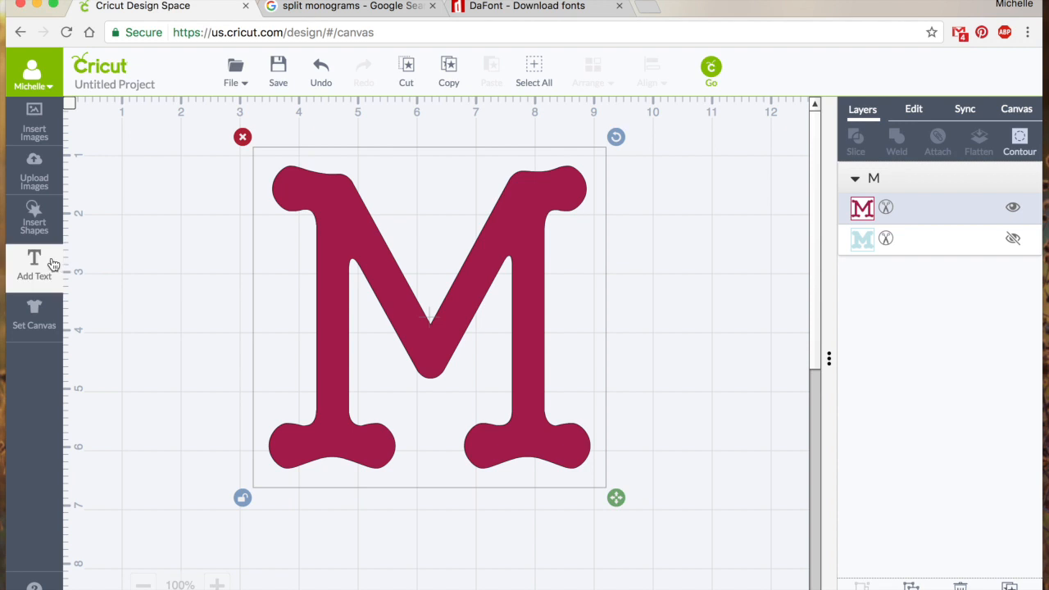
pyautogui.moveTo(304, 275)
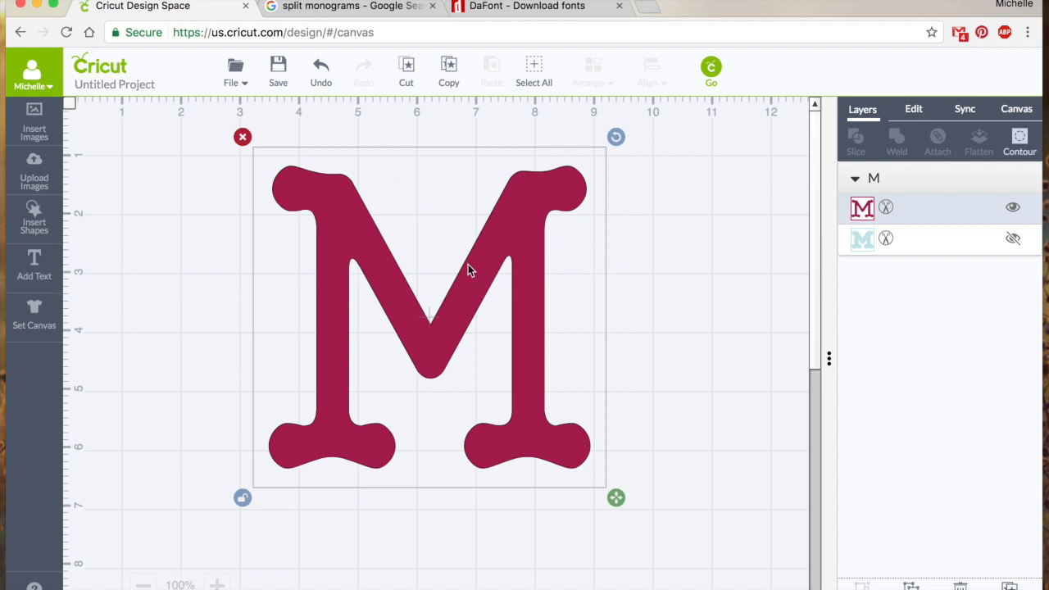
pyautogui.moveTo(912, 206)
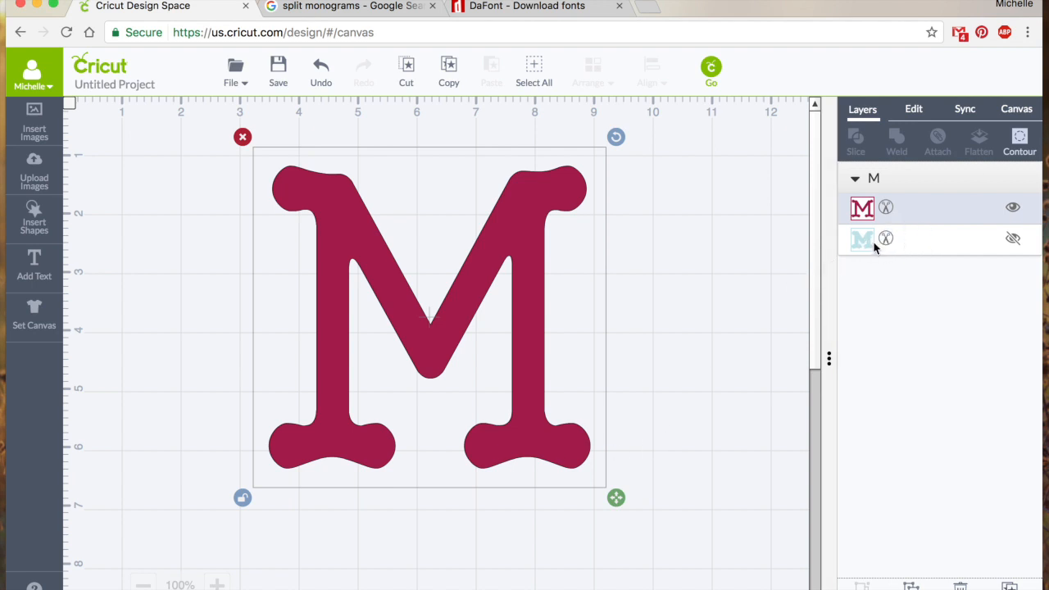
pyautogui.moveTo(888, 249)
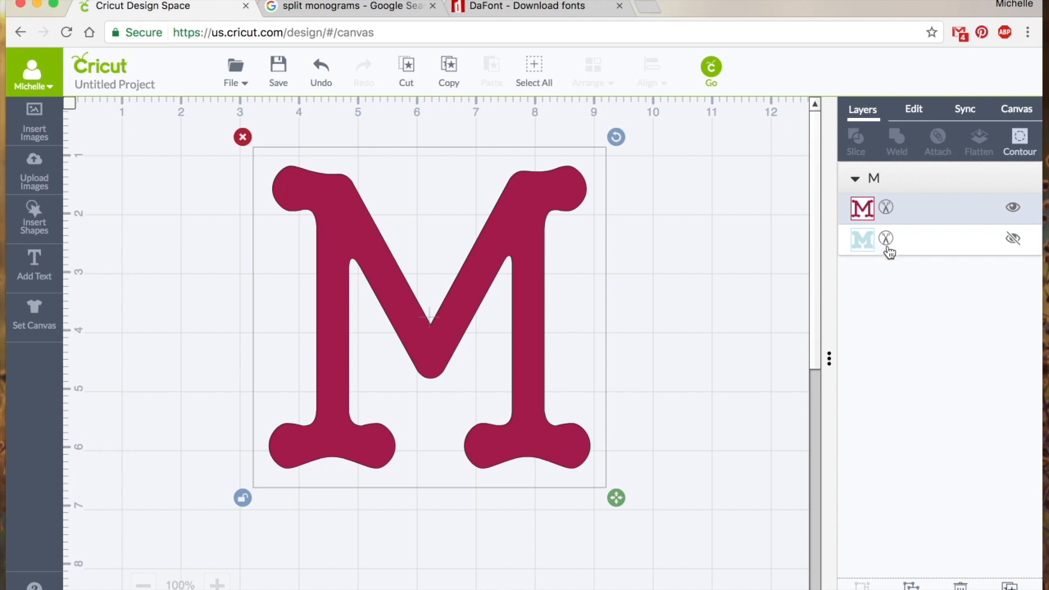
pyautogui.click(1012, 239)
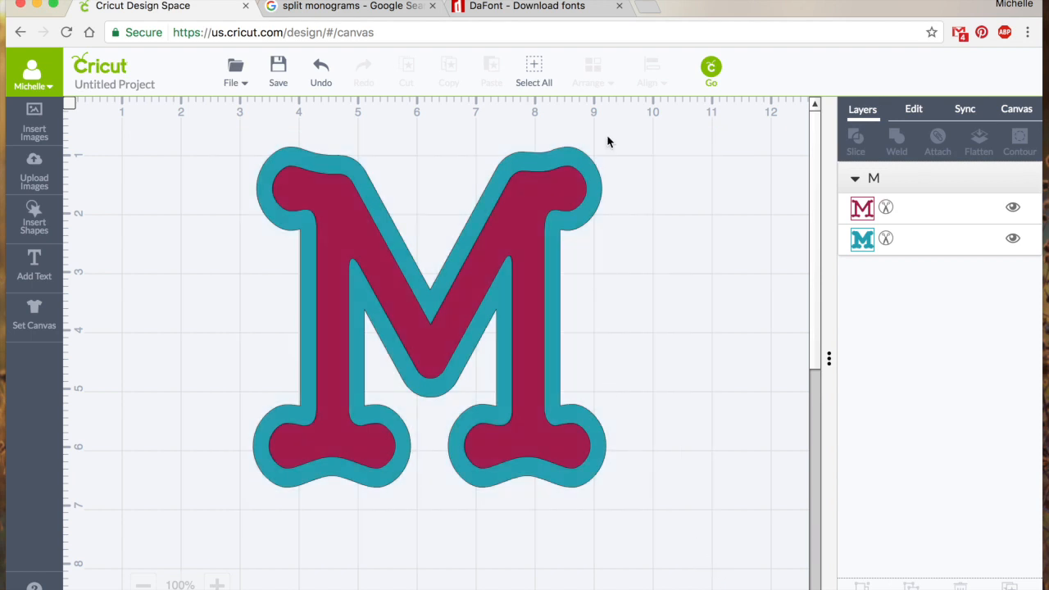
# - Ungroup the red and teal M layers and shift them toward the top left
pyautogui.click(426, 320)
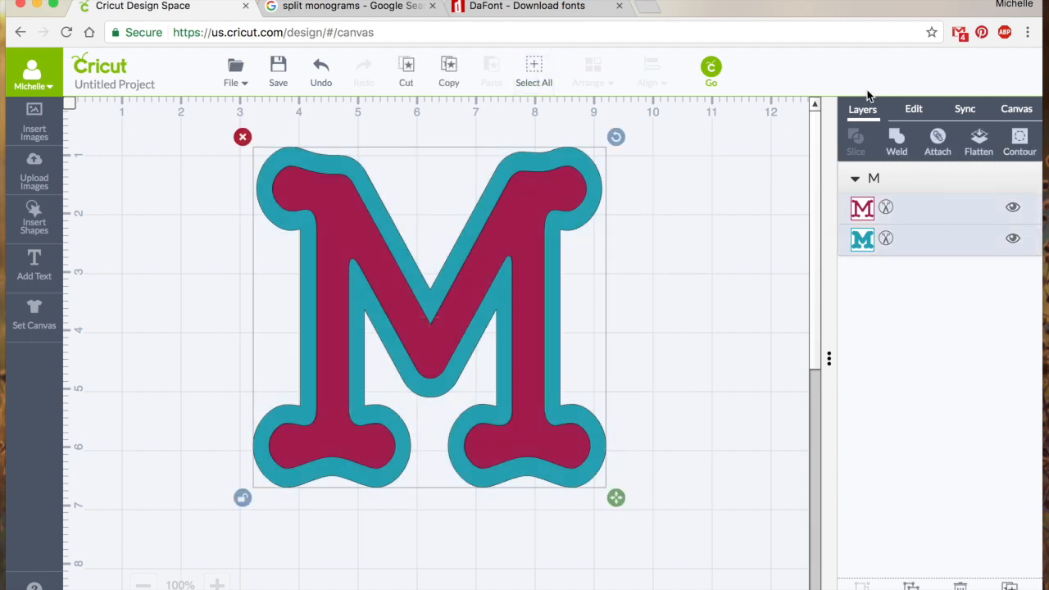
pyautogui.moveTo(862, 147)
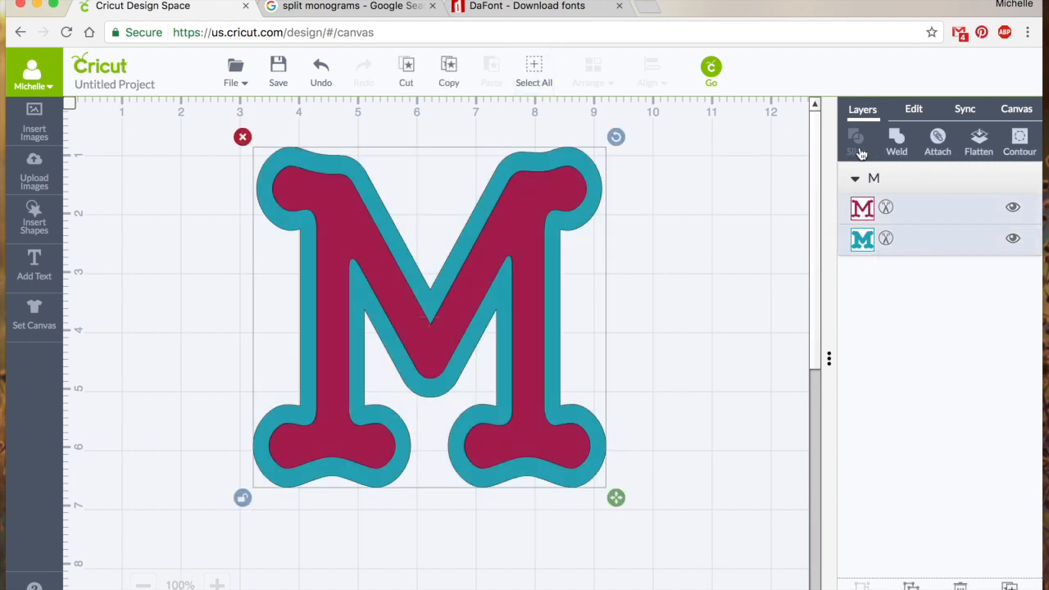
pyautogui.rightClick(516, 246)
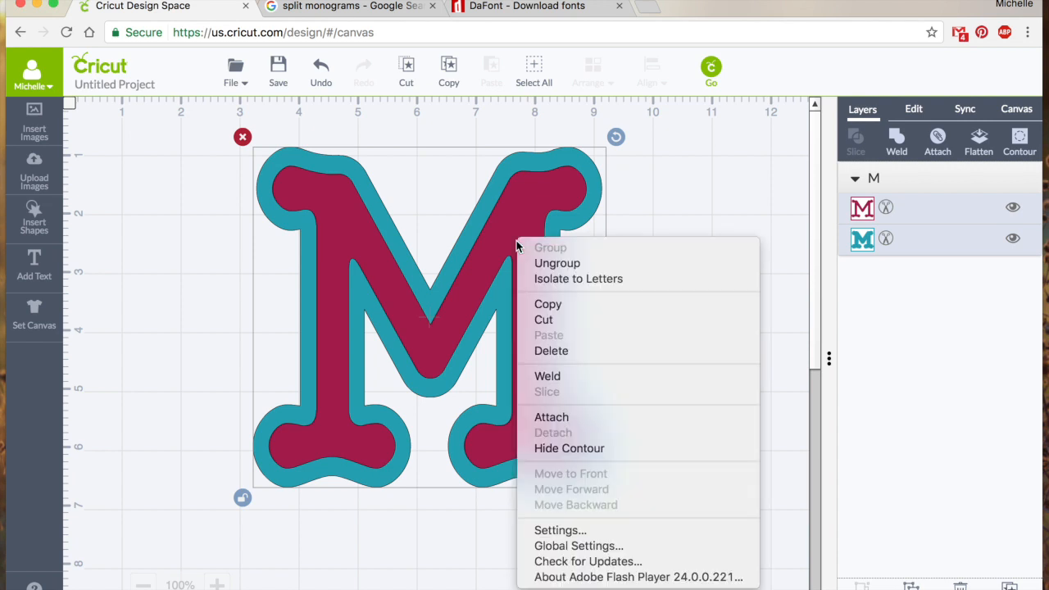
pyautogui.moveTo(574, 262)
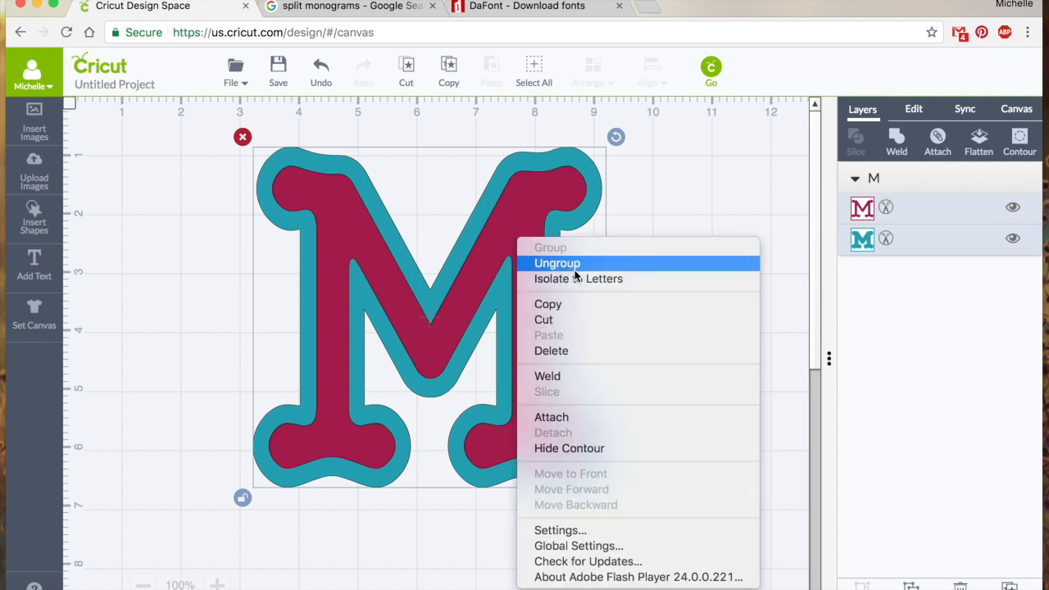
pyautogui.click(557, 262)
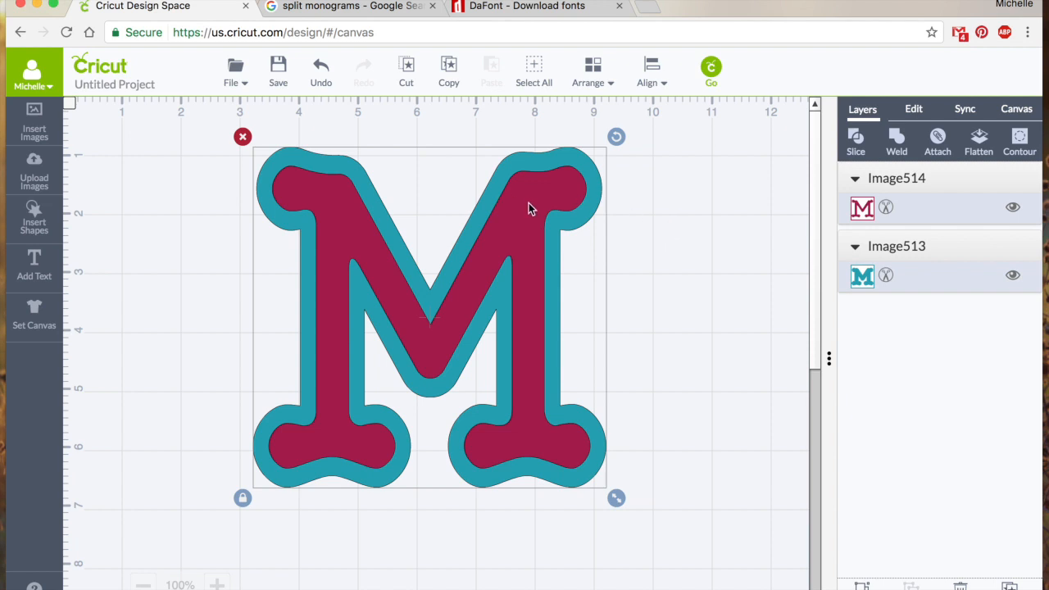
pyautogui.moveTo(774, 152)
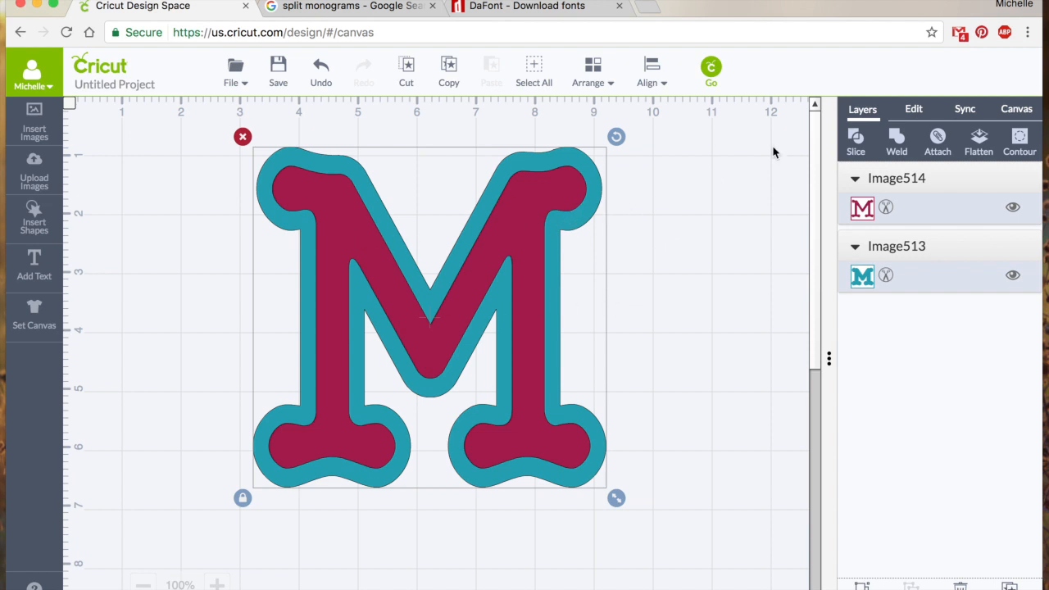
pyautogui.moveTo(429, 319); pyautogui.dragTo(347, 295)
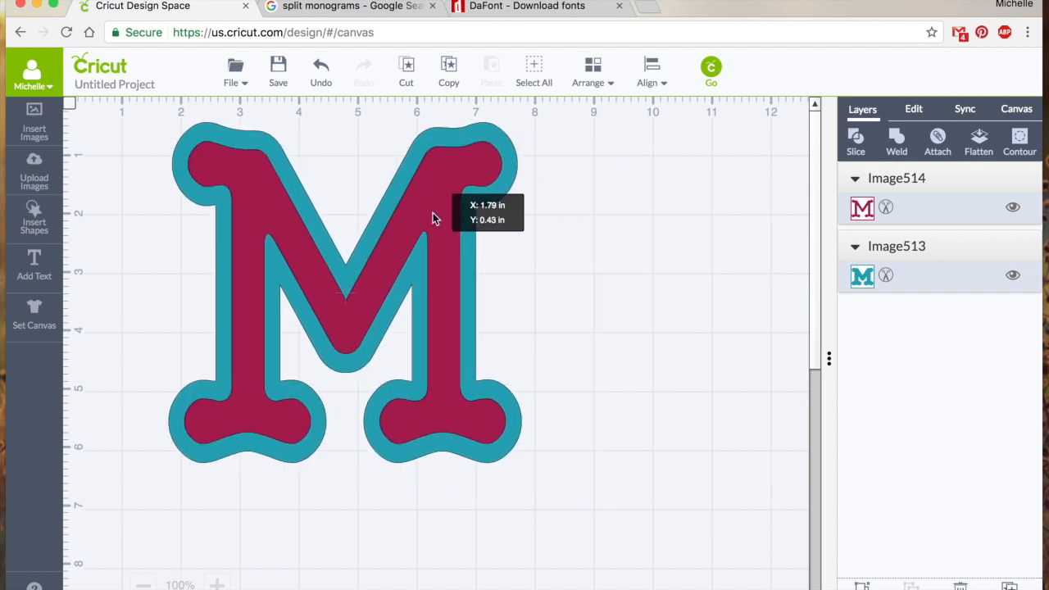
pyautogui.click(344, 287)
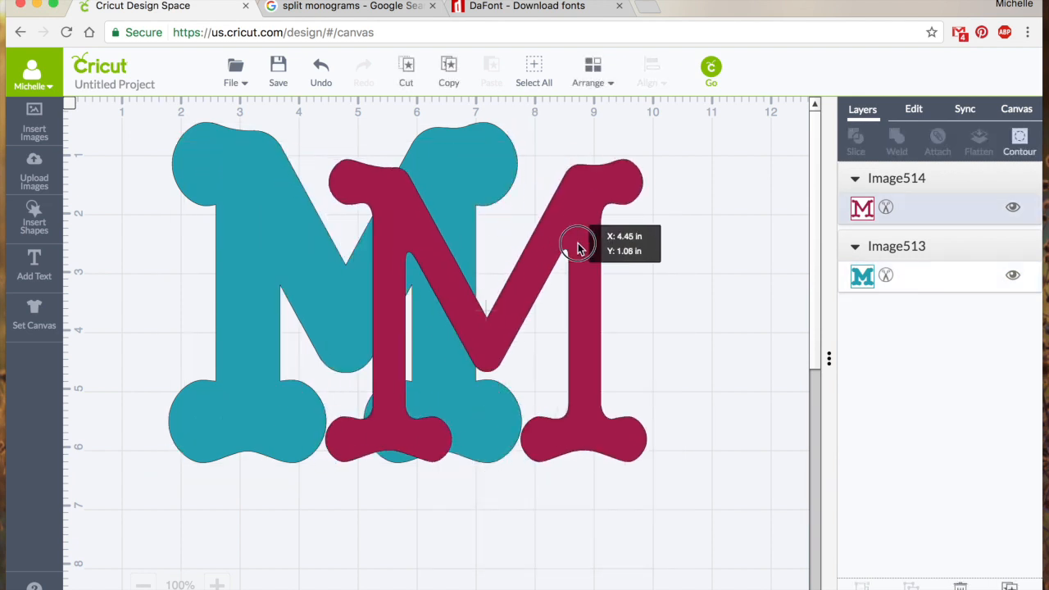
# - Slice the red M out of the teal M and spread the three resulting pieces apart
pyautogui.moveTo(577, 246); pyautogui.dragTo(441, 233)
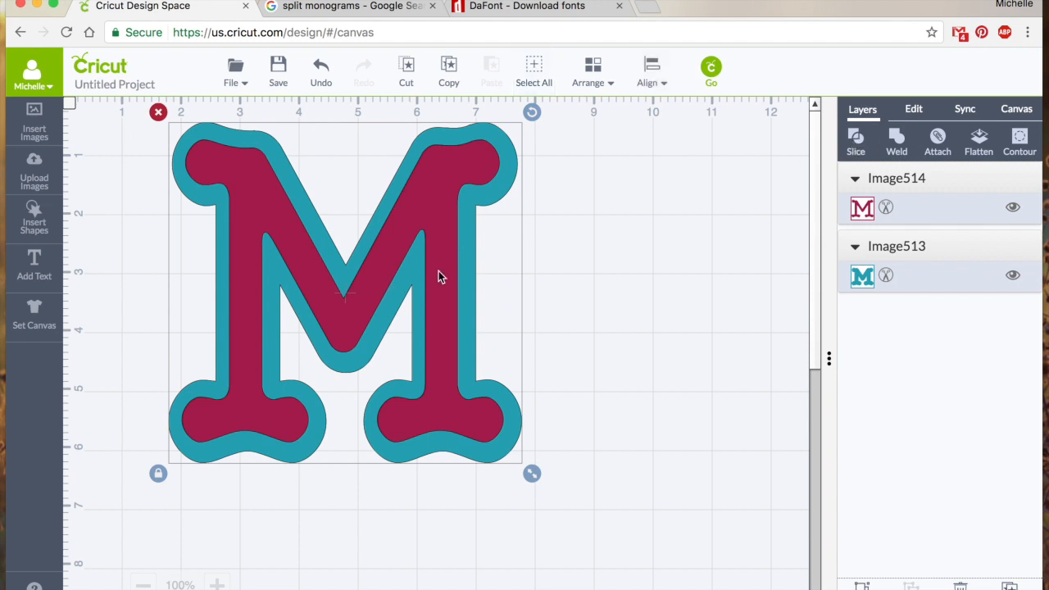
pyautogui.moveTo(526, 355)
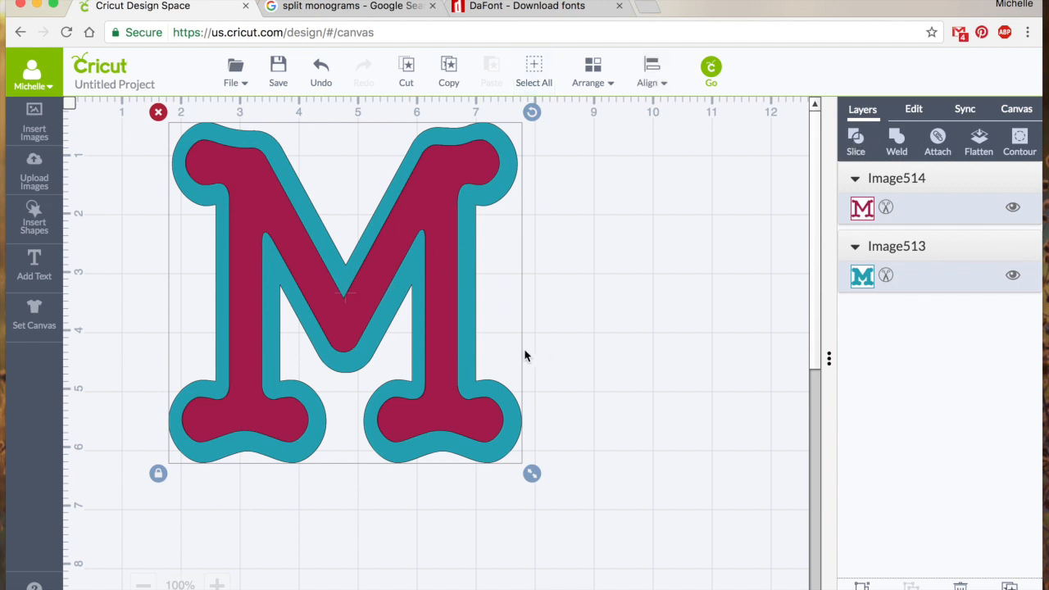
pyautogui.moveTo(462, 459)
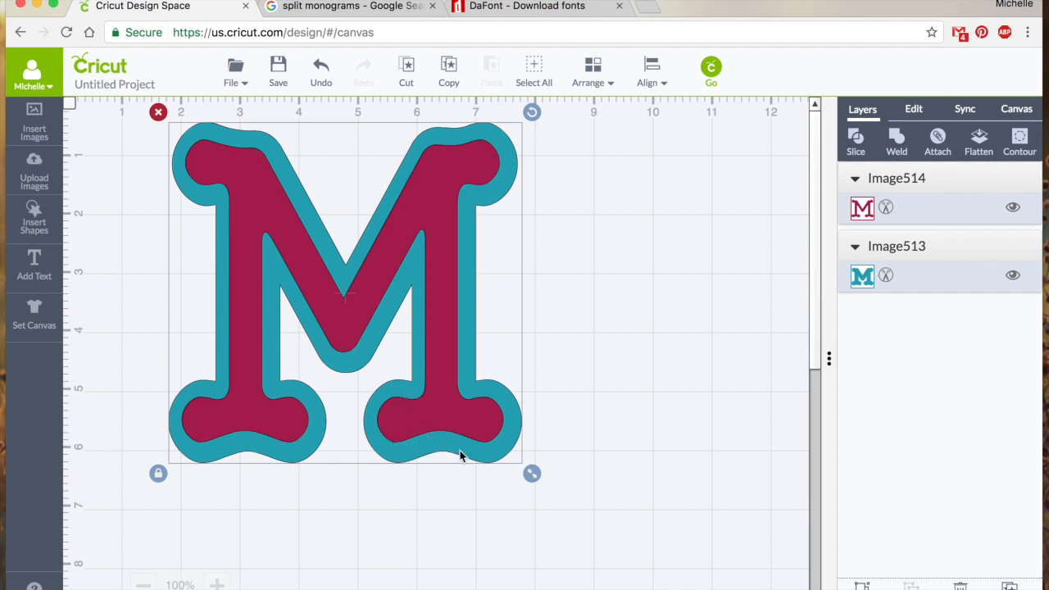
pyautogui.moveTo(848, 220)
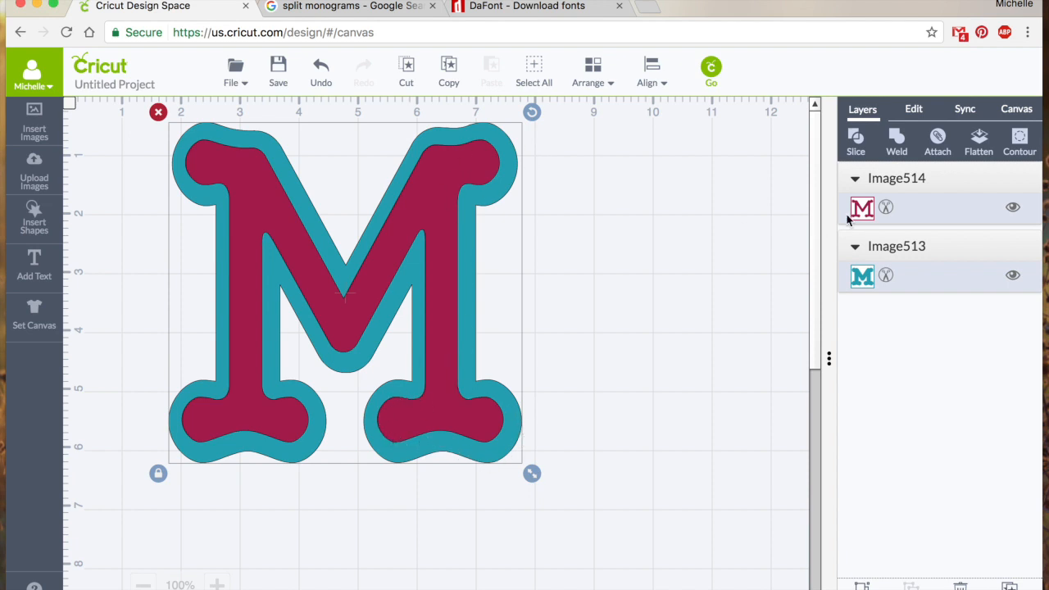
pyautogui.click(856, 137)
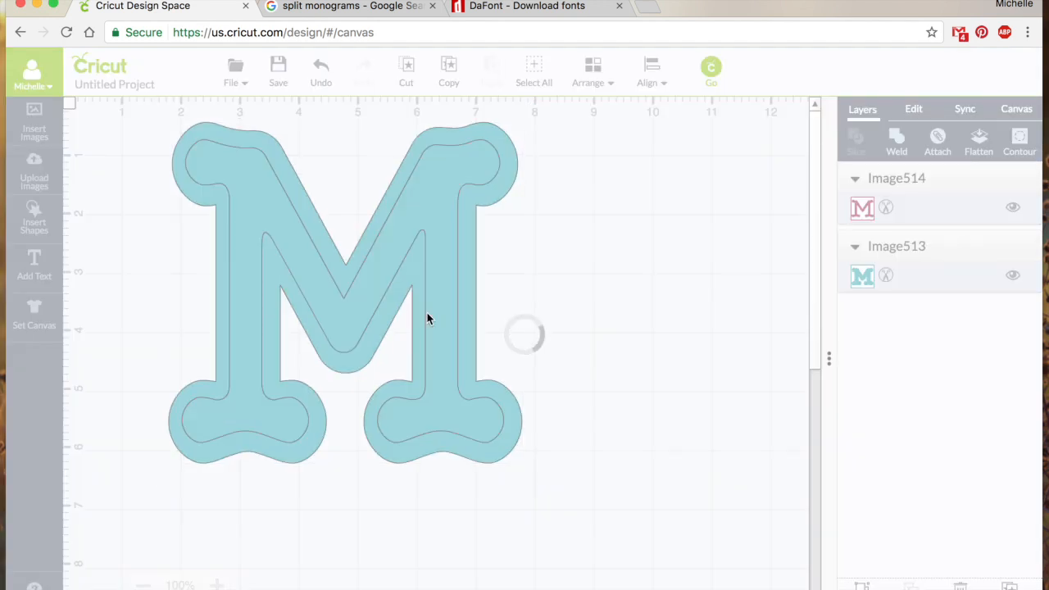
pyautogui.click(855, 140)
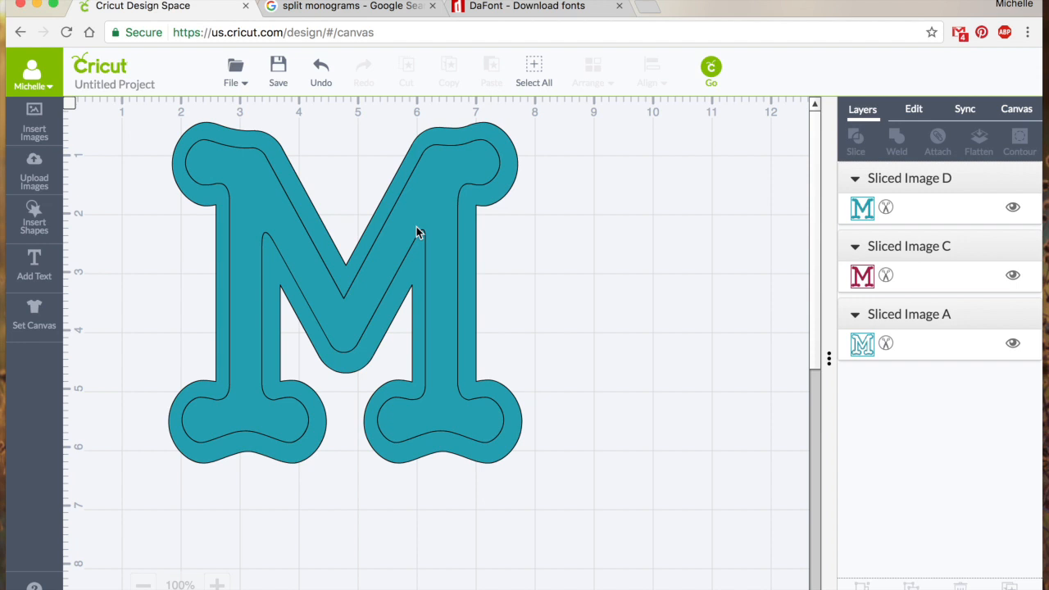
pyautogui.moveTo(421, 272)
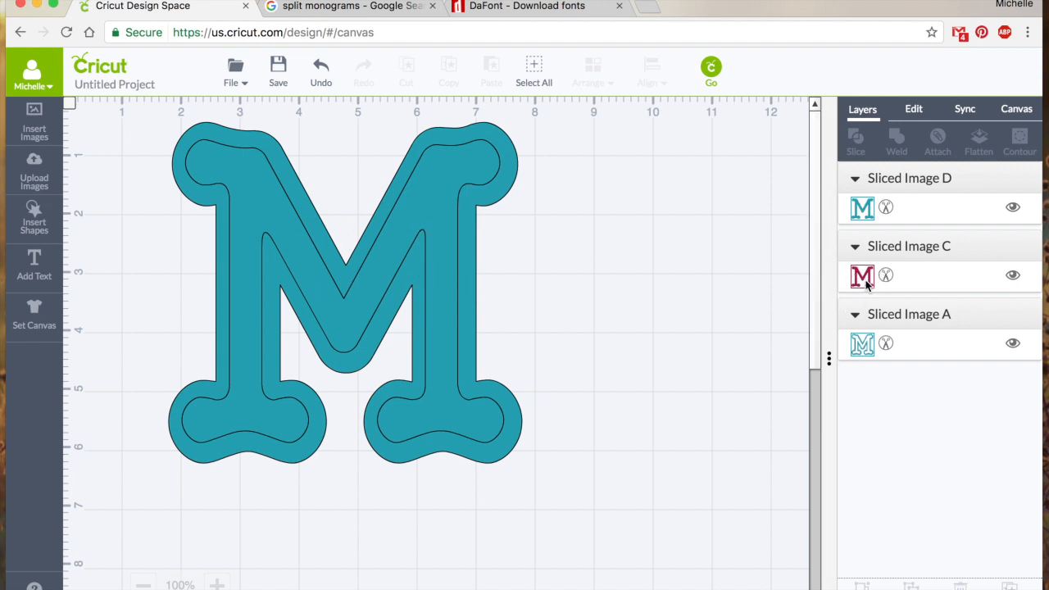
pyautogui.moveTo(377, 291)
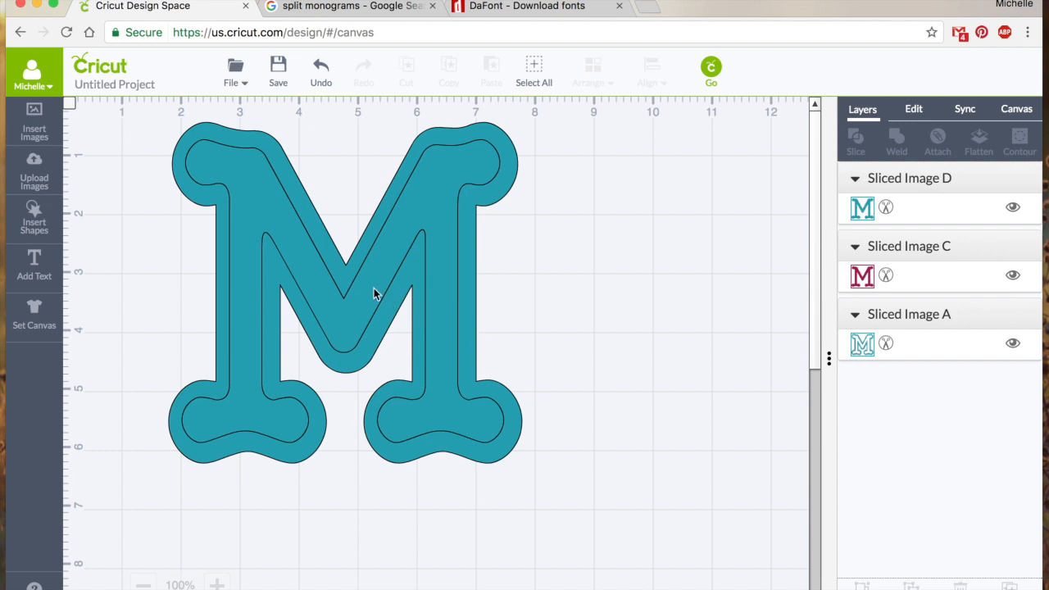
pyautogui.moveTo(321, 263)
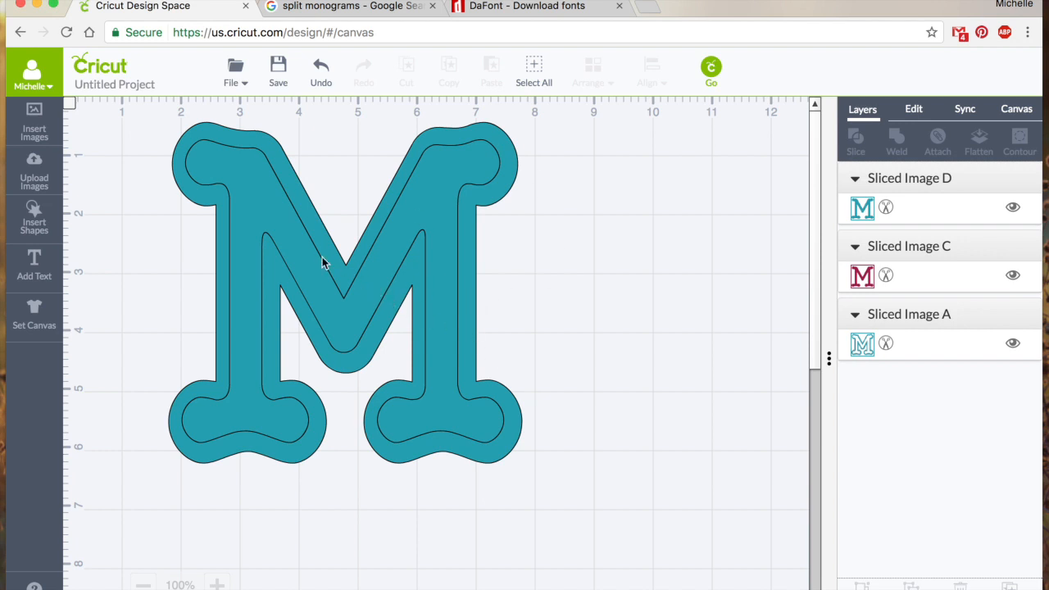
pyautogui.moveTo(259, 159)
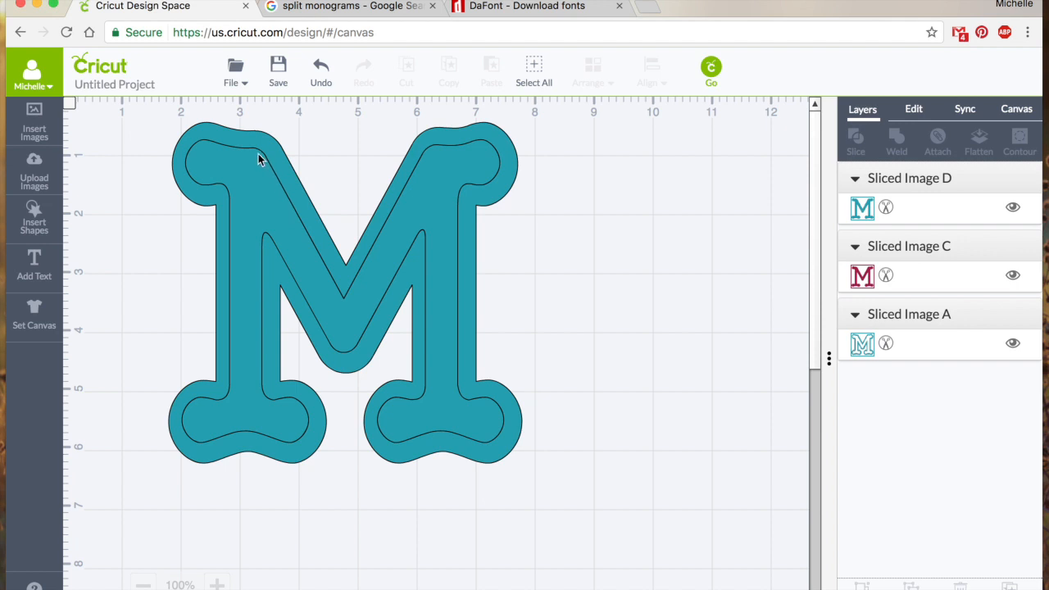
pyautogui.moveTo(236, 229)
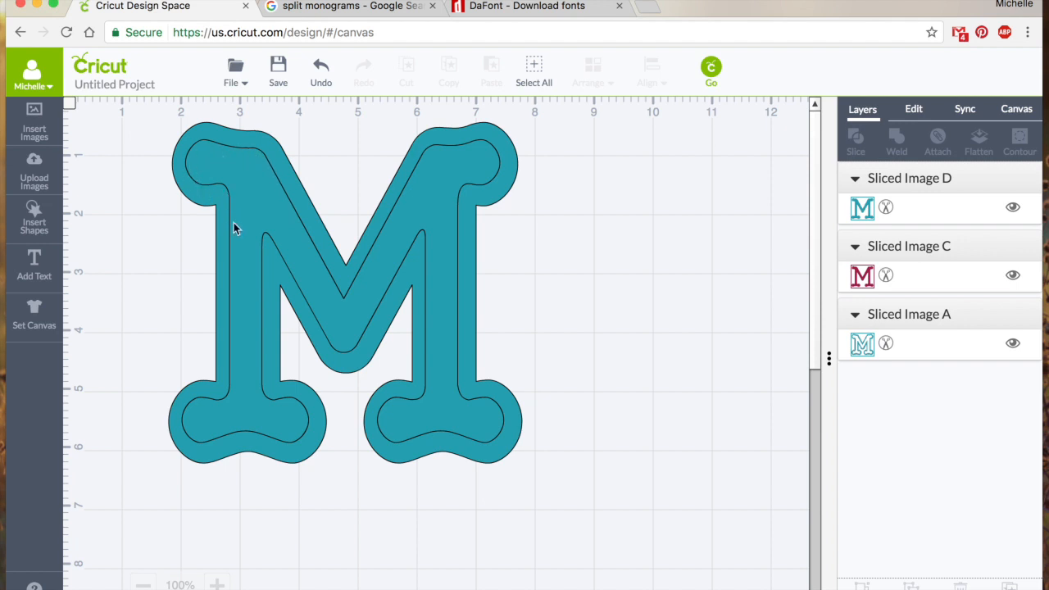
pyautogui.moveTo(285, 458)
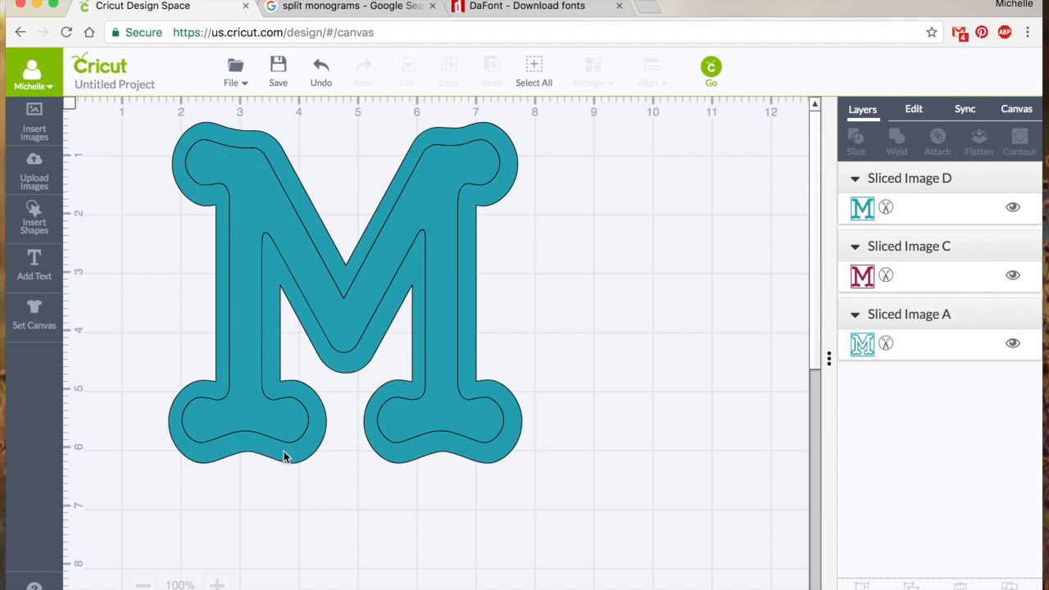
pyautogui.moveTo(426, 246)
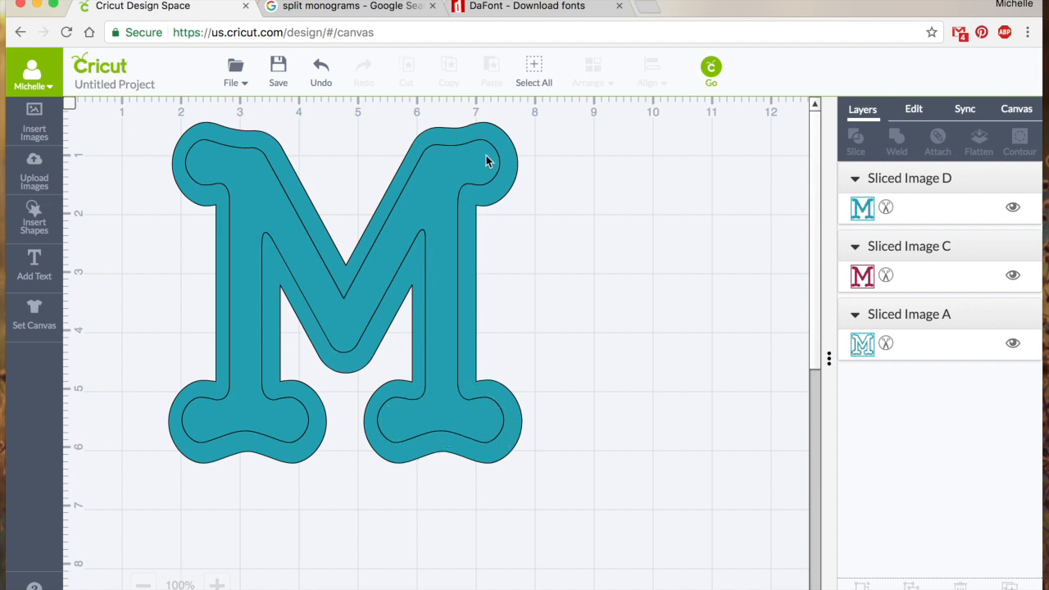
pyautogui.moveTo(420, 223)
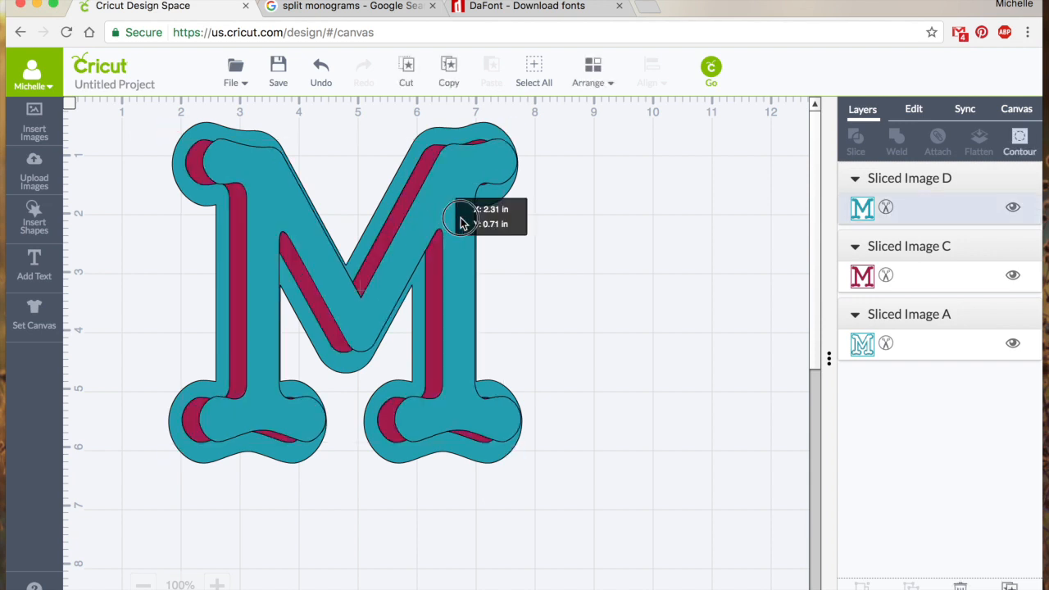
pyautogui.moveTo(462, 216); pyautogui.dragTo(702, 197)
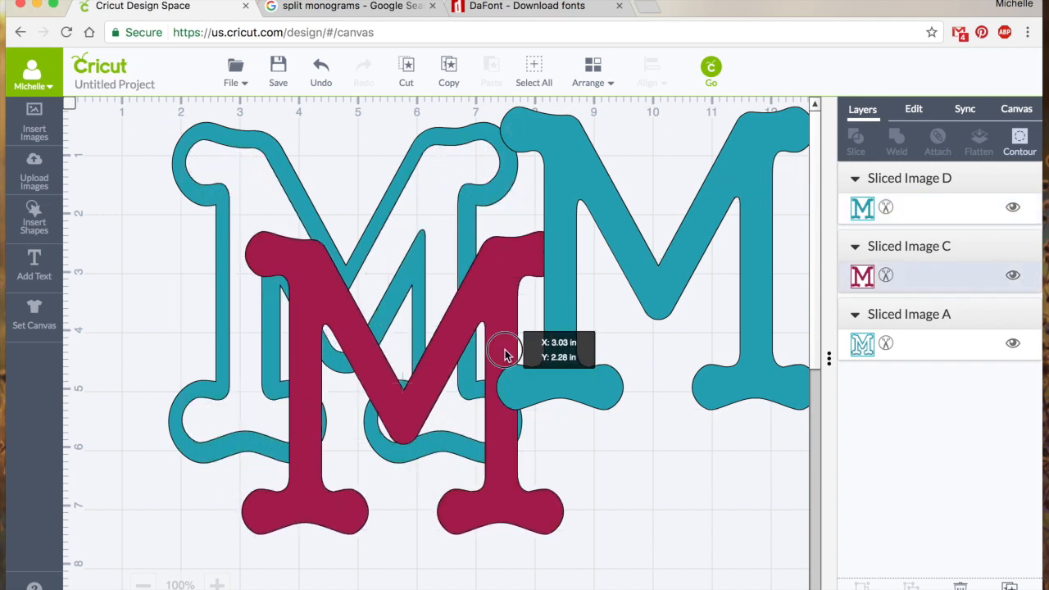
pyautogui.moveTo(505, 352); pyautogui.dragTo(433, 410)
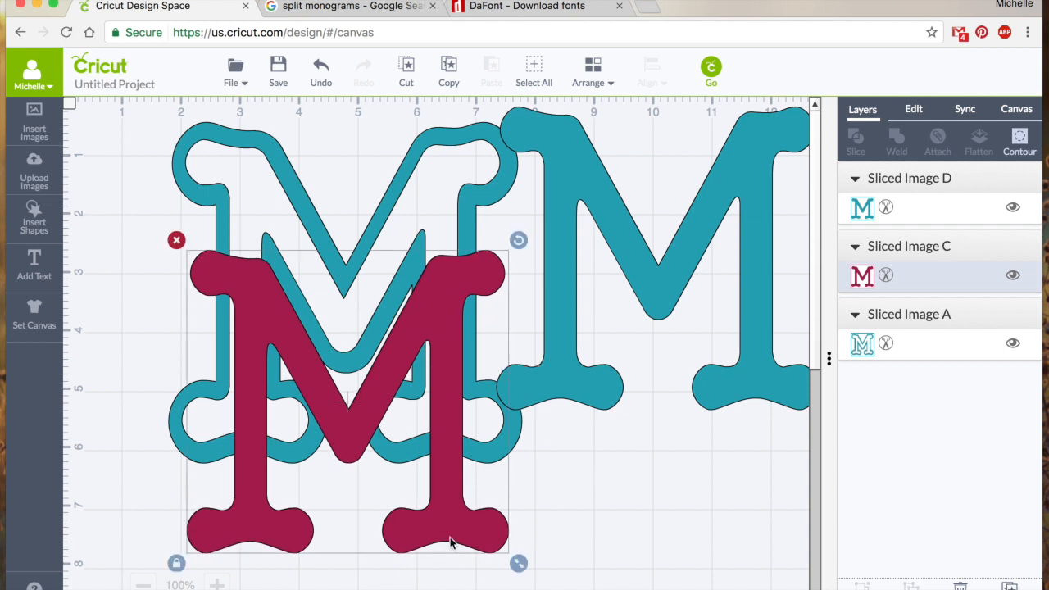
pyautogui.click(144, 584)
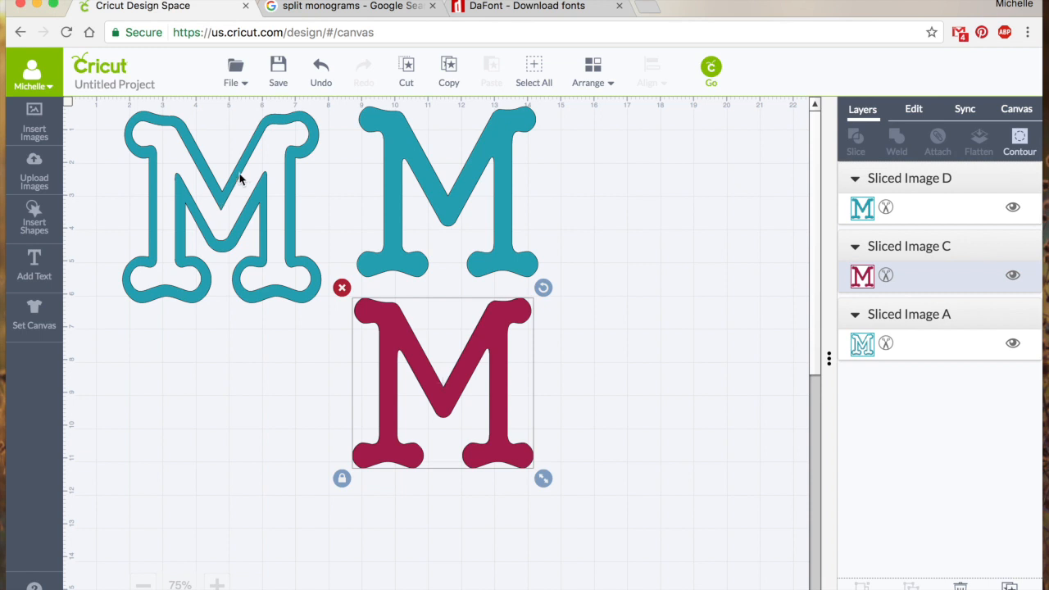
pyautogui.moveTo(197, 213)
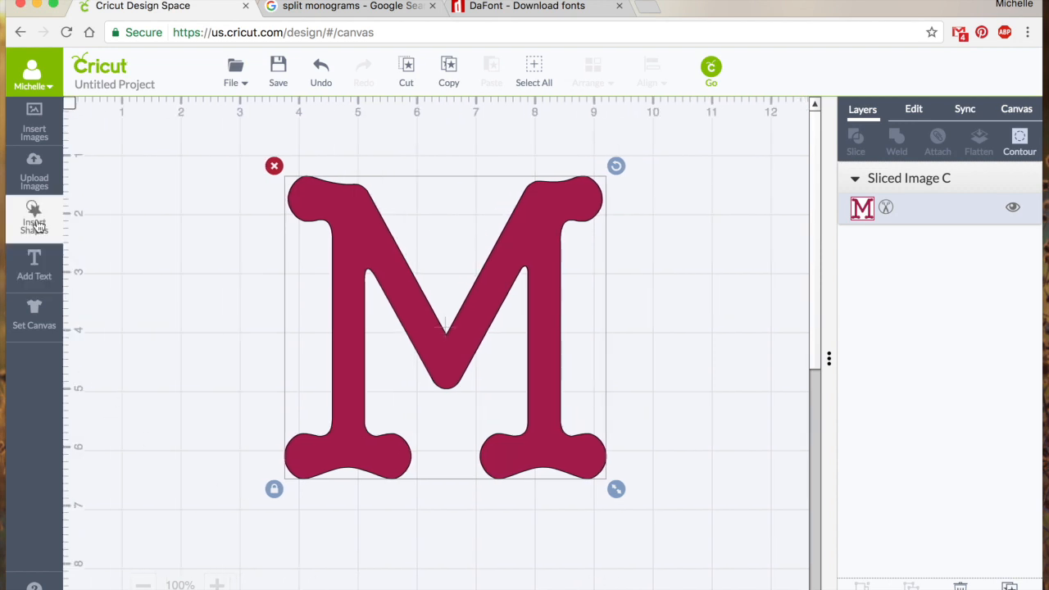
# - Insert a square and stretch it into a horizontal band across the middle of the M
pyautogui.click(33, 215)
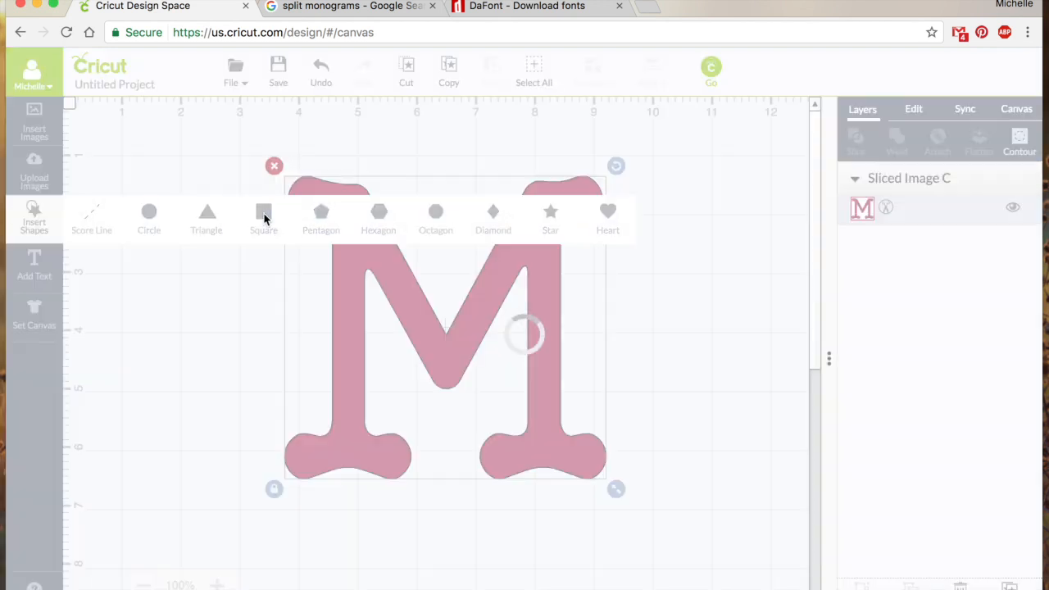
pyautogui.click(262, 211)
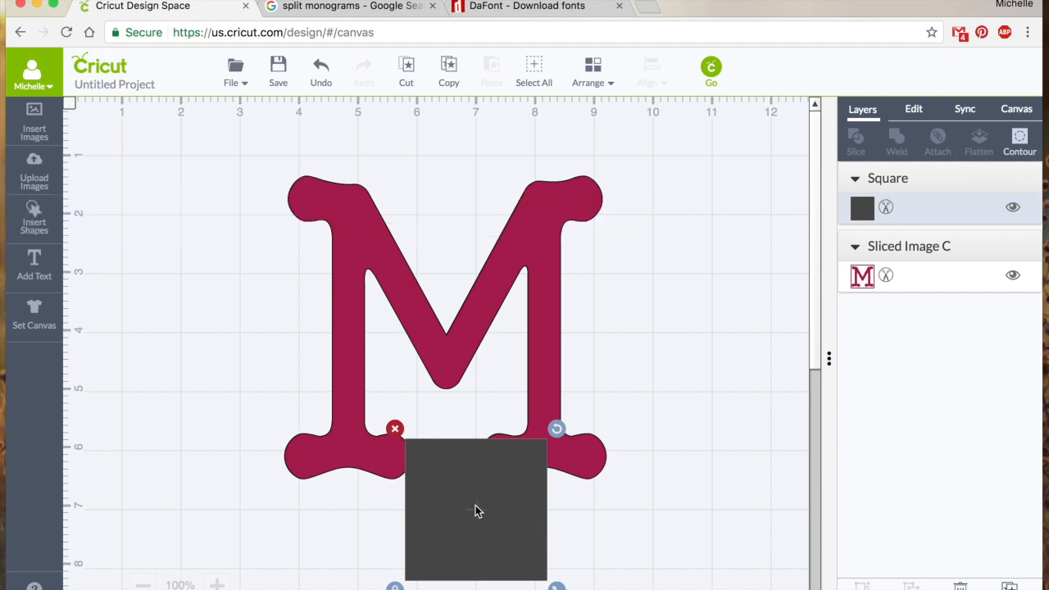
pyautogui.moveTo(475, 508); pyautogui.dragTo(305, 340)
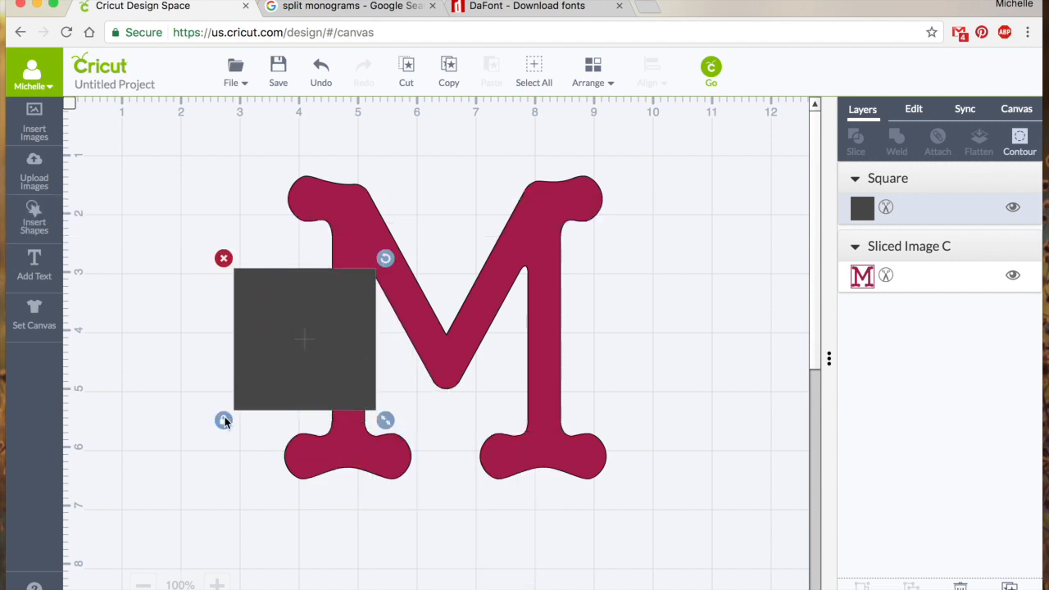
pyautogui.moveTo(385, 419); pyautogui.dragTo(511, 410)
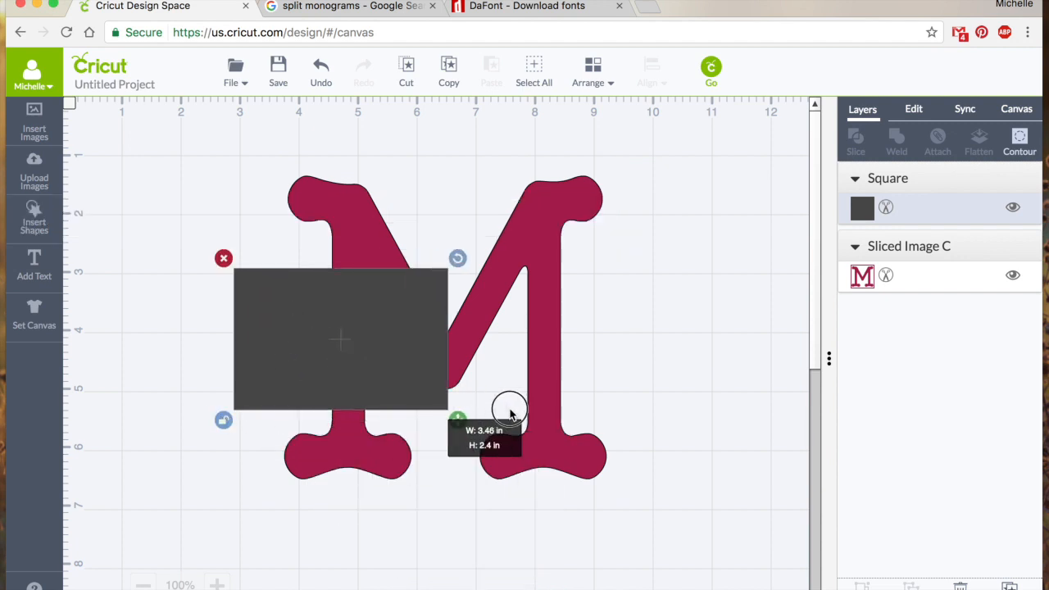
pyautogui.moveTo(509, 410); pyautogui.dragTo(646, 363)
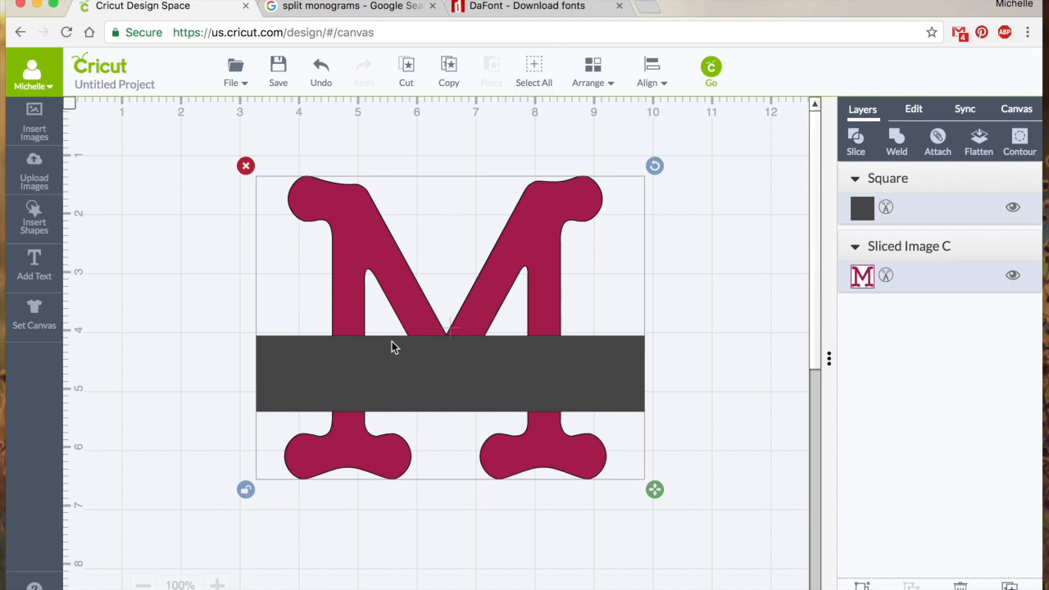
pyautogui.moveTo(336, 347)
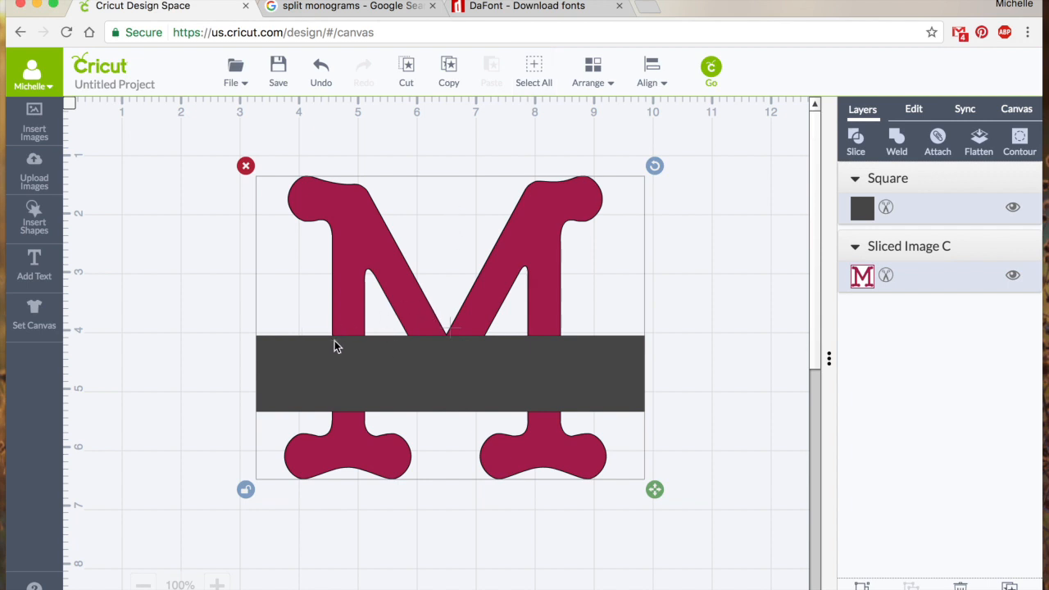
pyautogui.moveTo(454, 344)
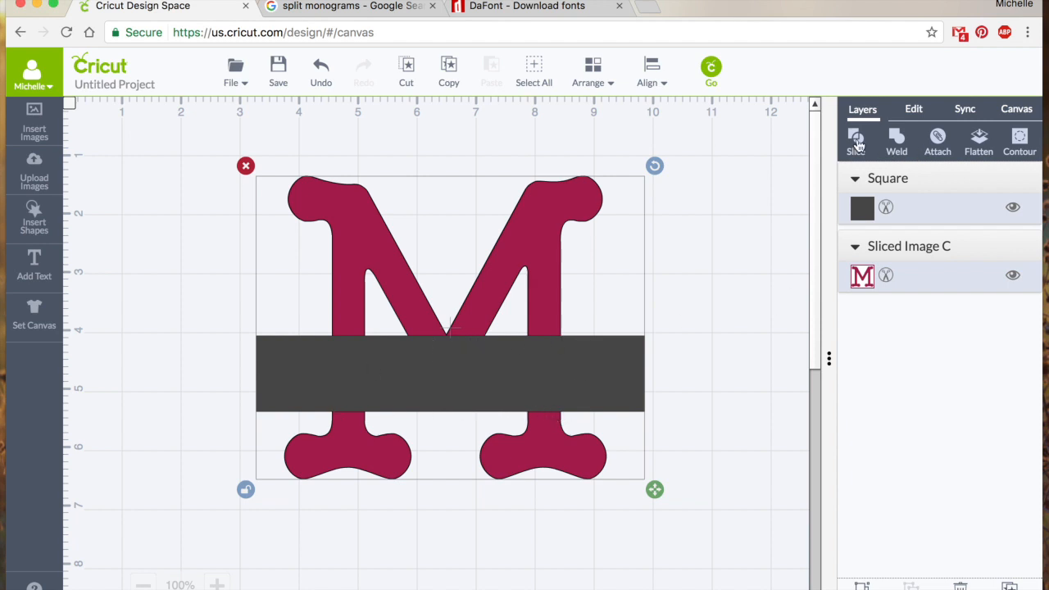
# - Slice the band through the M and pick the leftover band piece to discard
pyautogui.click(857, 138)
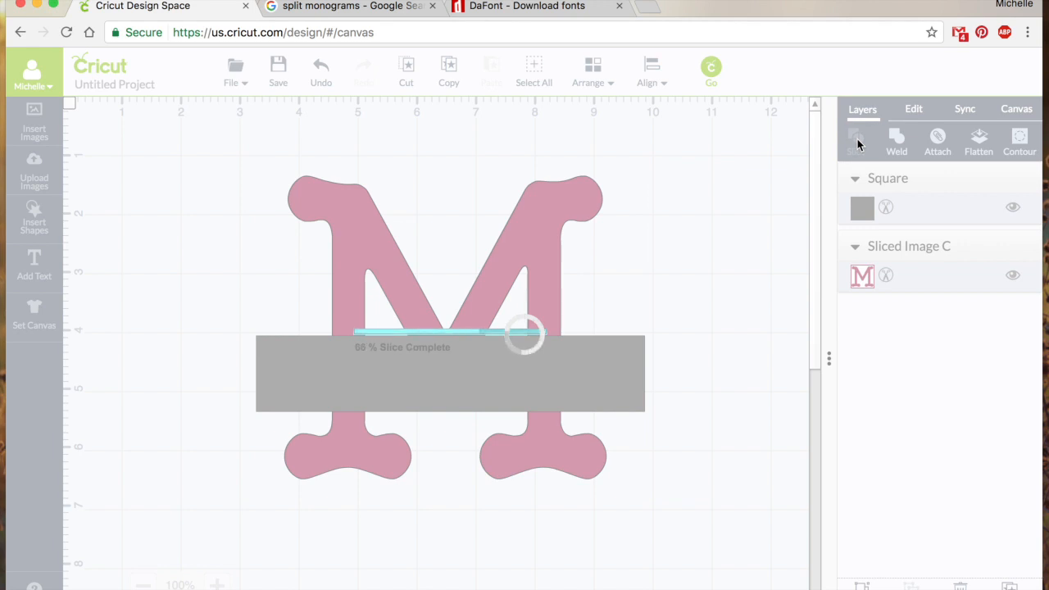
pyautogui.click(856, 140)
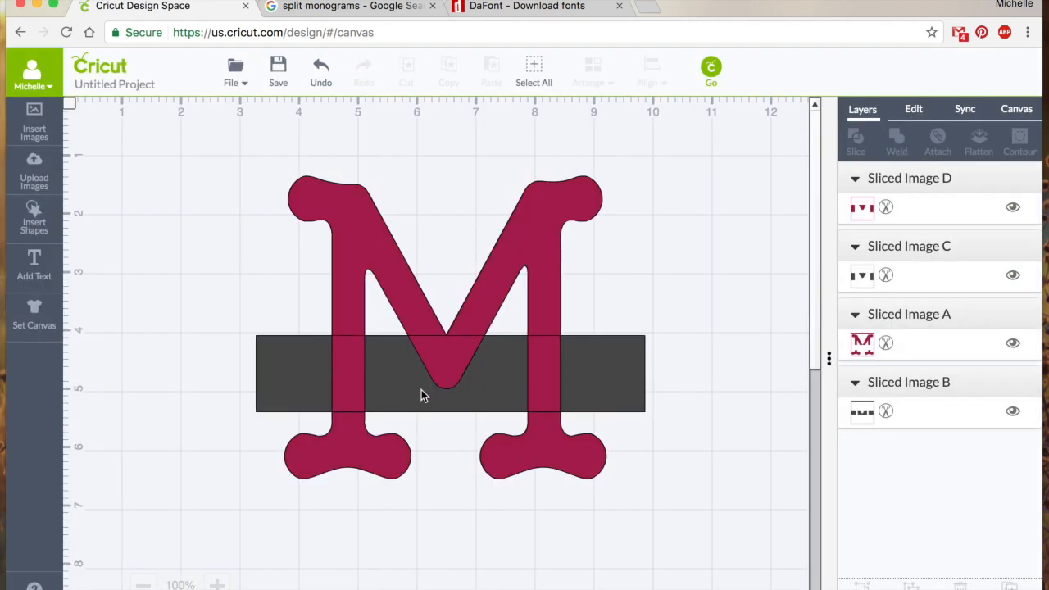
pyautogui.moveTo(301, 370)
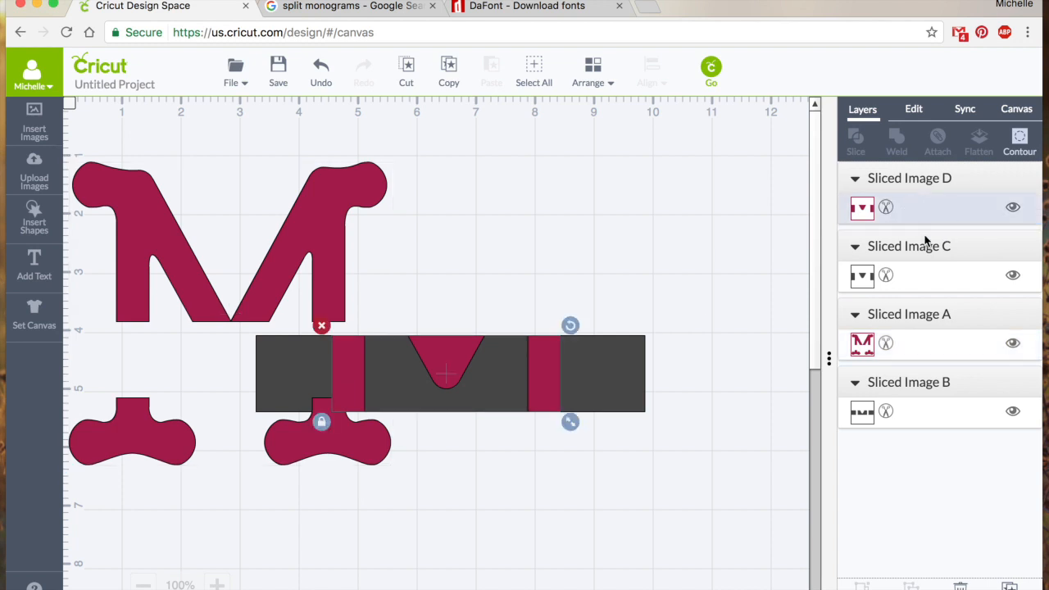
pyautogui.moveTo(930, 275)
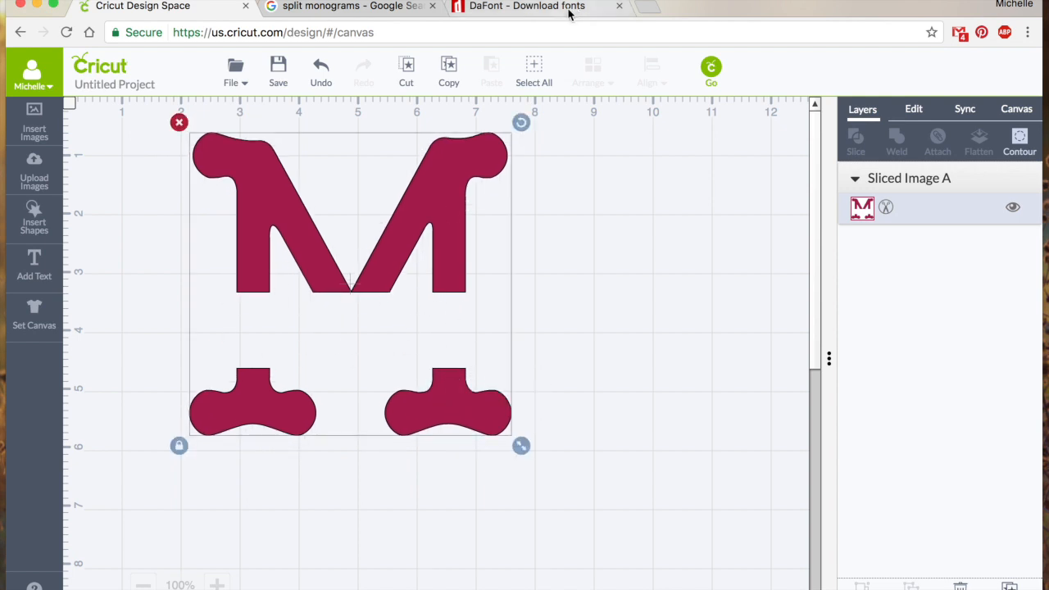
# - After checking the DaFont and image-search tabs, move the split M to the canvas's right edge
pyautogui.click(524, 7)
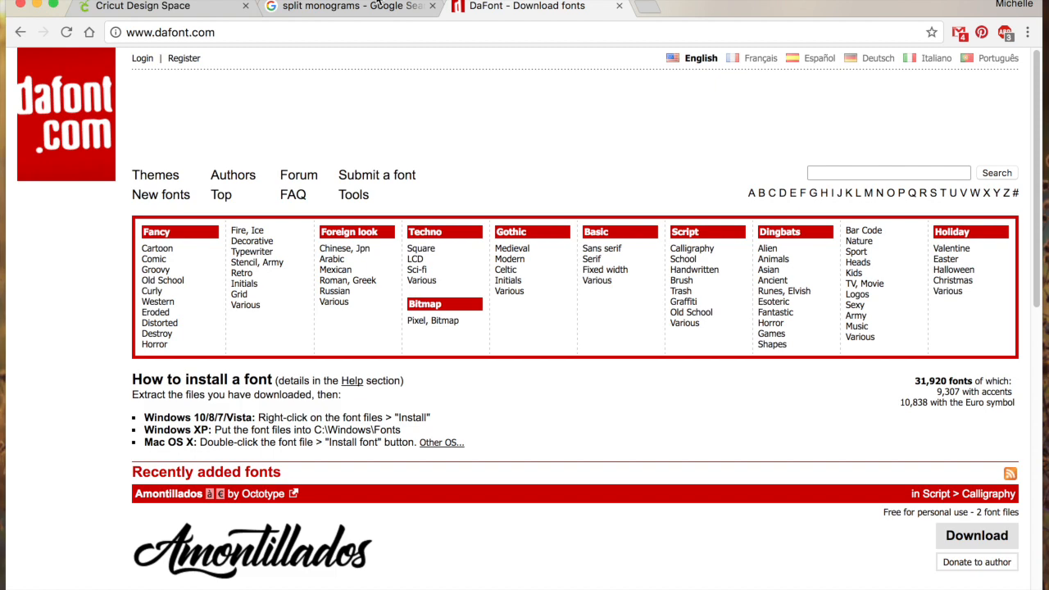
pyautogui.click(357, 6)
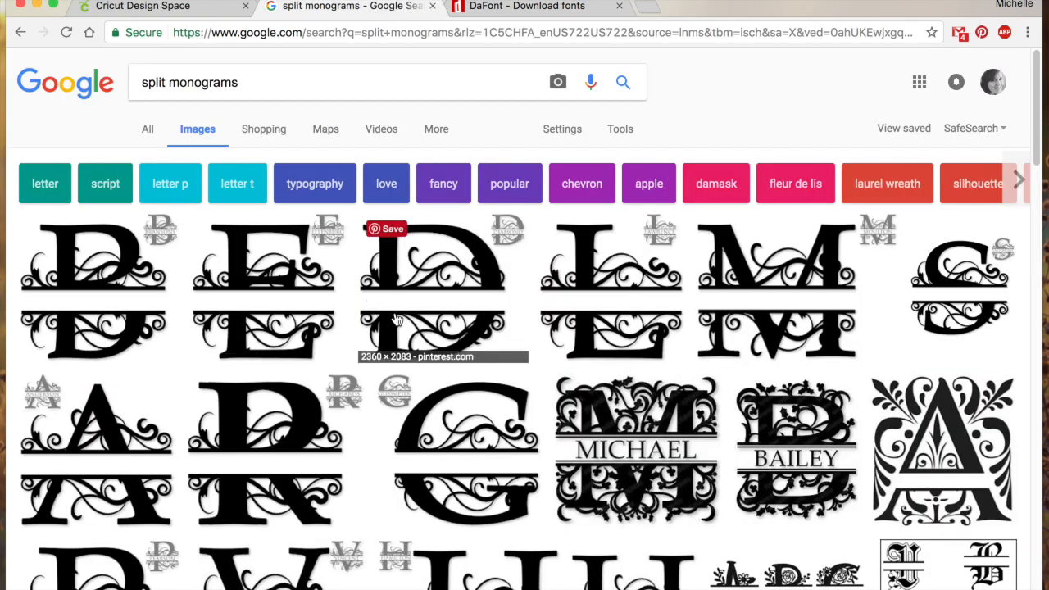
pyautogui.click(143, 6)
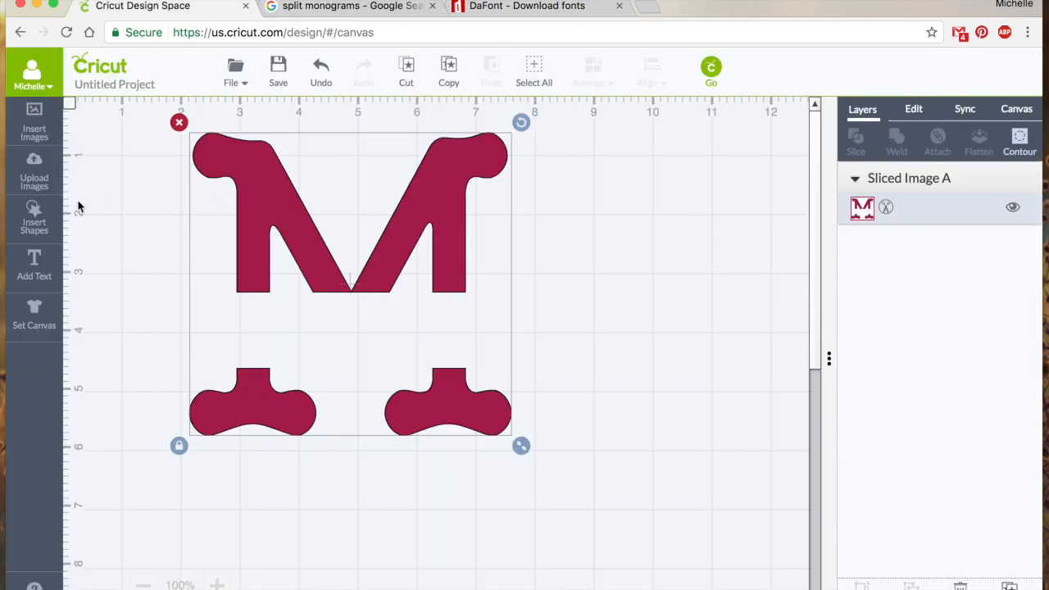
pyautogui.moveTo(46, 221)
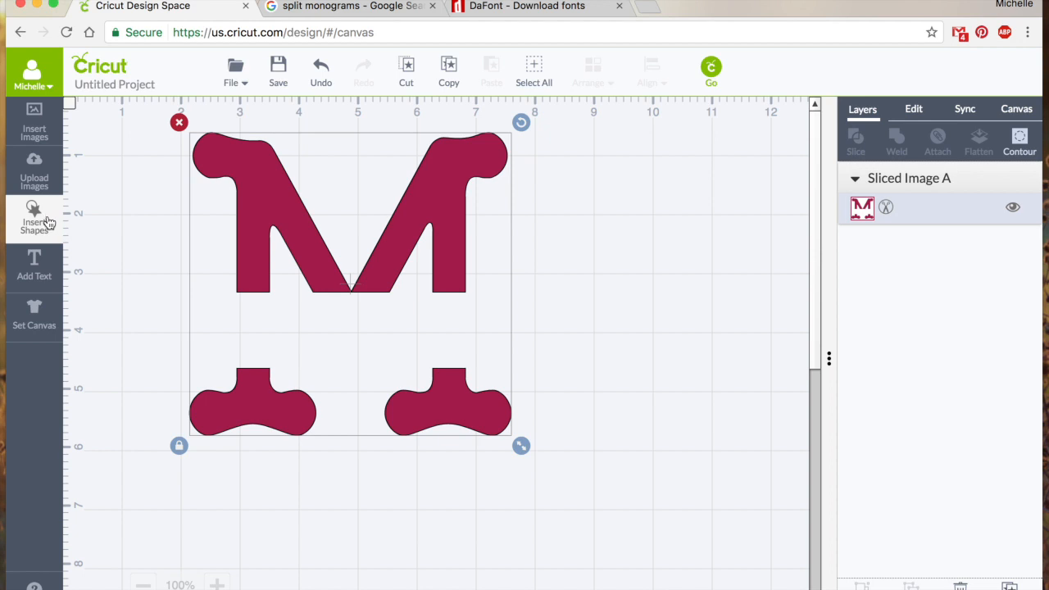
pyautogui.moveTo(216, 292)
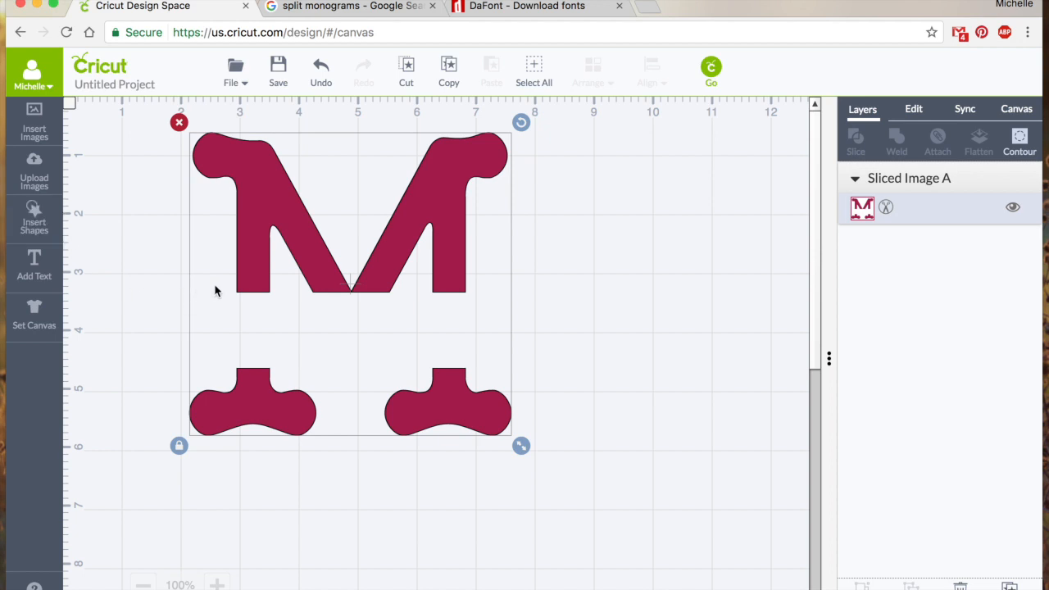
pyautogui.moveTo(203, 295)
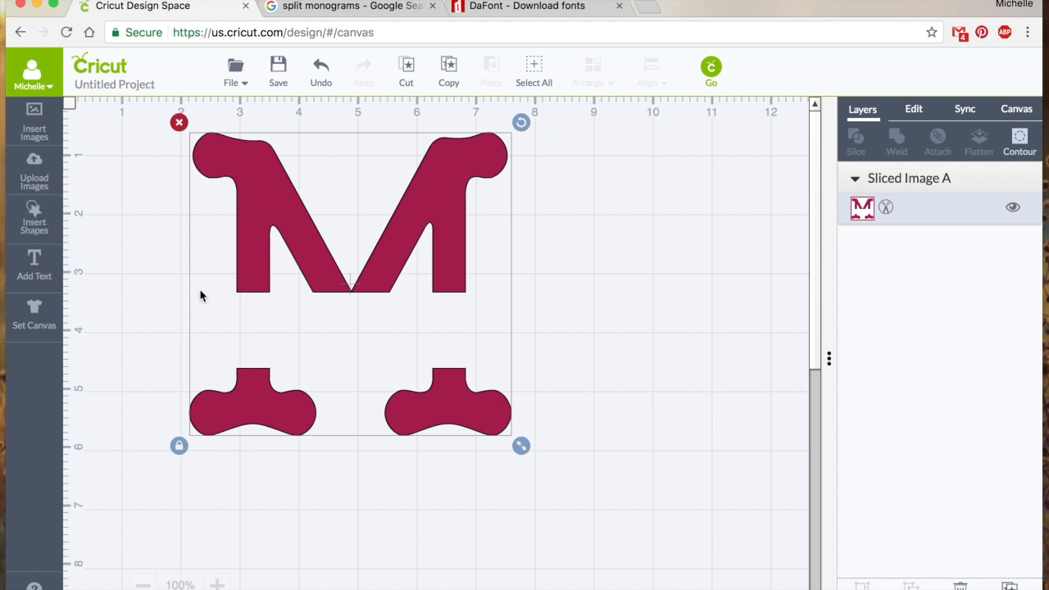
pyautogui.moveTo(461, 423)
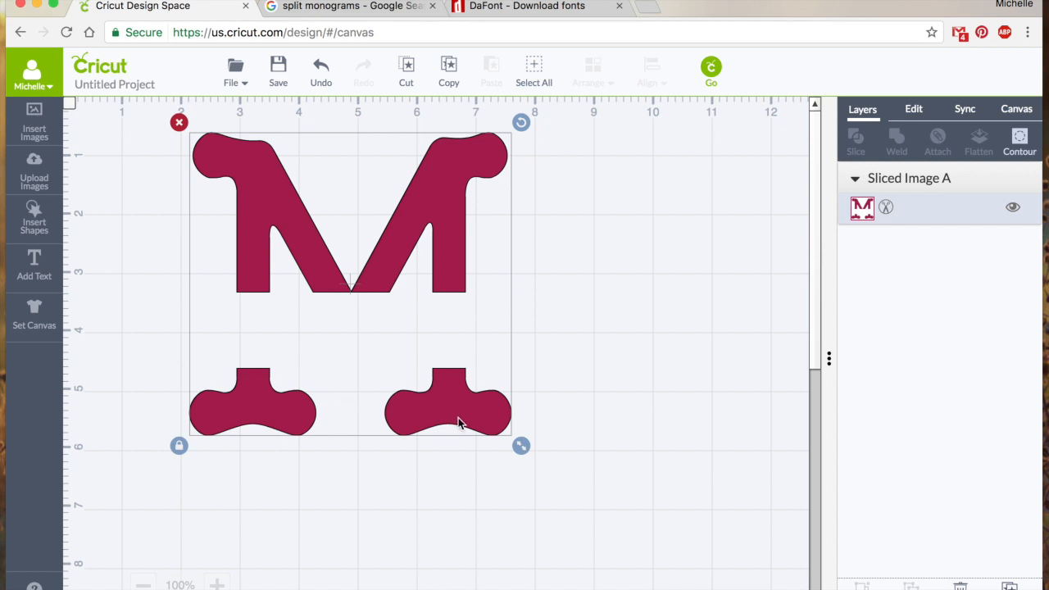
pyautogui.moveTo(459, 423); pyautogui.dragTo(672, 475)
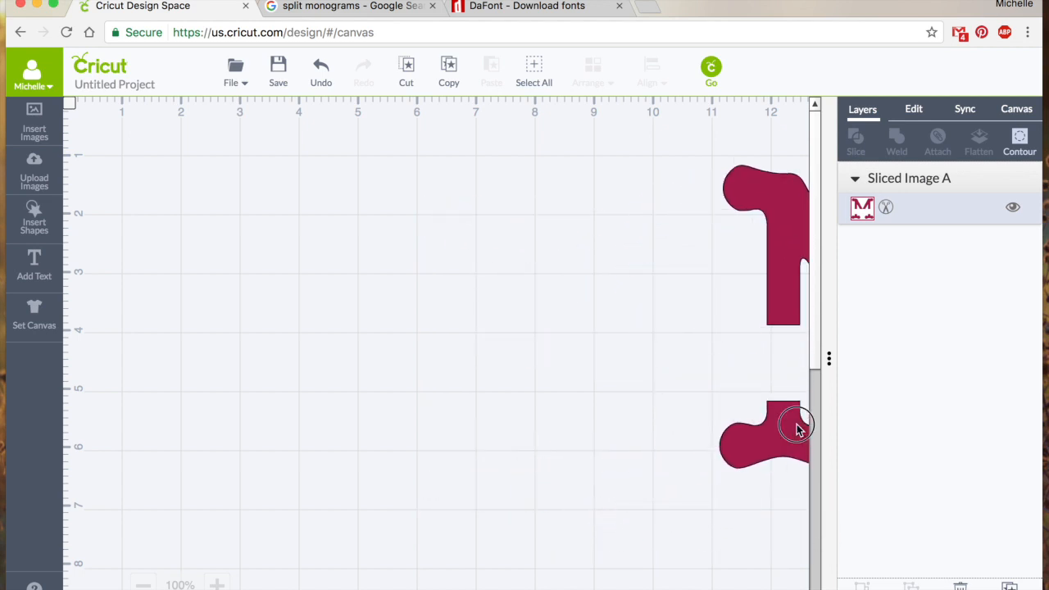
pyautogui.click(795, 426)
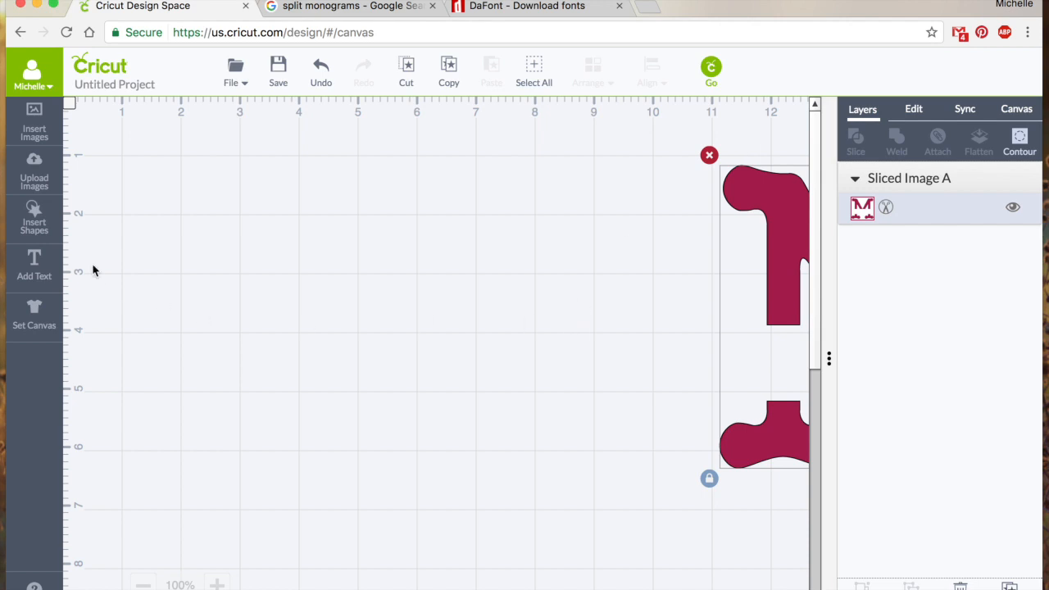
pyautogui.moveTo(210, 223)
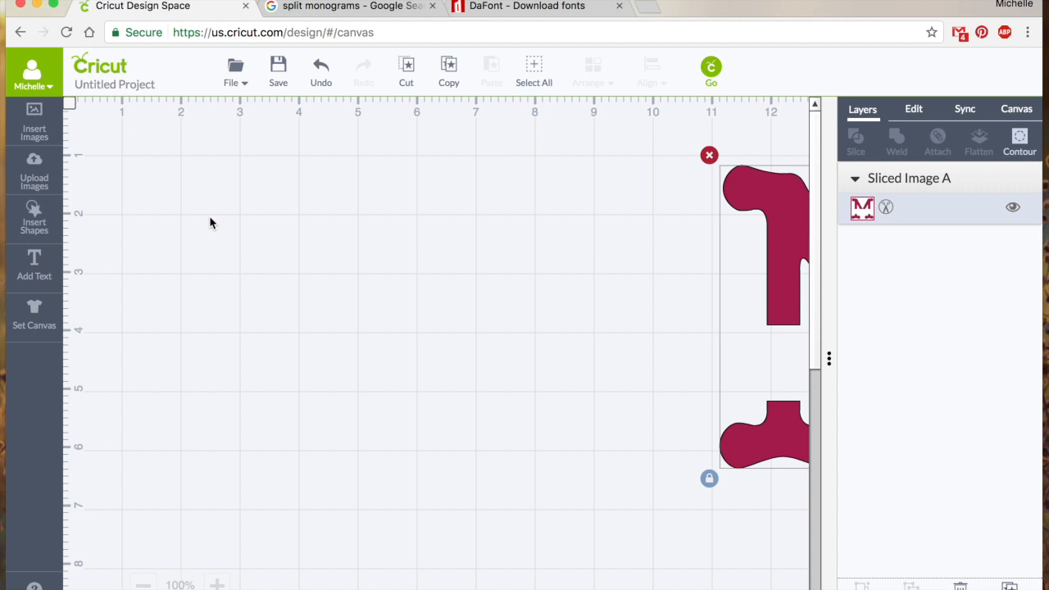
# - Search the image library for 'arrows' and insert the teal arrows image
pyautogui.click(33, 122)
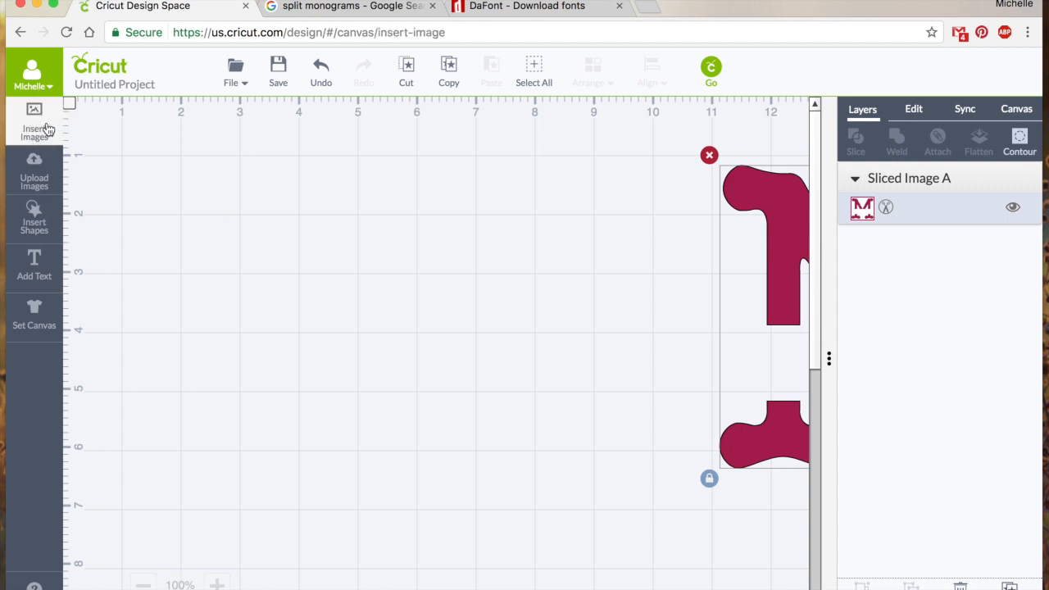
pyautogui.click(32, 118)
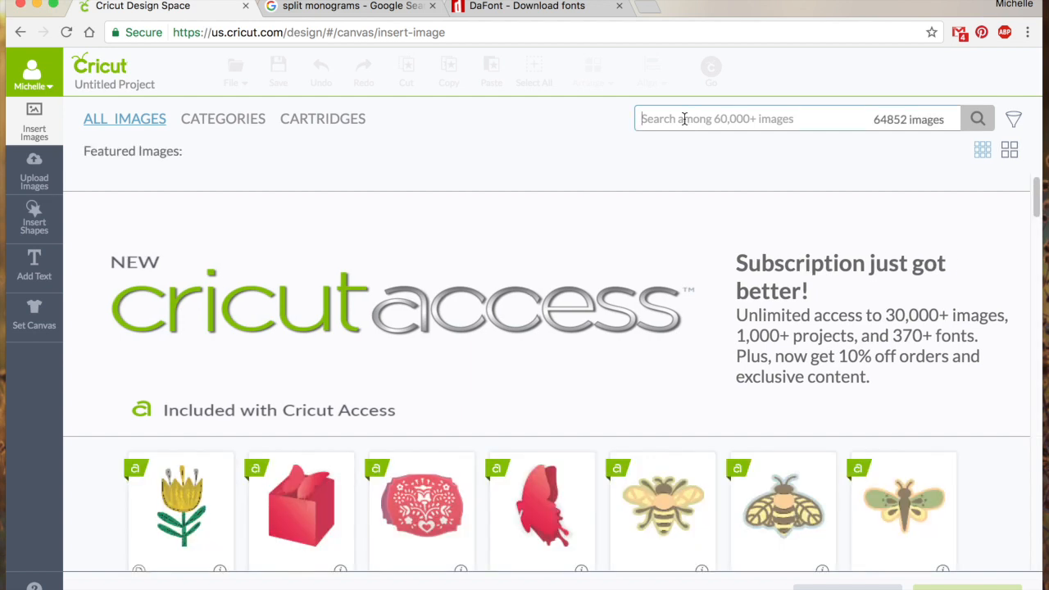
pyautogui.write('arrows')
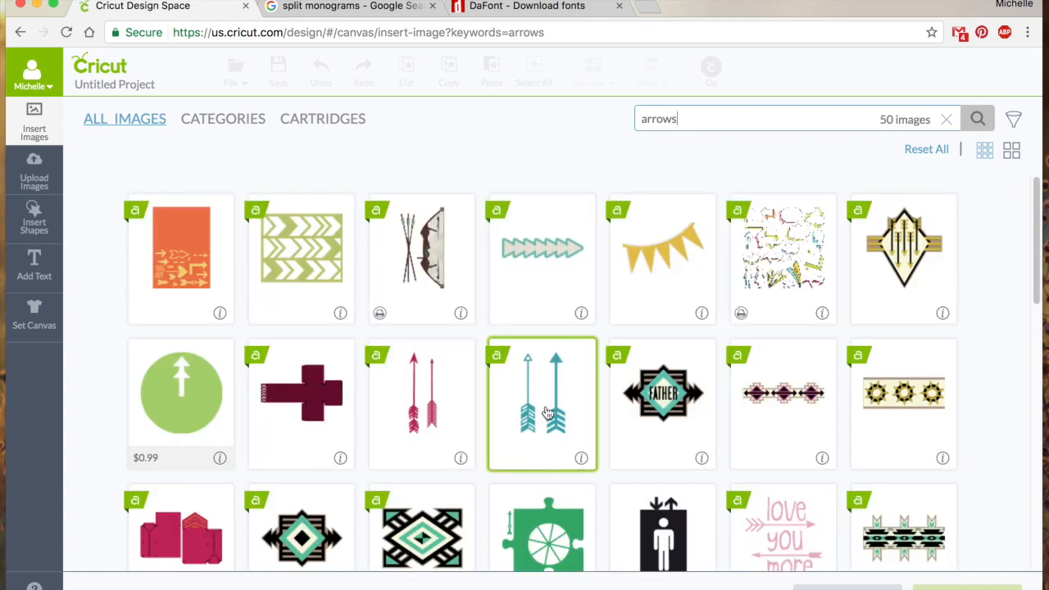
pyautogui.click(548, 413)
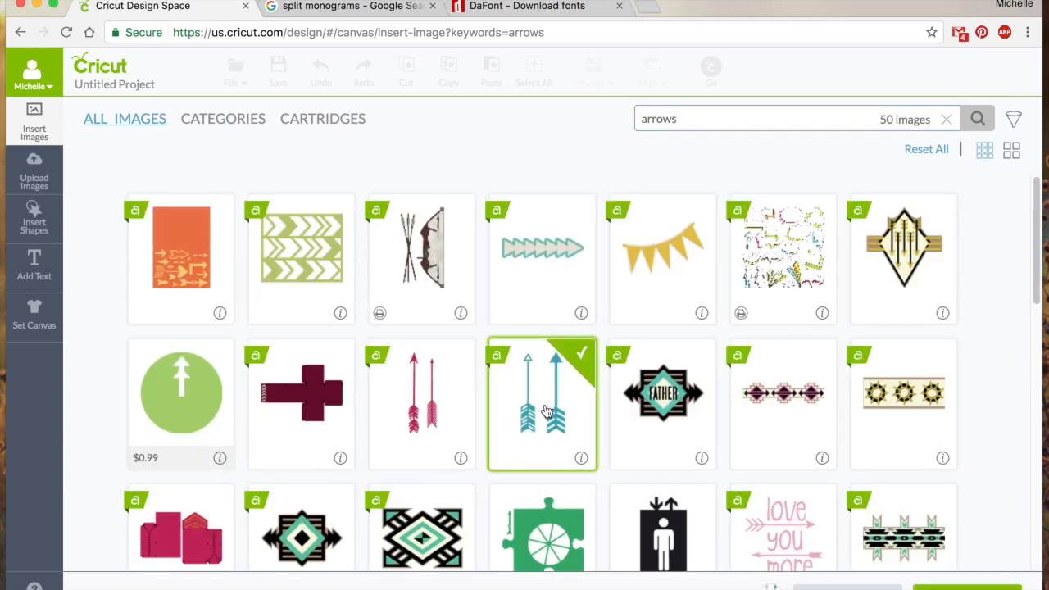
pyautogui.click(541, 403)
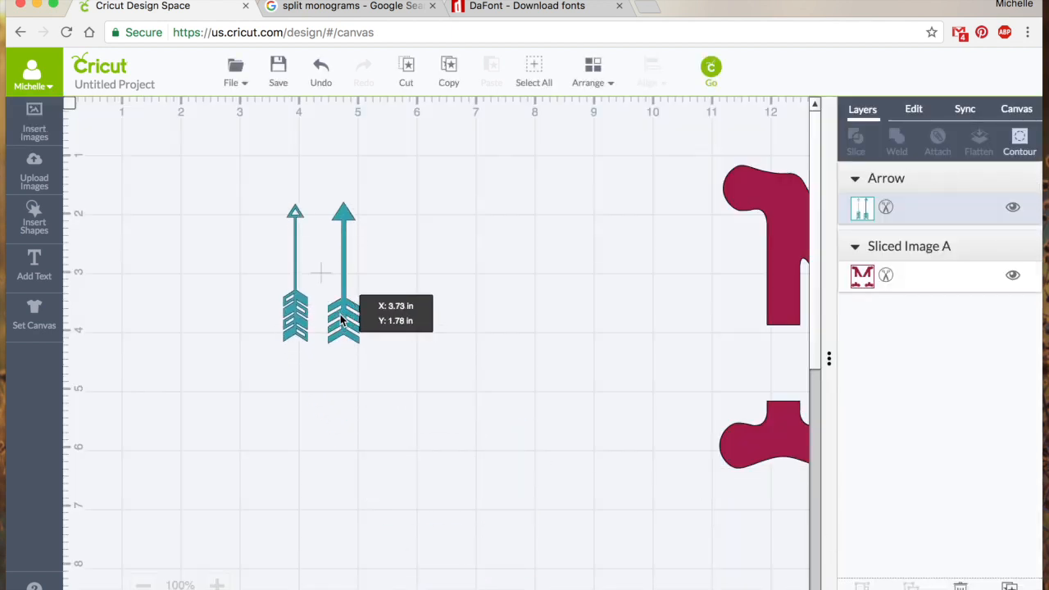
# - Try Contour on the arrow pair, keep both arrows, and bring up the basic shapes
pyautogui.click(342, 311)
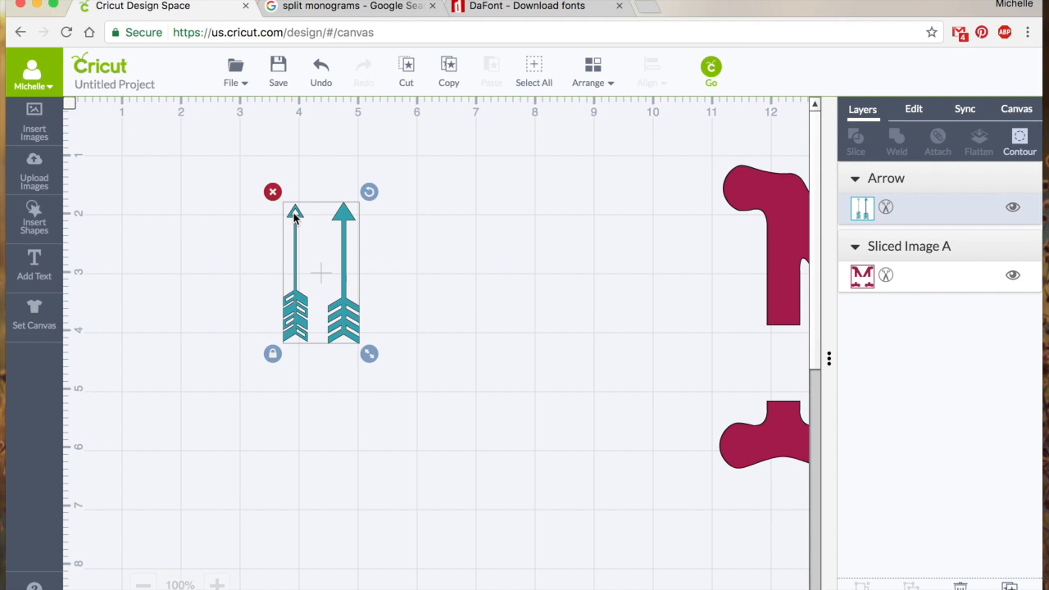
pyautogui.moveTo(350, 360)
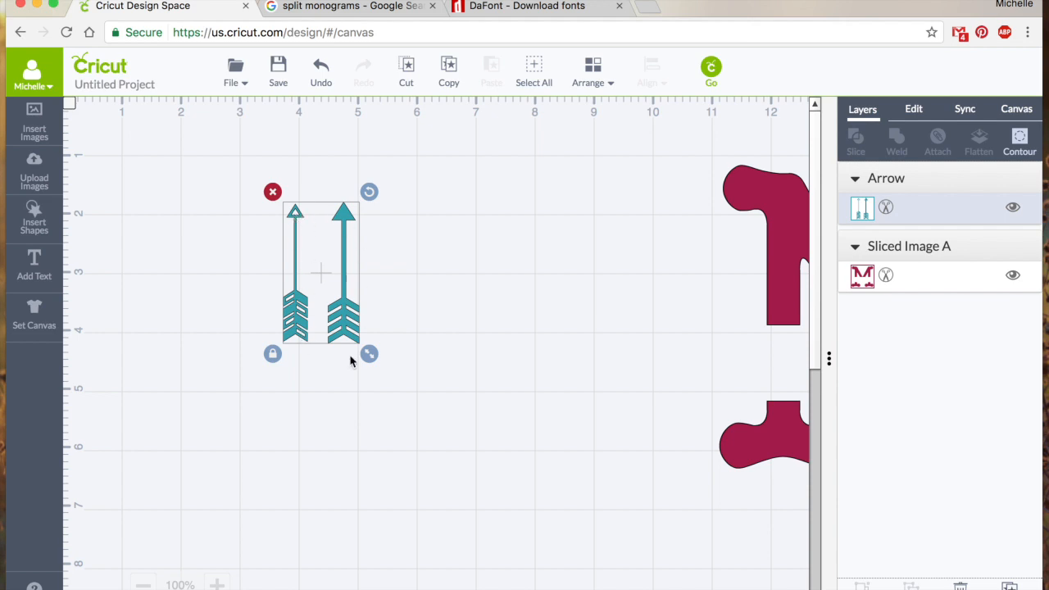
pyautogui.moveTo(649, 289)
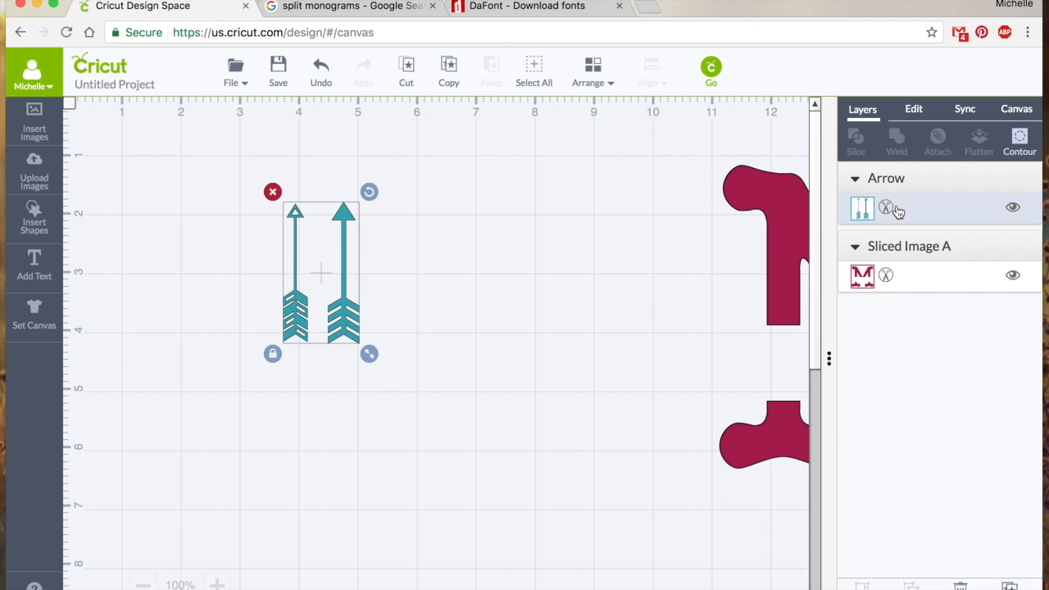
pyautogui.moveTo(908, 216)
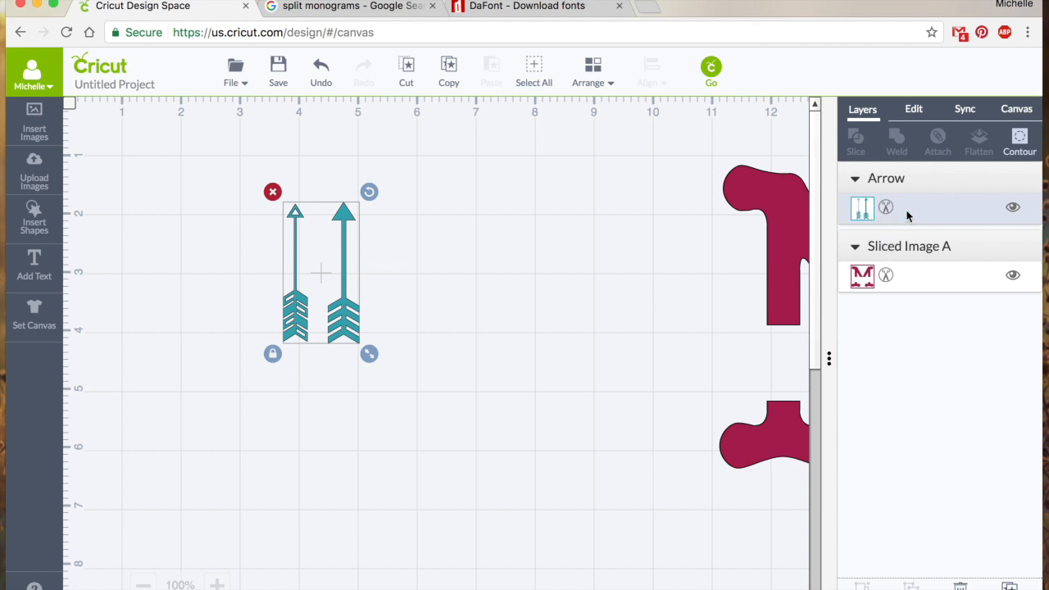
pyautogui.moveTo(341, 331)
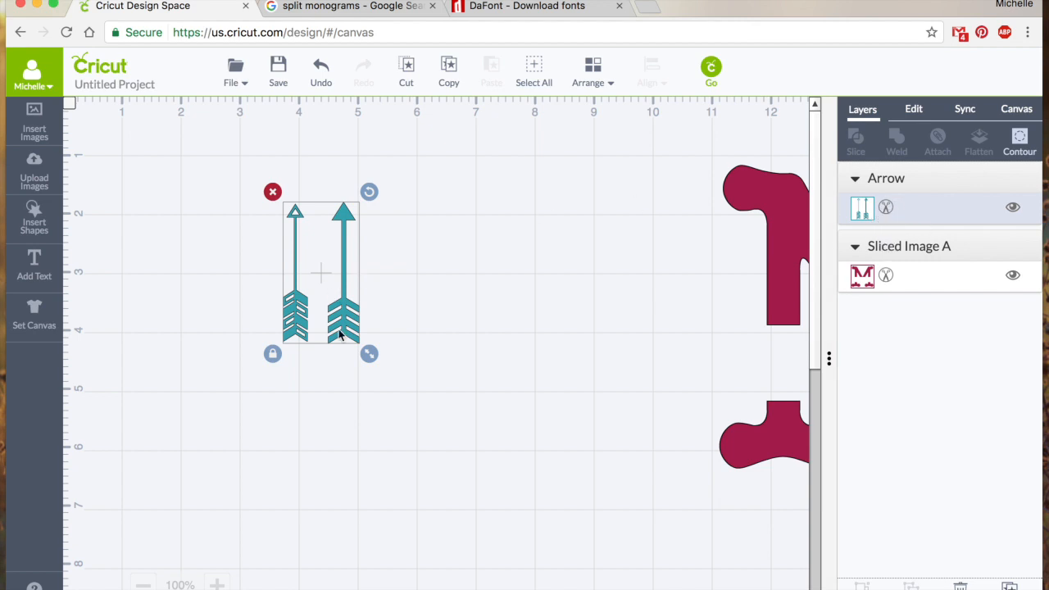
pyautogui.moveTo(1019, 139)
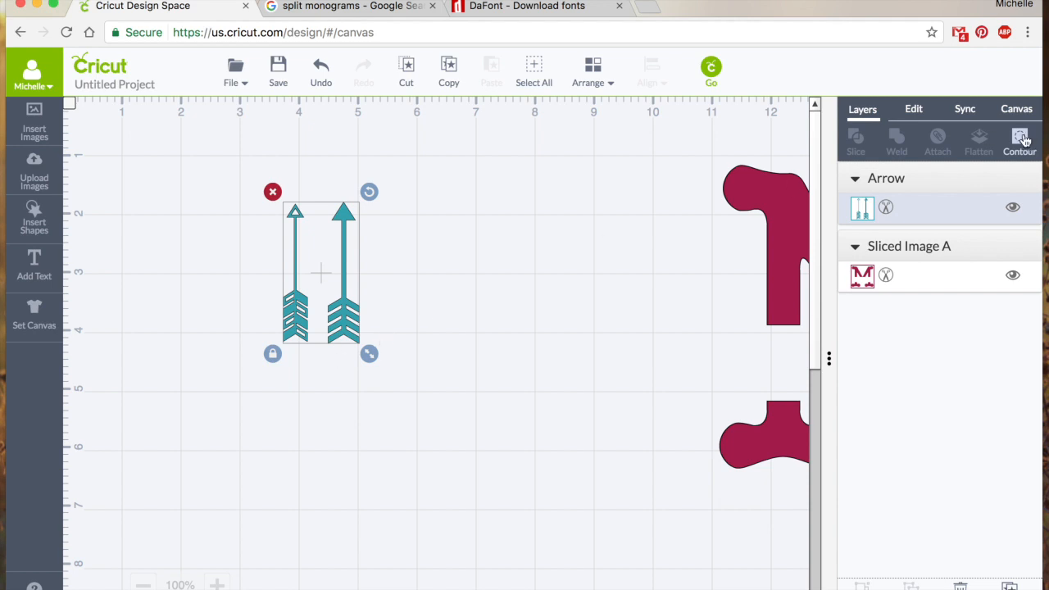
pyautogui.click(1021, 139)
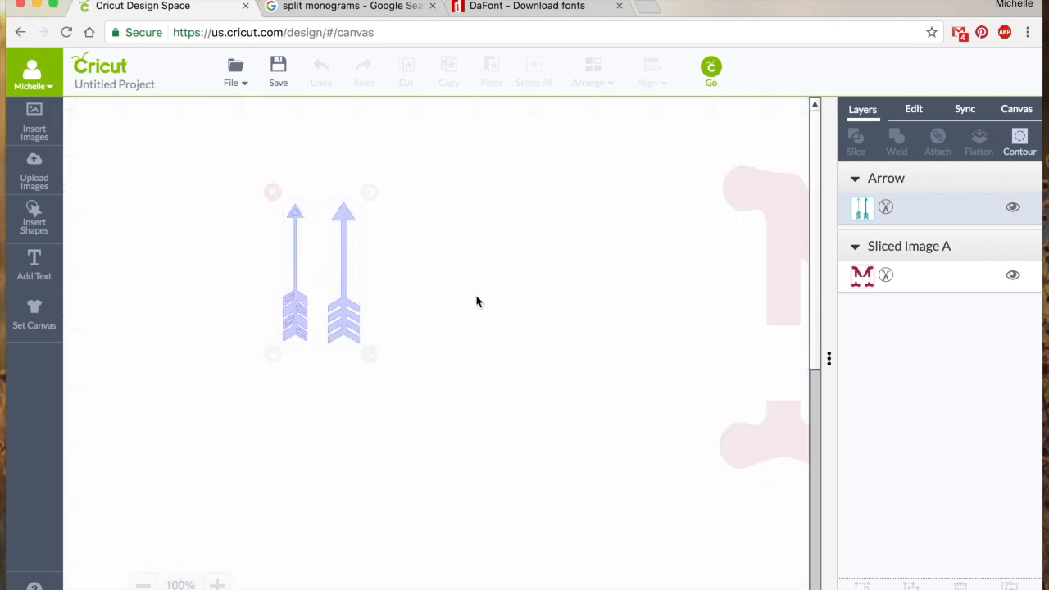
pyautogui.moveTo(452, 287)
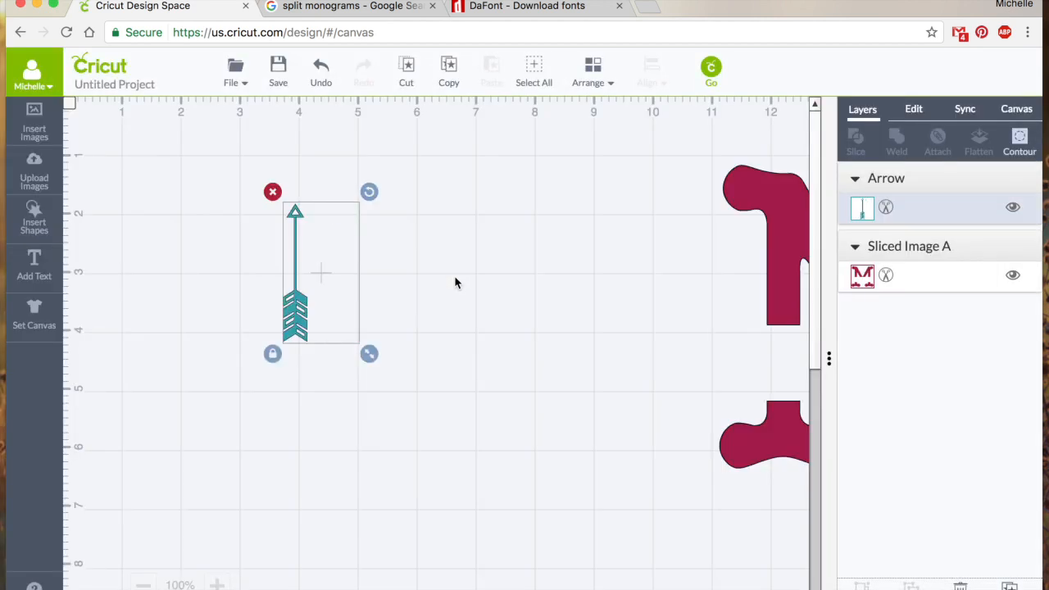
pyautogui.moveTo(390, 325)
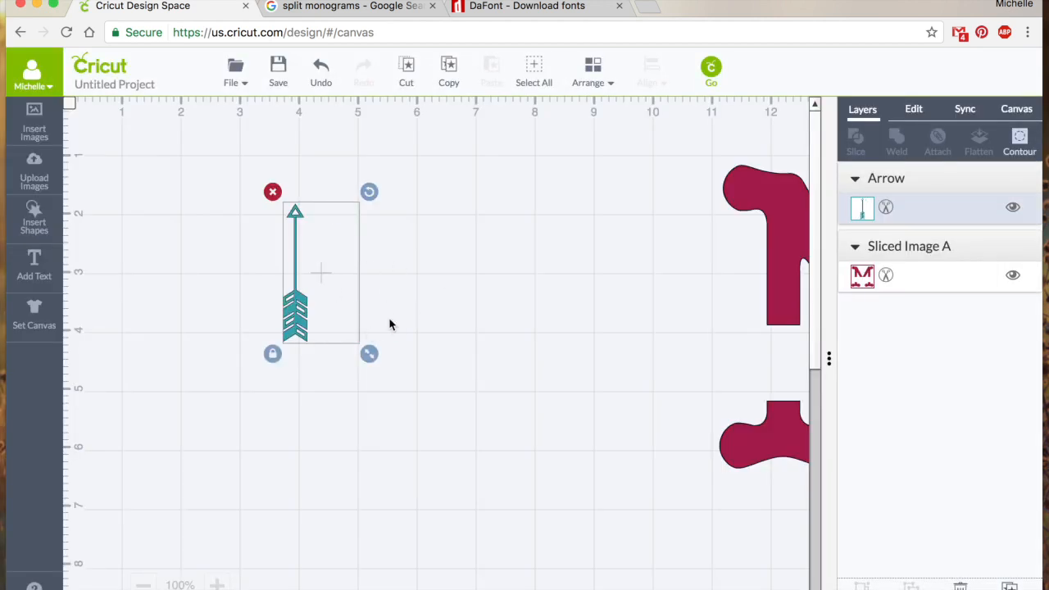
pyautogui.moveTo(897, 238)
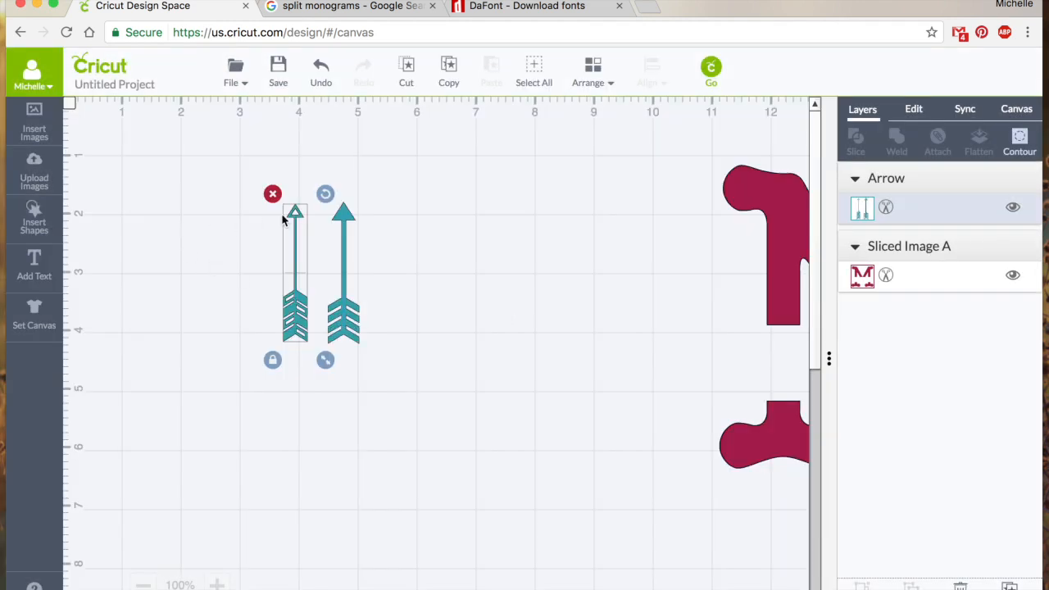
pyautogui.moveTo(446, 341)
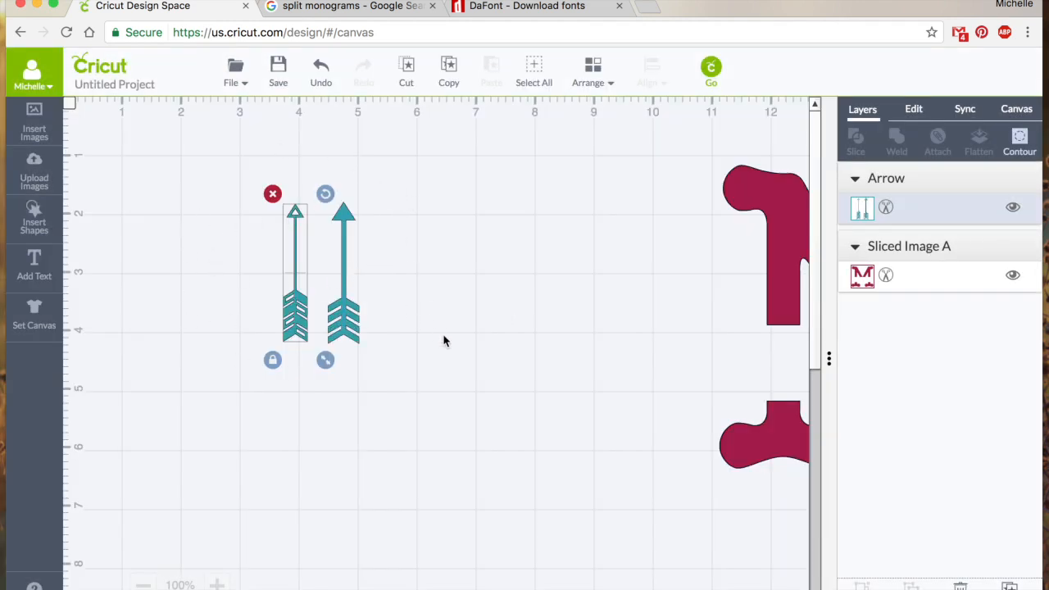
pyautogui.click(33, 216)
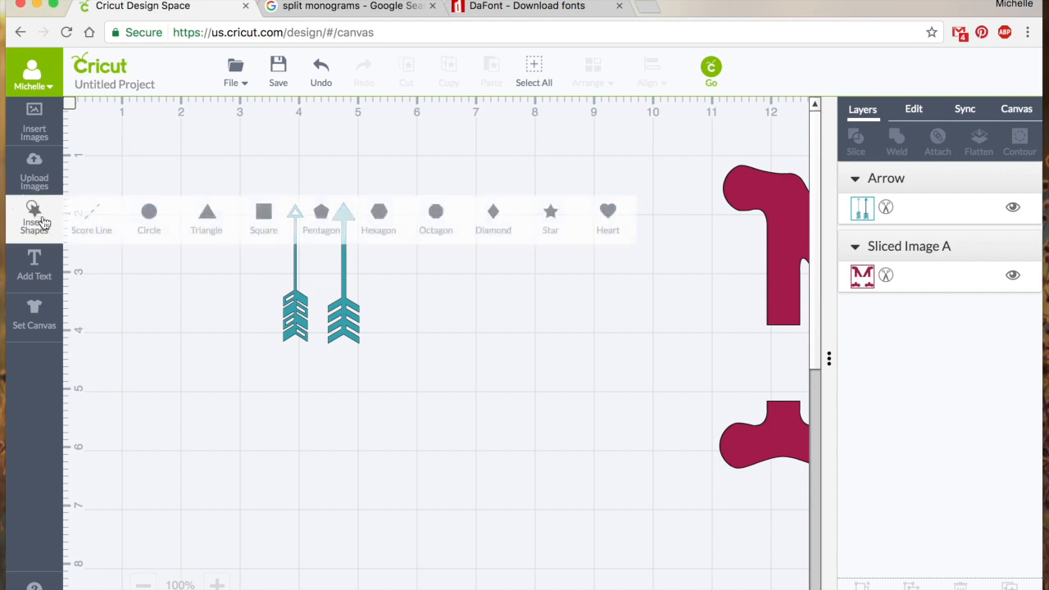
# - Cover the right arrow with a resized square and slice it away
pyautogui.click(262, 211)
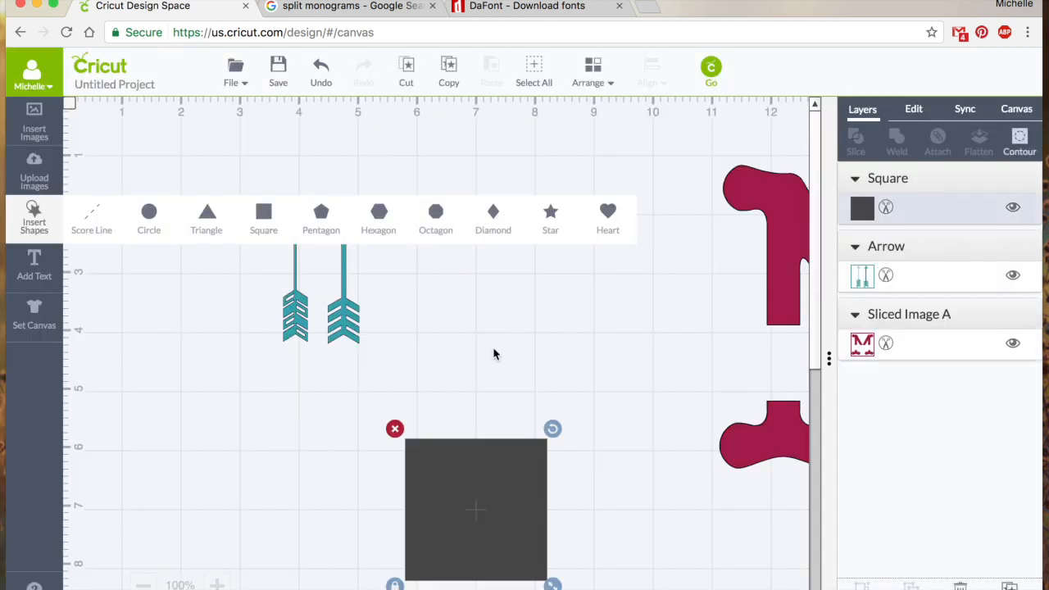
pyautogui.moveTo(476, 508); pyautogui.dragTo(442, 301)
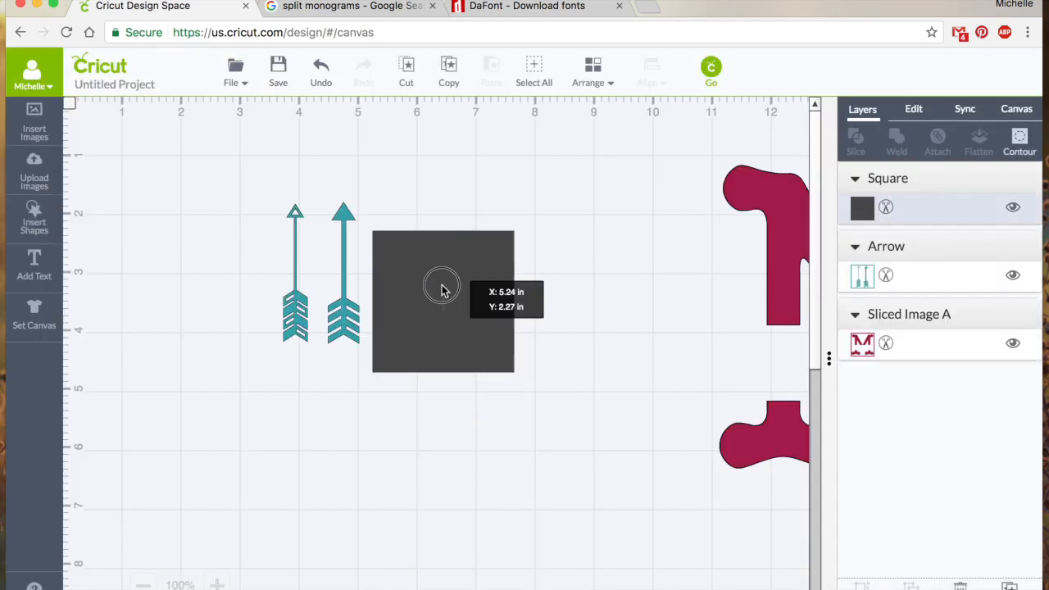
pyautogui.moveTo(443, 302); pyautogui.dragTo(391, 264)
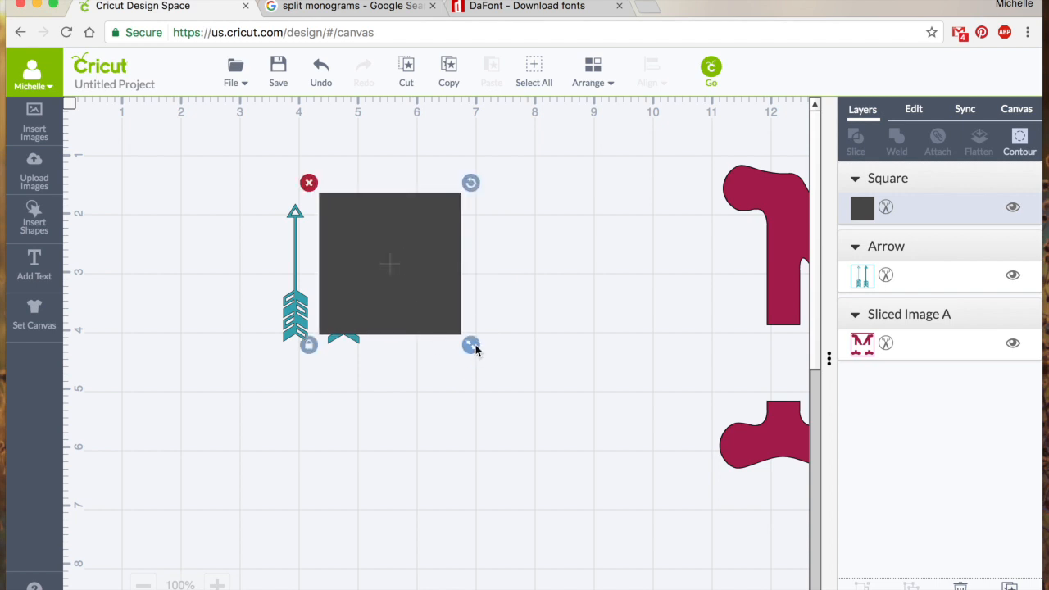
pyautogui.moveTo(470, 344); pyautogui.dragTo(518, 393)
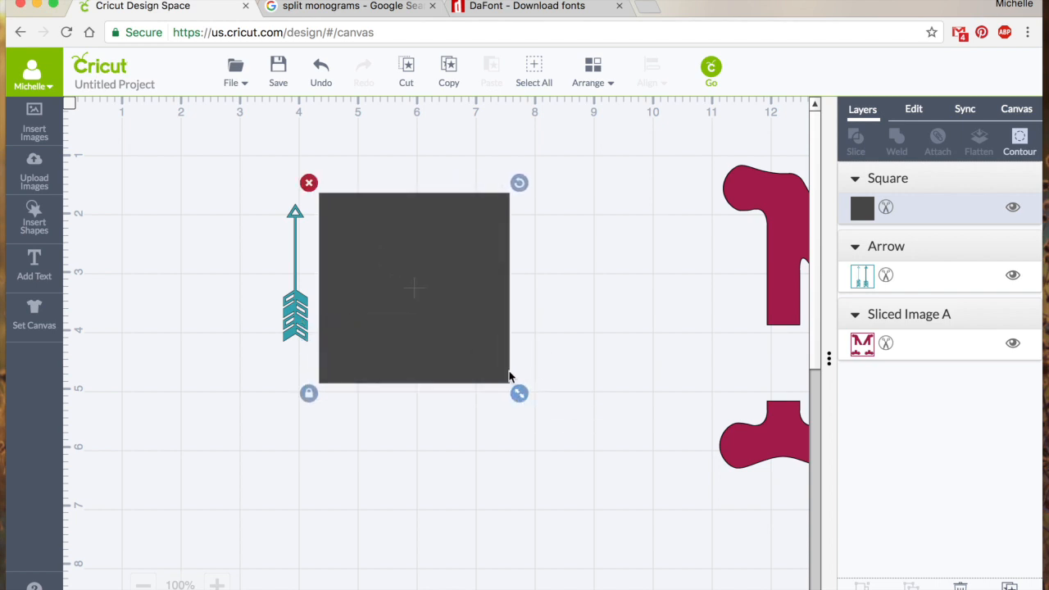
pyautogui.moveTo(429, 253)
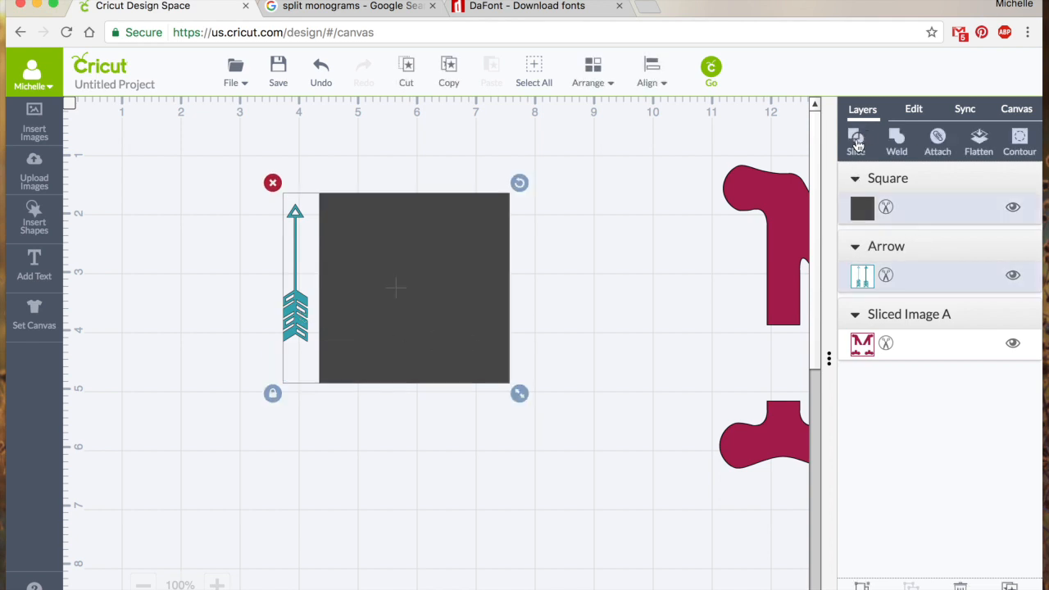
pyautogui.click(855, 137)
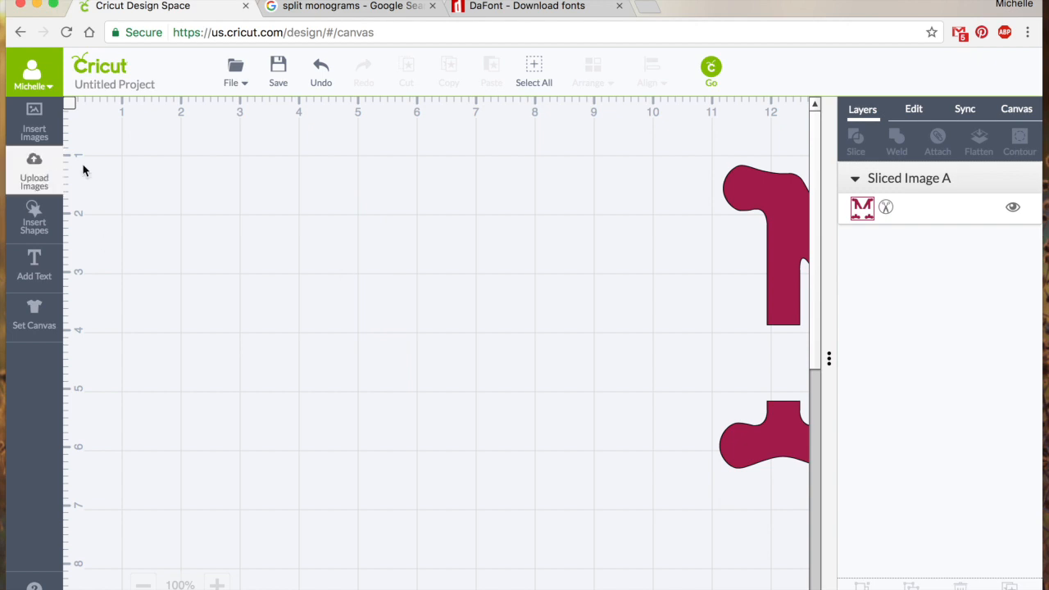
pyautogui.moveTo(34, 129)
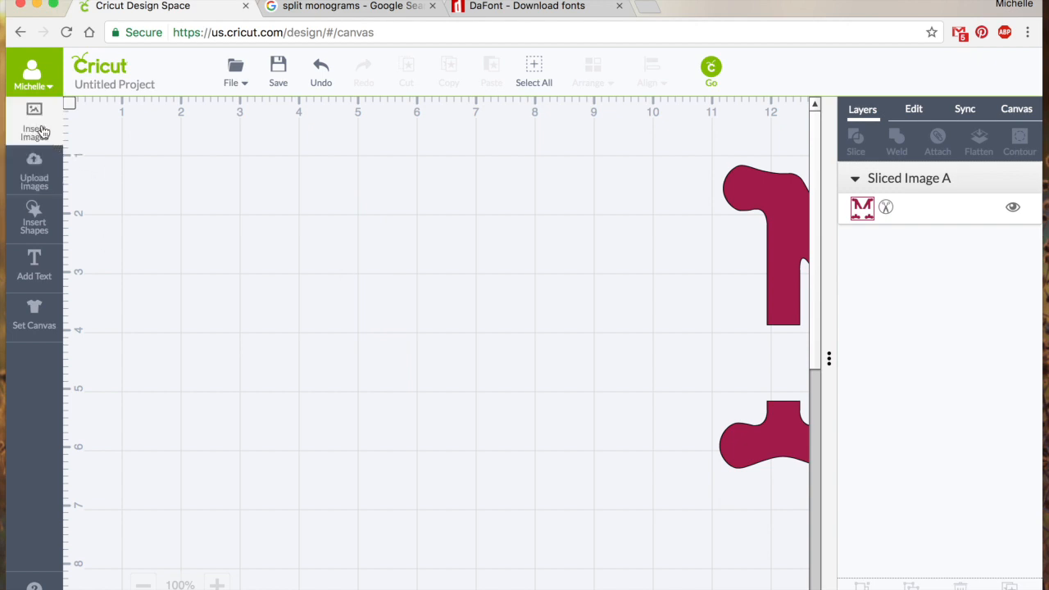
pyautogui.moveTo(41, 128)
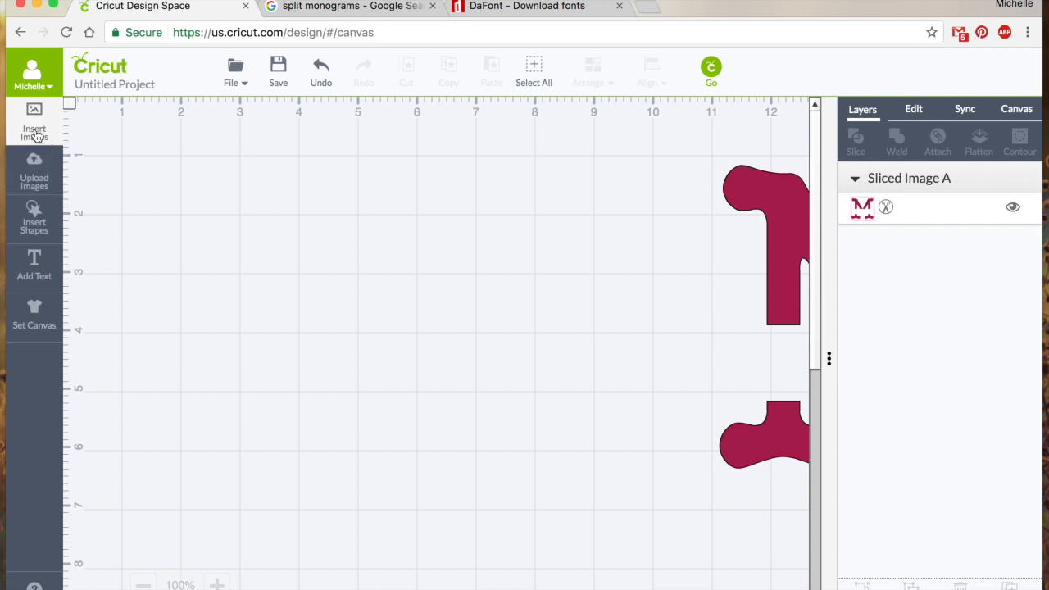
# - Filter the image library to show only Backgrounds & Textures
pyautogui.click(33, 122)
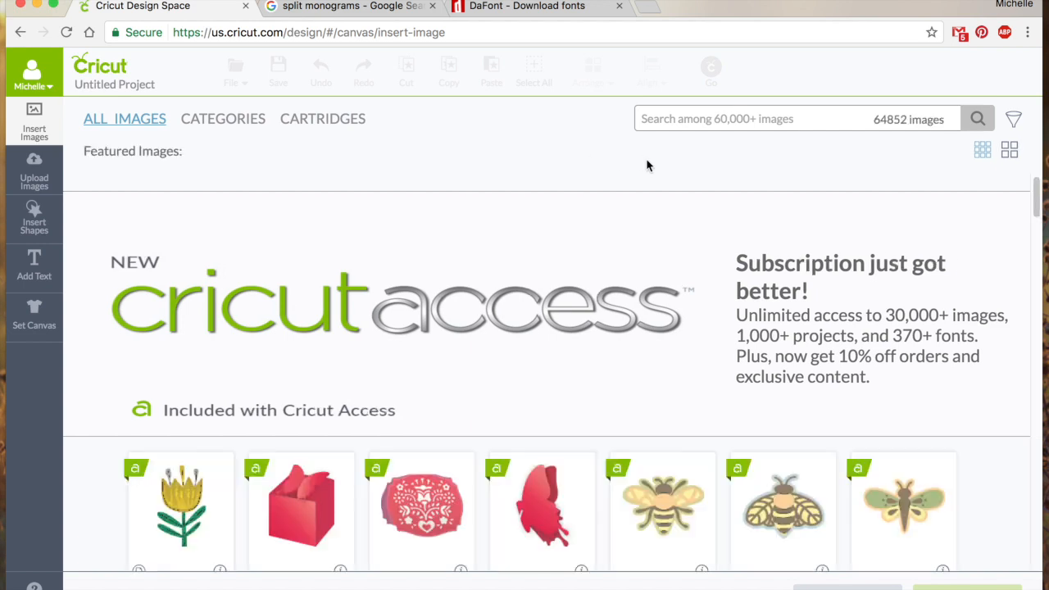
pyautogui.moveTo(1020, 123)
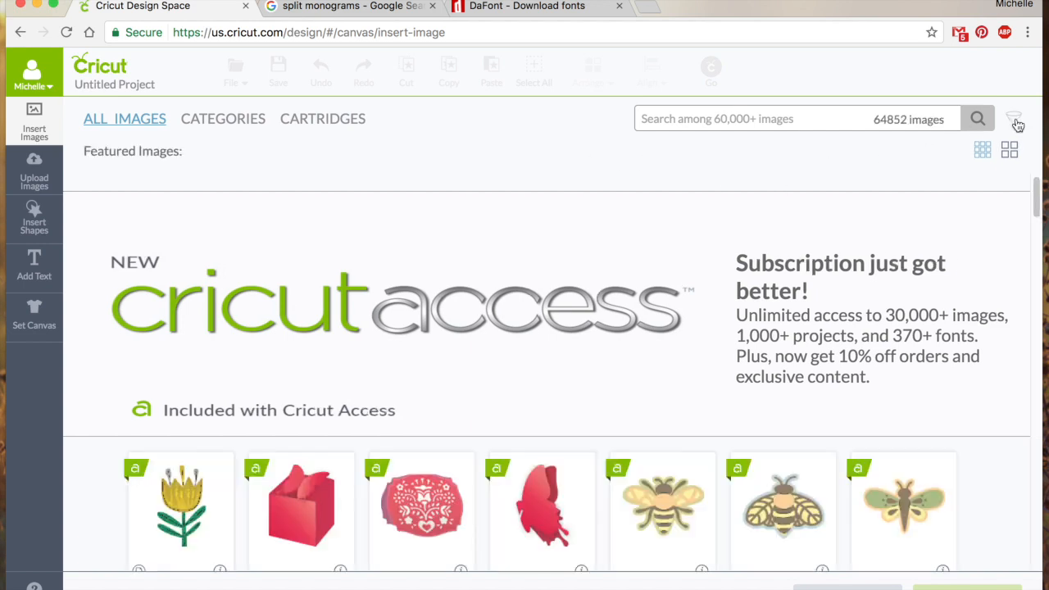
pyautogui.click(1021, 119)
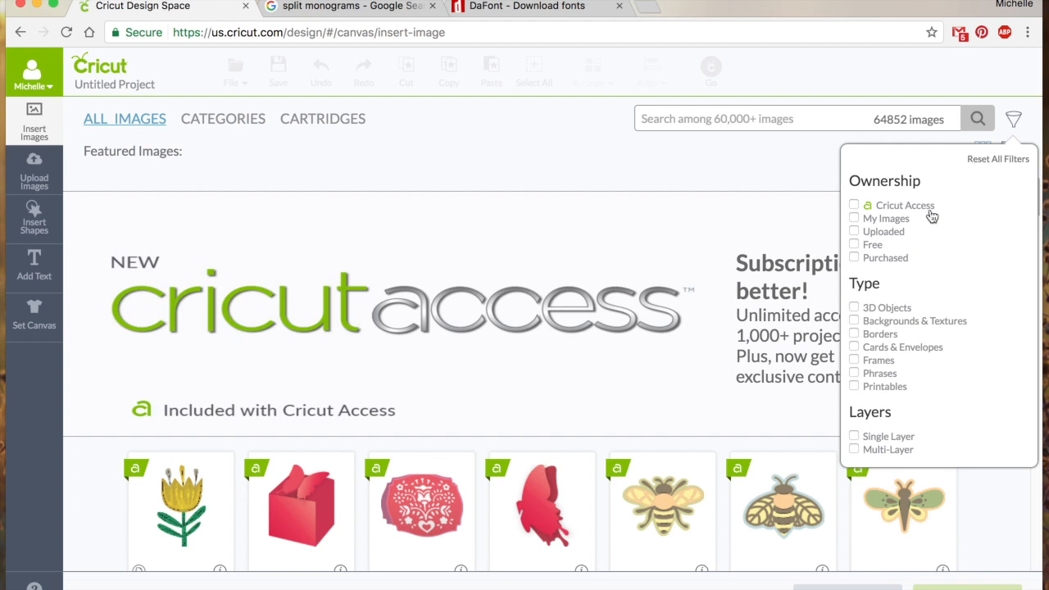
pyautogui.moveTo(911, 252)
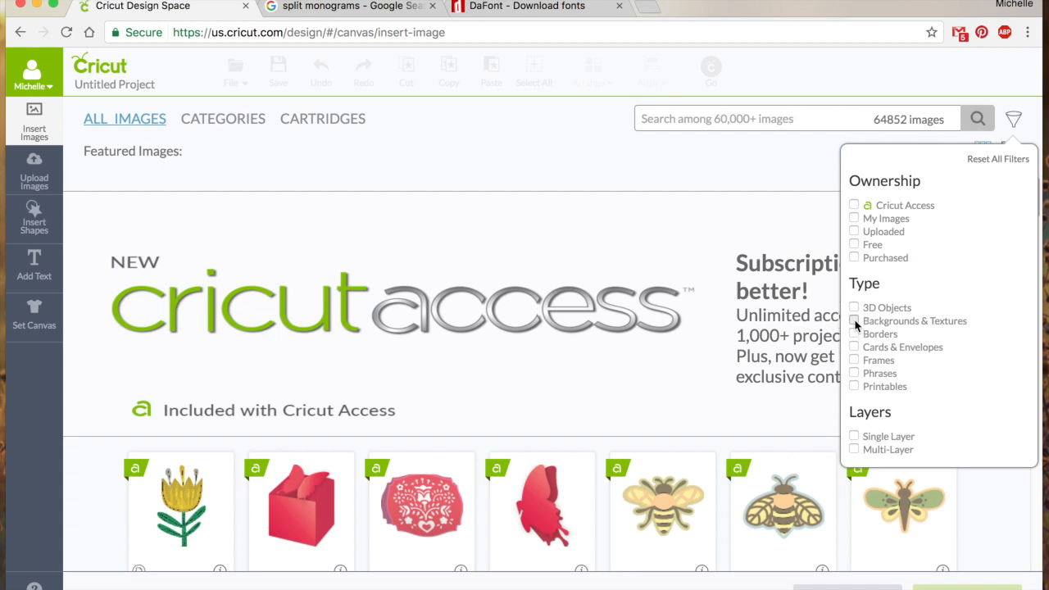
pyautogui.click(855, 320)
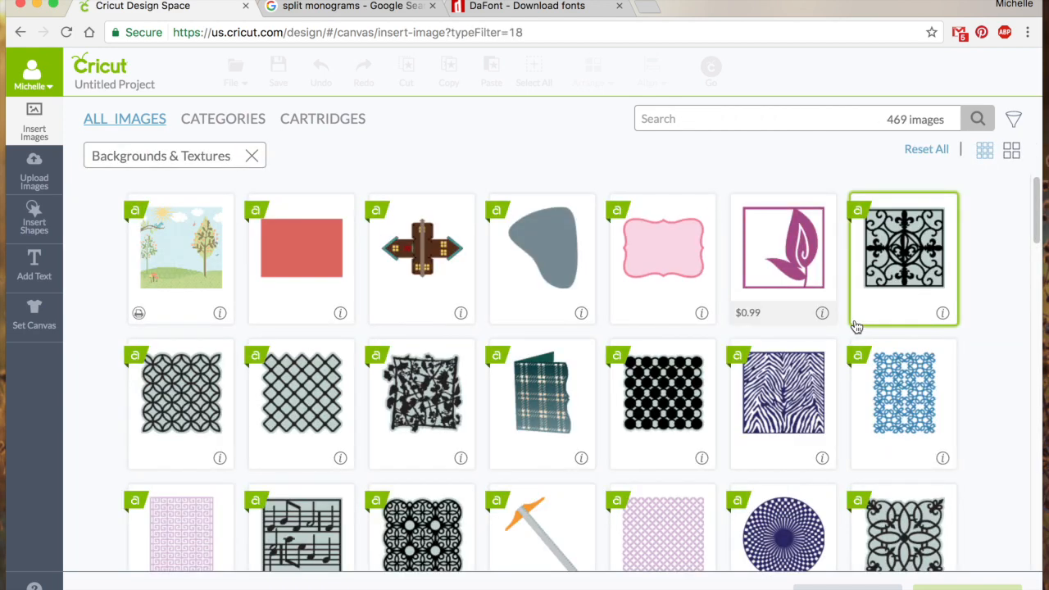
pyautogui.moveTo(1008, 413)
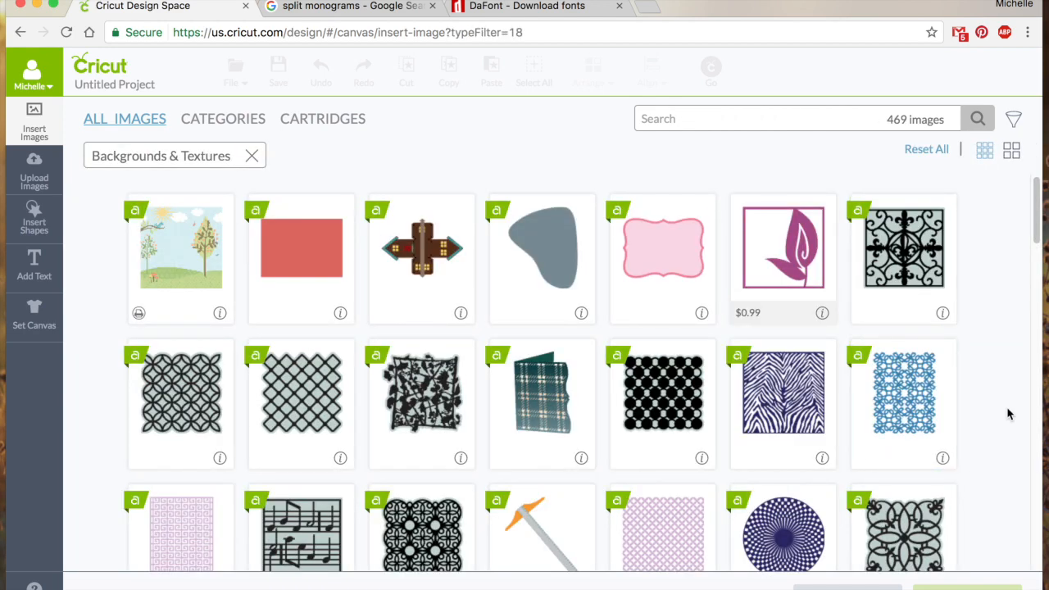
# - Search the textures for 'lac' and insert the Lace Pattern Rectangle Overlay onto the canvas
pyautogui.scroll(-3)
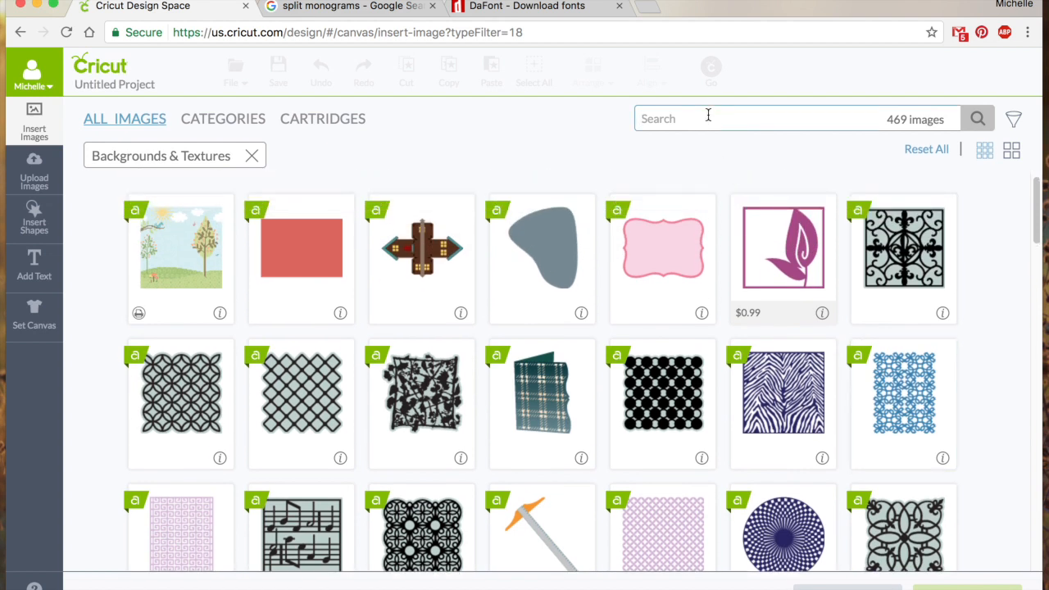
pyautogui.write('lace')
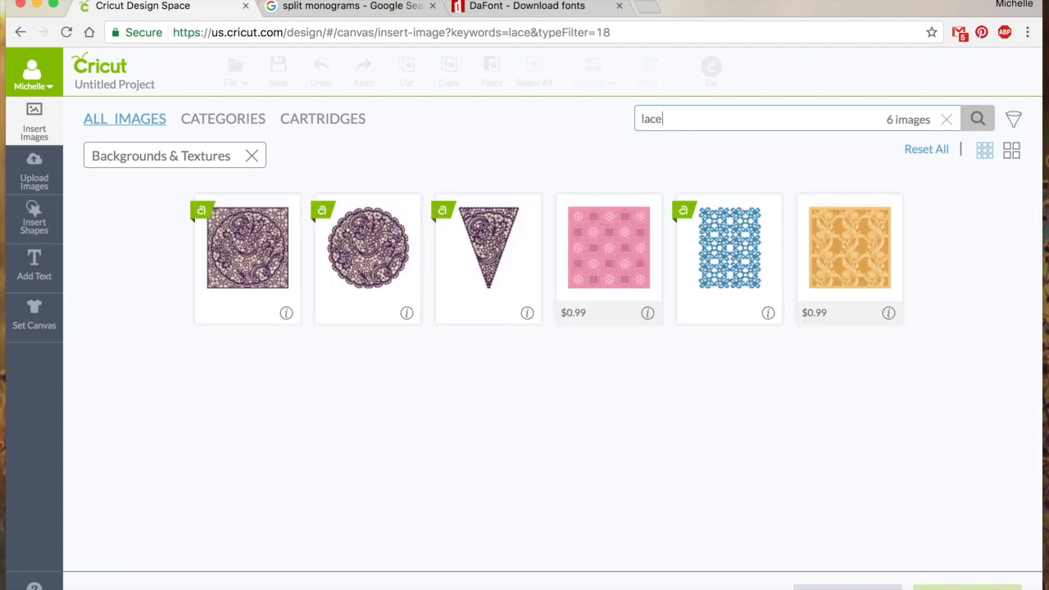
pyautogui.click(728, 246)
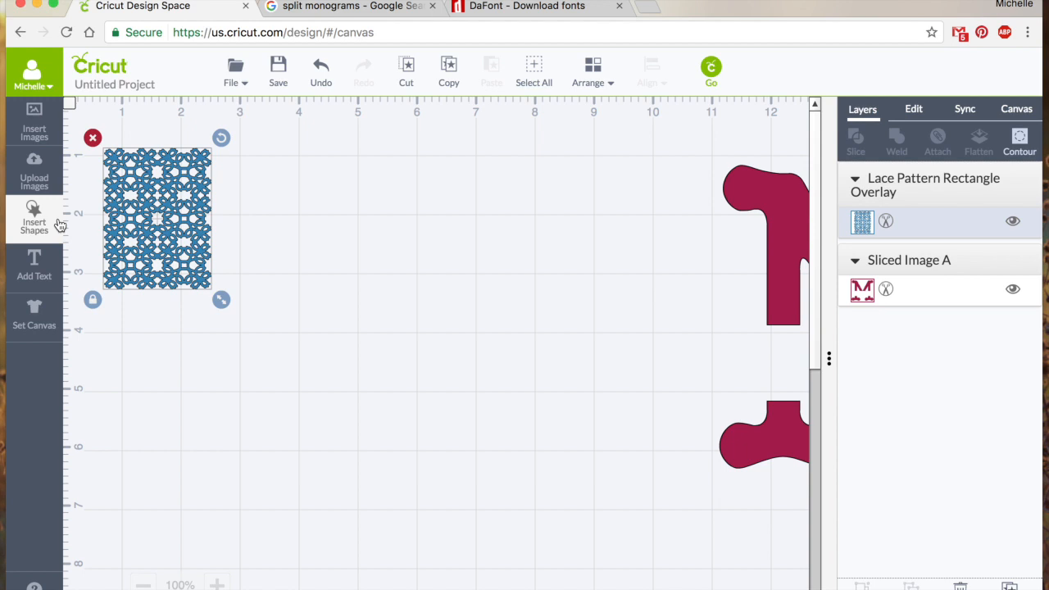
pyautogui.moveTo(347, 291)
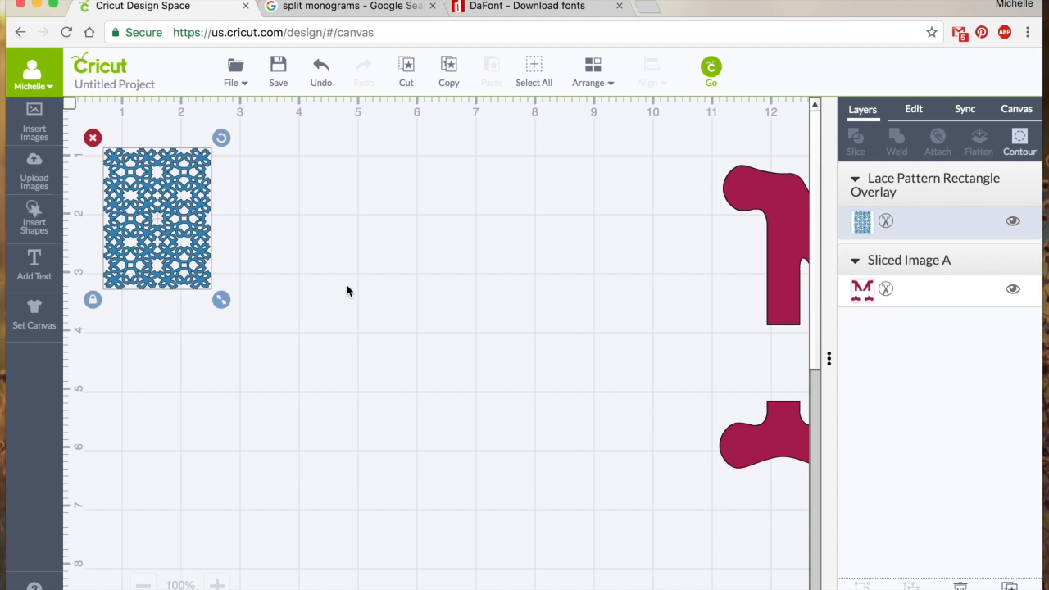
pyautogui.moveTo(46, 229)
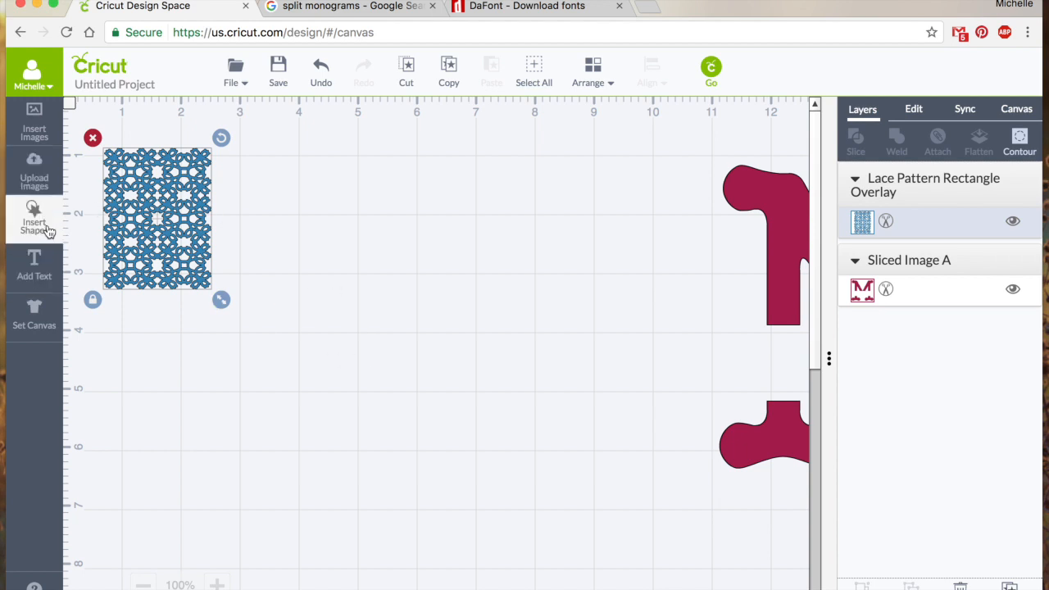
# - Add a square and stretch it into a wide rectangle near the top of the canvas
pyautogui.click(33, 221)
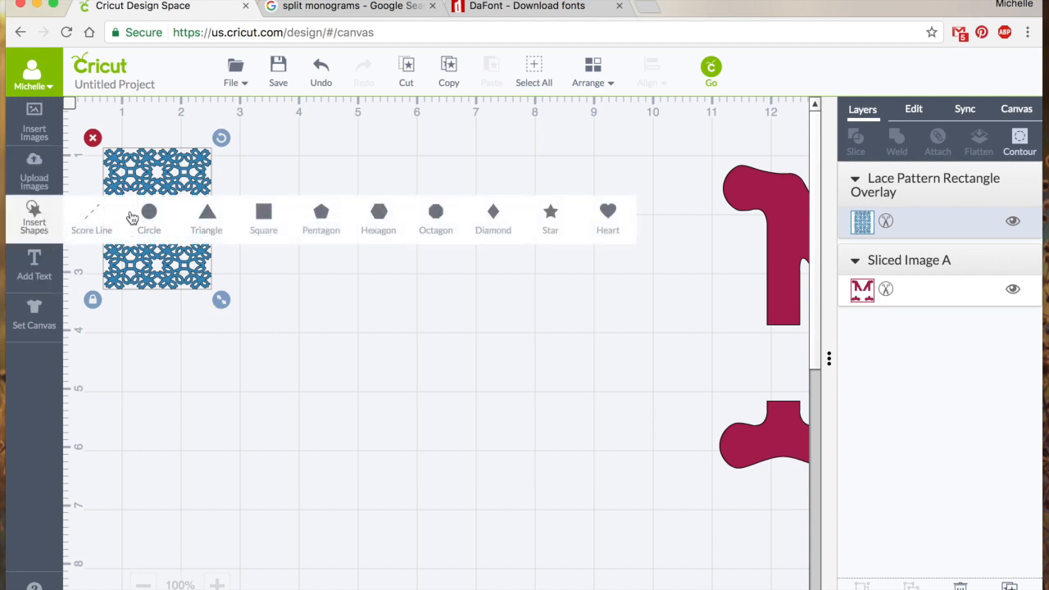
pyautogui.click(262, 212)
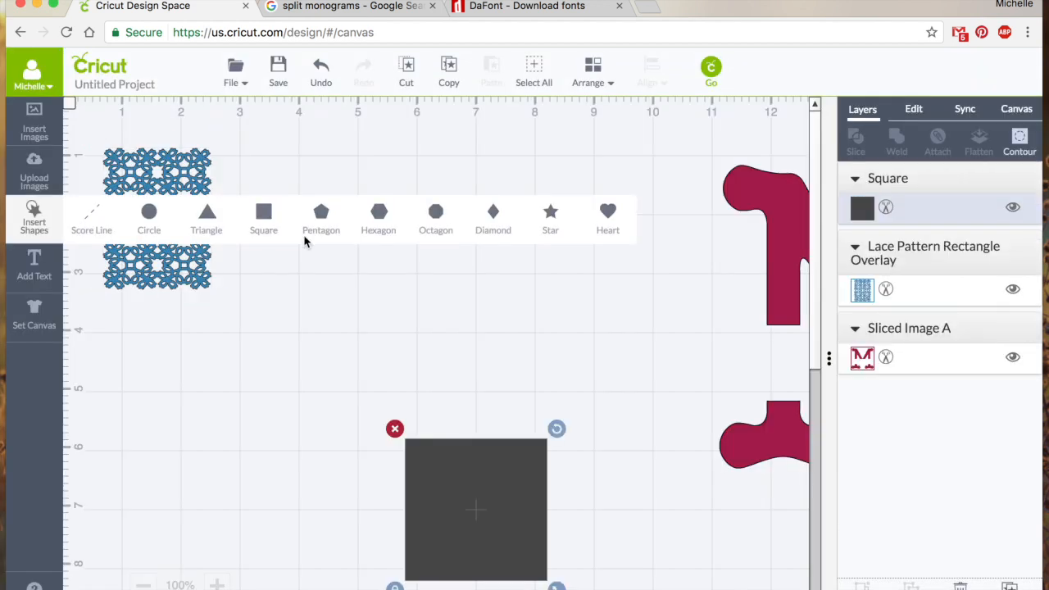
pyautogui.moveTo(476, 508); pyautogui.dragTo(331, 246)
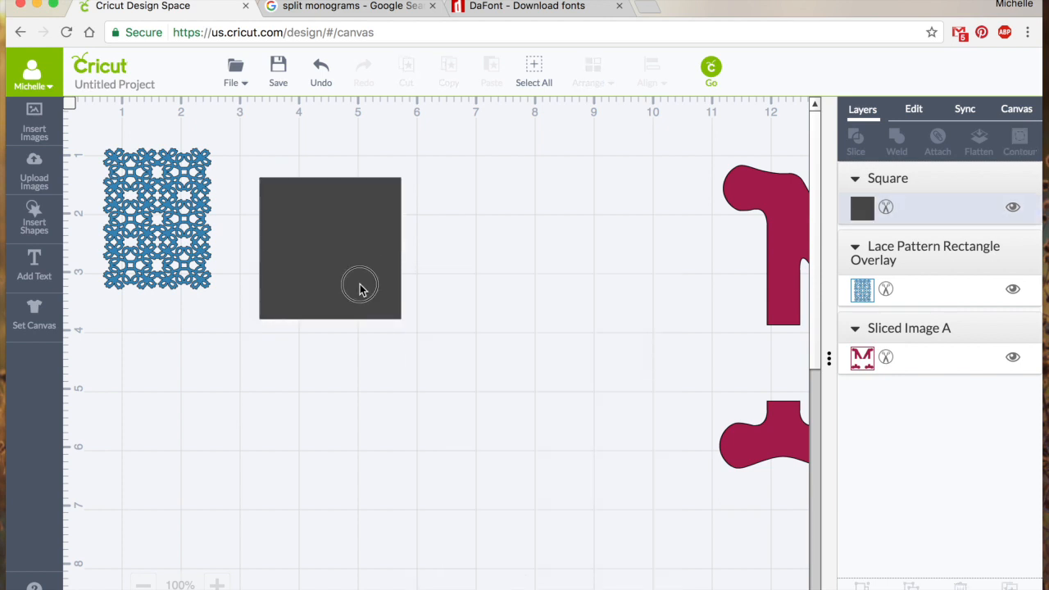
pyautogui.moveTo(401, 319); pyautogui.dragTo(574, 385)
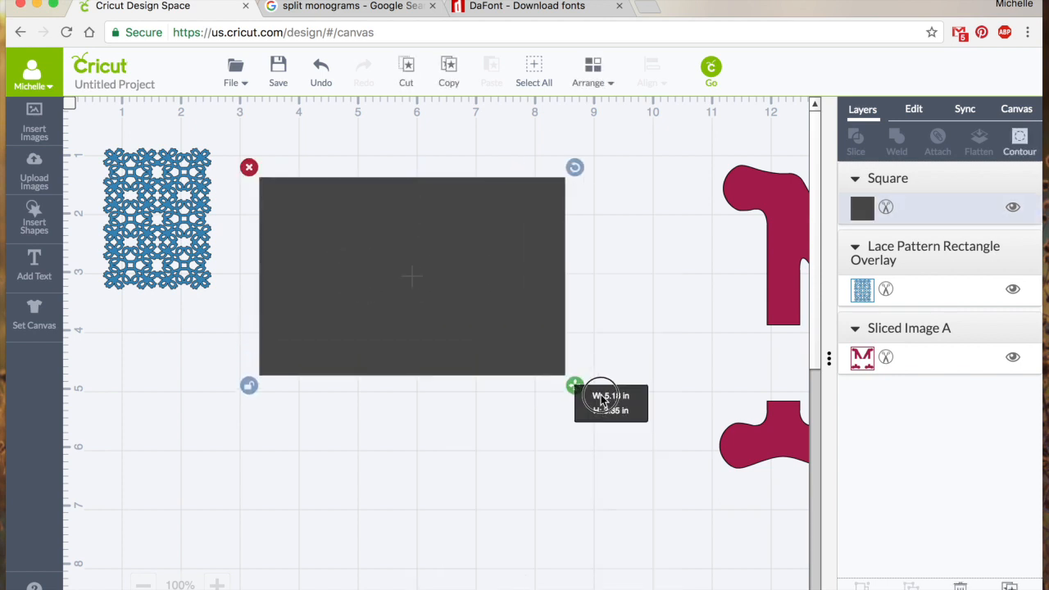
pyautogui.moveTo(574, 385); pyautogui.dragTo(672, 405)
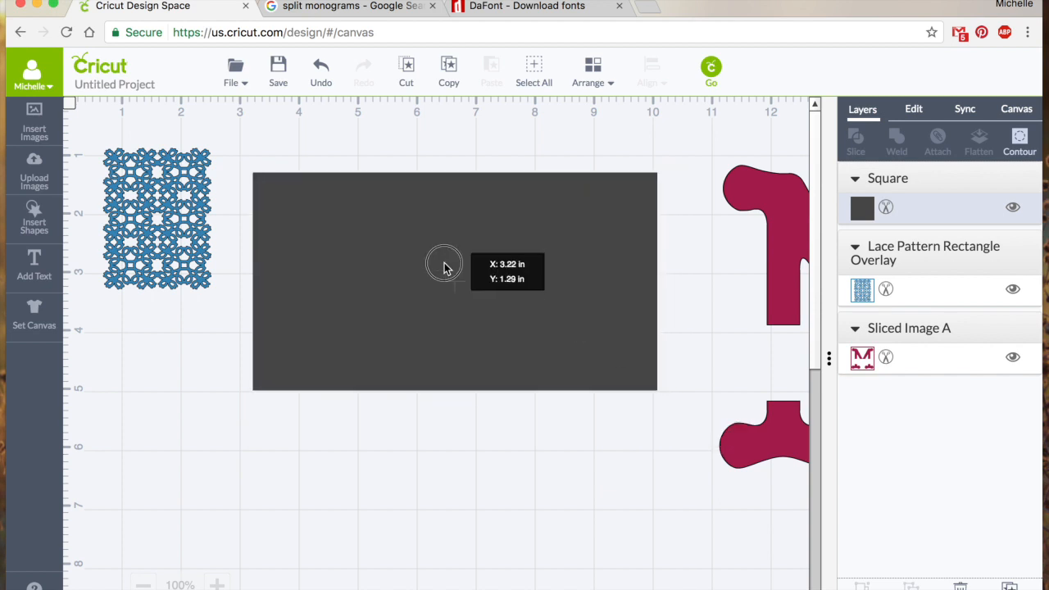
pyautogui.moveTo(445, 265); pyautogui.dragTo(423, 238)
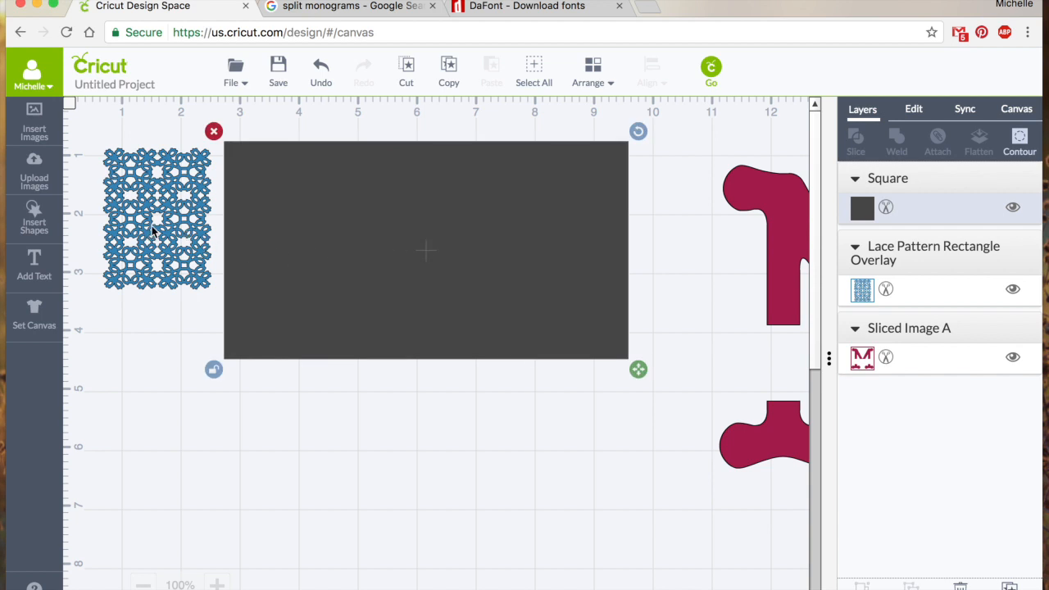
# - Move the lace onto the rectangle's left edge and recolour the rectangle light blue
pyautogui.moveTo(156, 216); pyautogui.dragTo(172, 226)
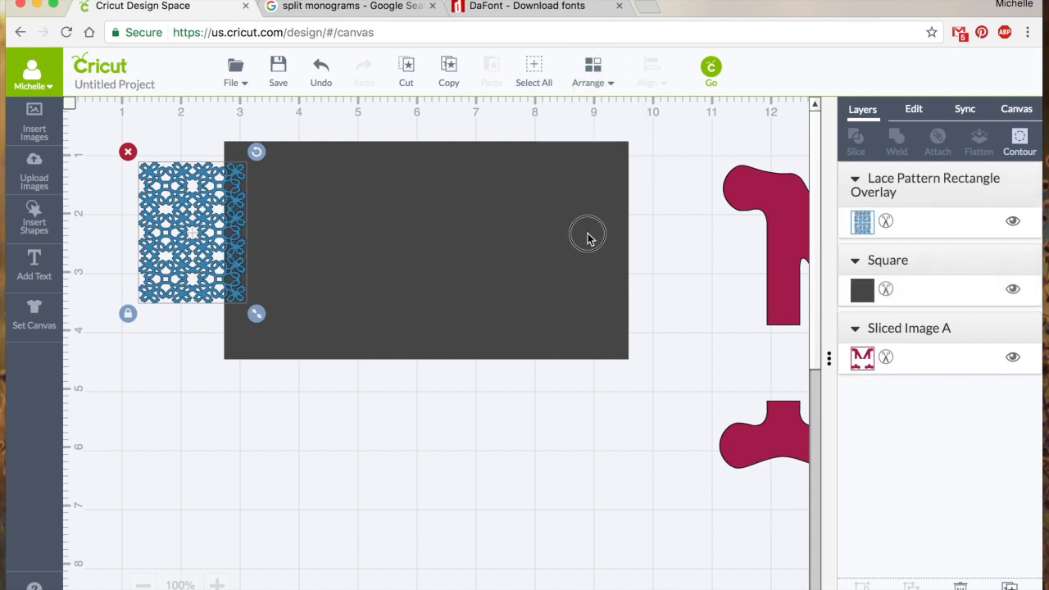
pyautogui.click(863, 288)
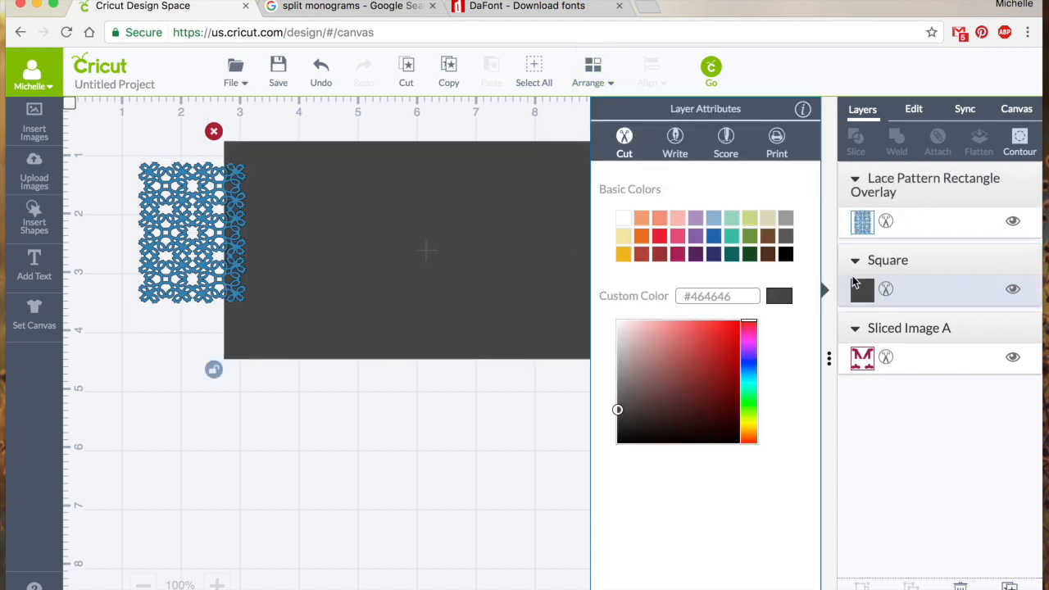
pyautogui.click(715, 218)
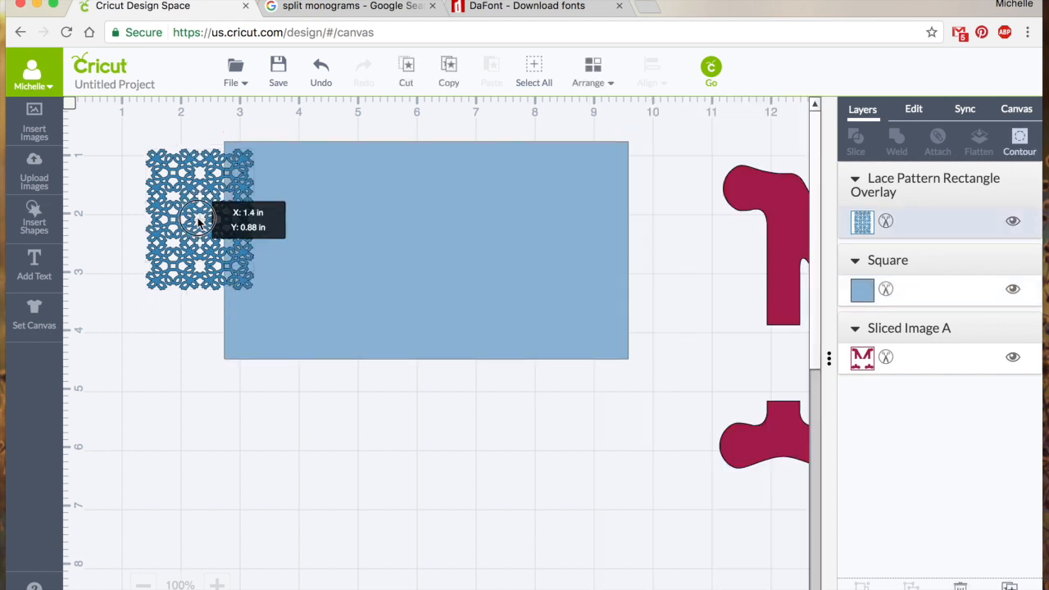
# - Size the lace strip to the rectangle's height, flush with its left edge
pyautogui.moveTo(200, 213); pyautogui.dragTo(222, 213)
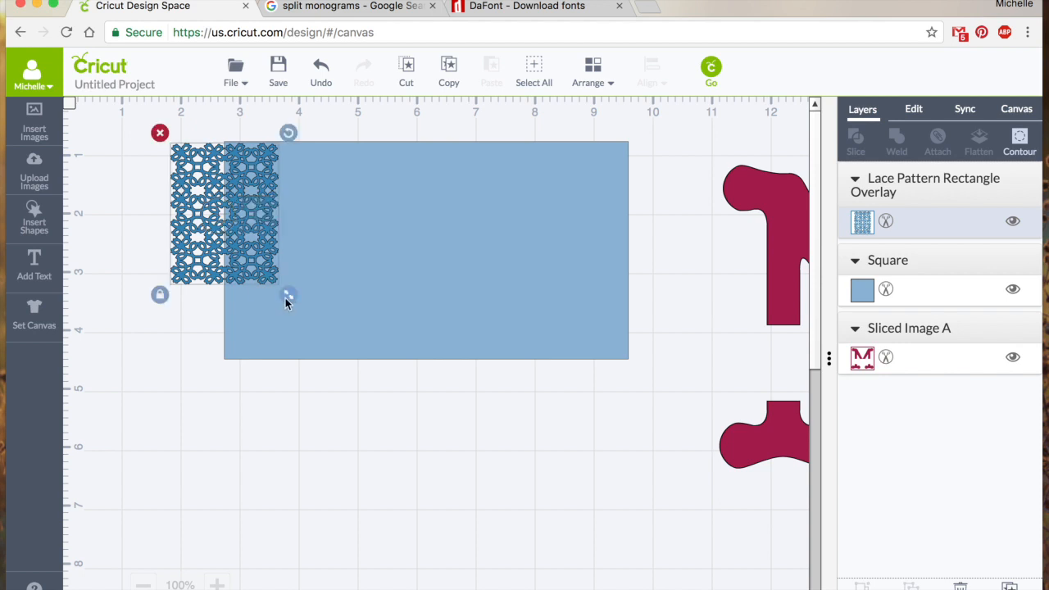
pyautogui.moveTo(288, 295); pyautogui.dragTo(341, 361)
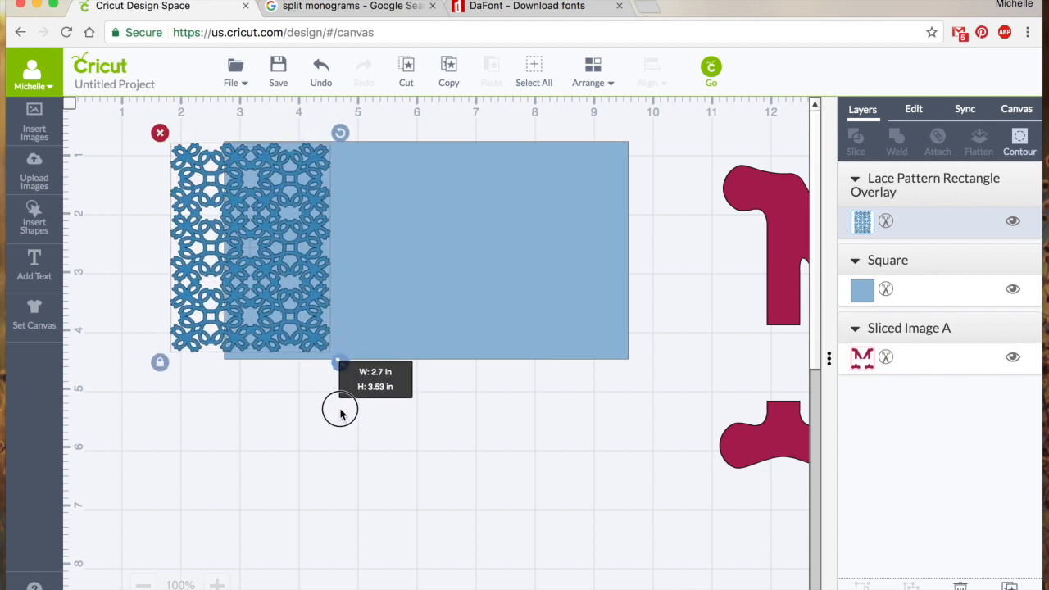
pyautogui.moveTo(337, 360); pyautogui.dragTo(345, 369)
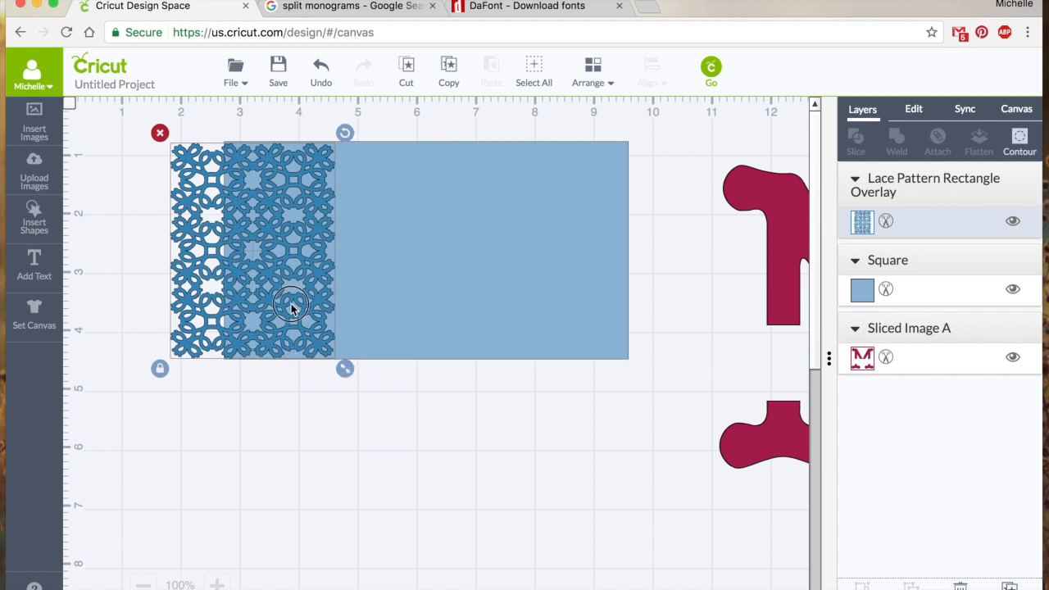
pyautogui.moveTo(293, 308); pyautogui.dragTo(262, 308)
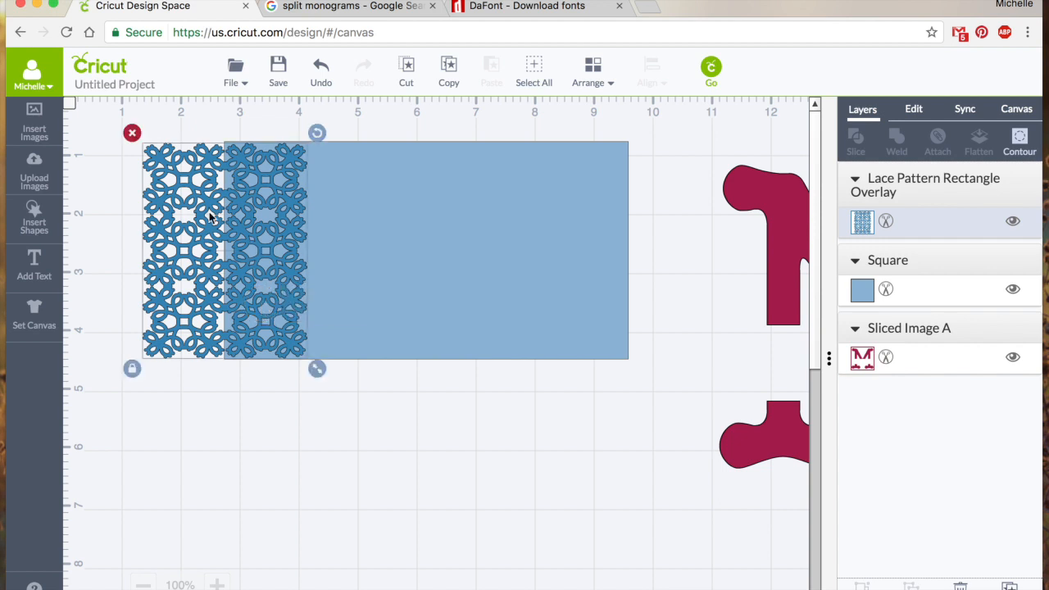
pyautogui.moveTo(328, 261)
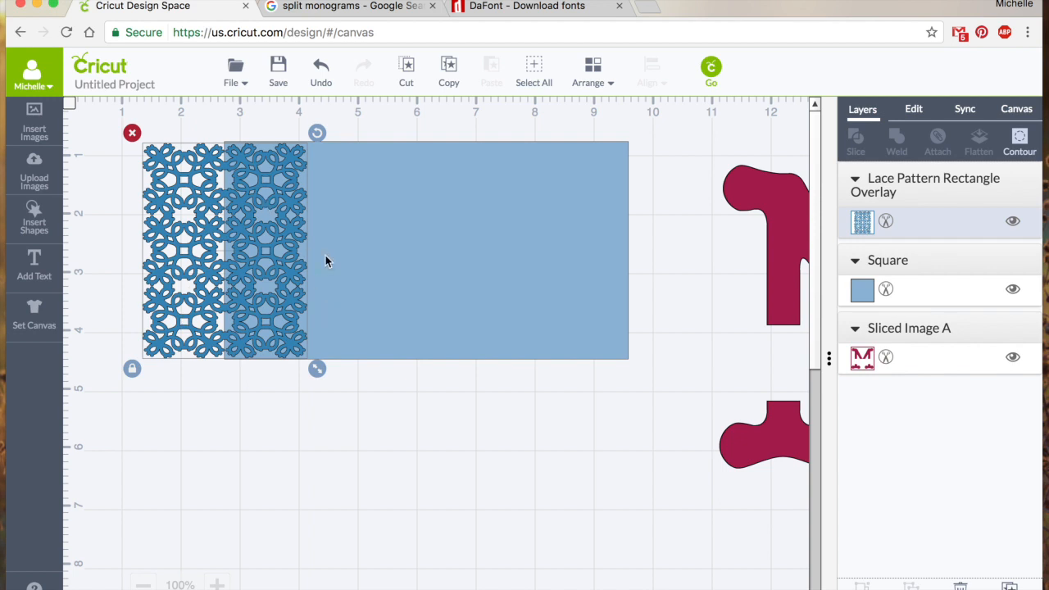
pyautogui.moveTo(369, 241)
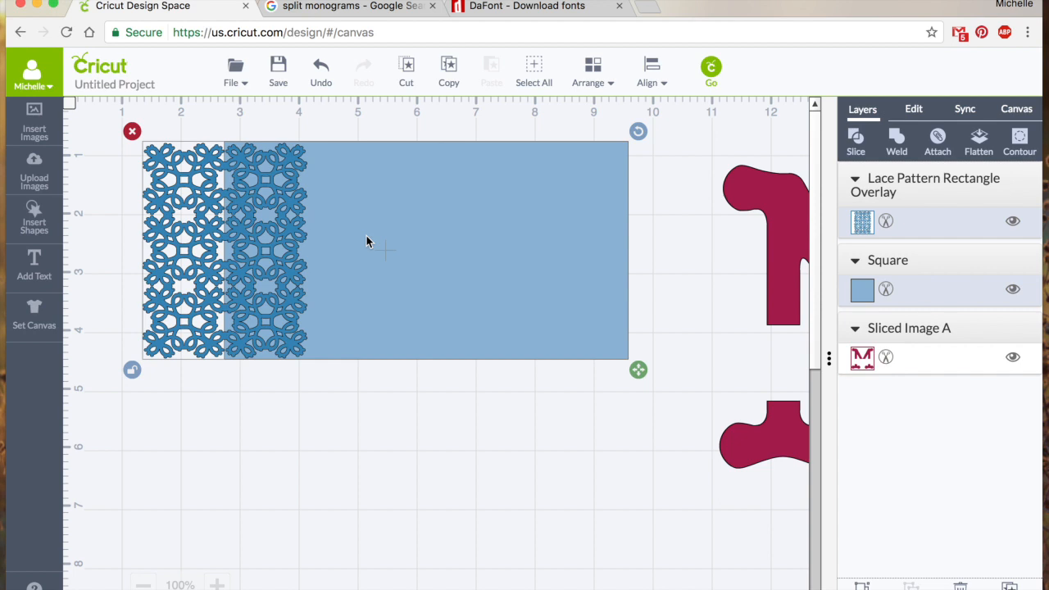
# - Align the lace strip and rectangle with Center Vertically
pyautogui.click(651, 69)
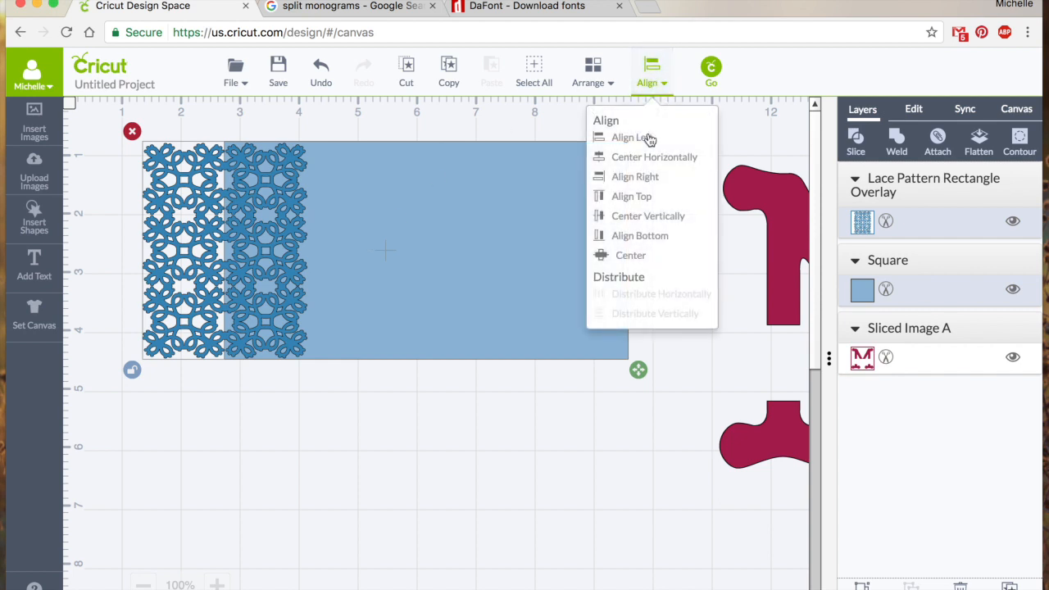
pyautogui.moveTo(650, 223)
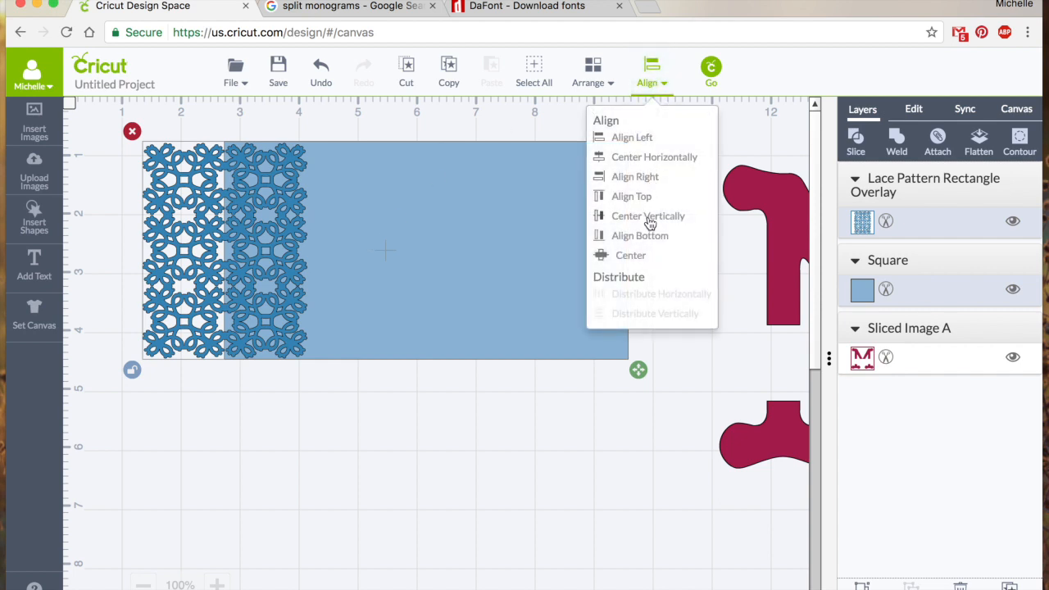
pyautogui.click(649, 216)
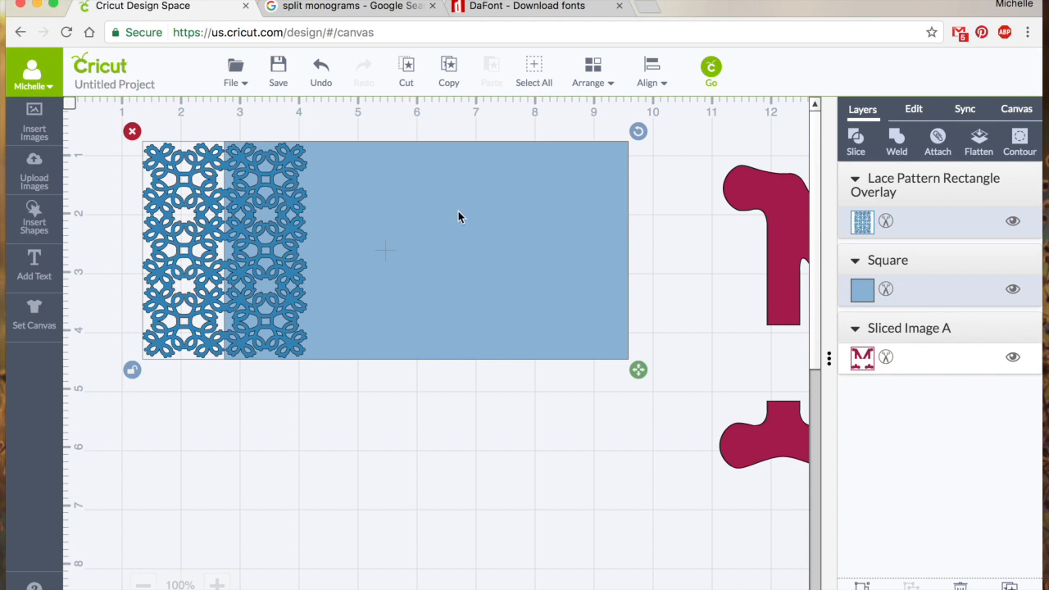
pyautogui.moveTo(800, 150)
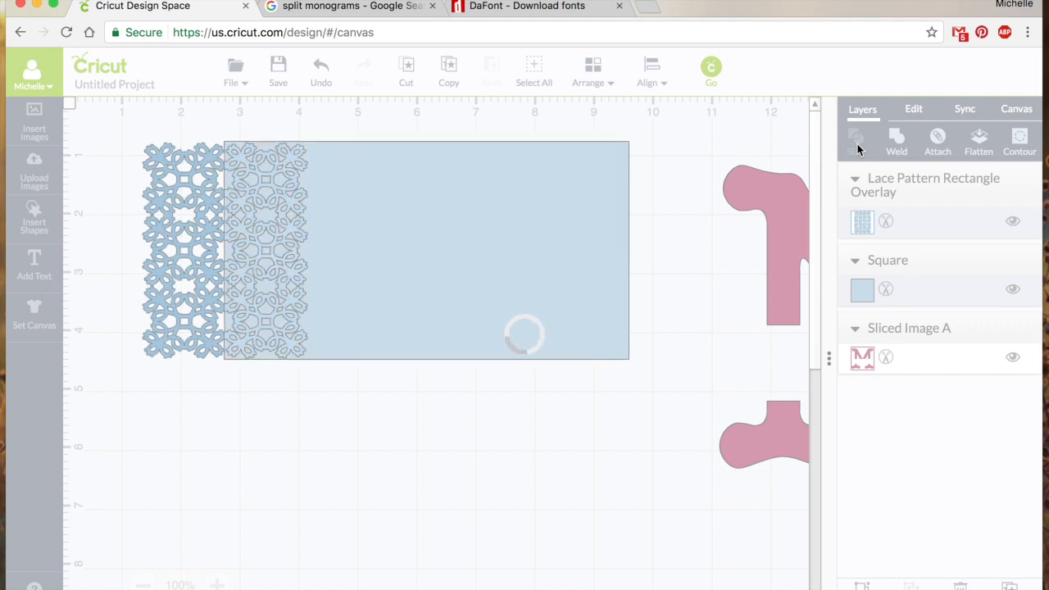
# - Slice the lace out of the rectangle's left edge and move the cutout piece to the right edge
pyautogui.click(856, 138)
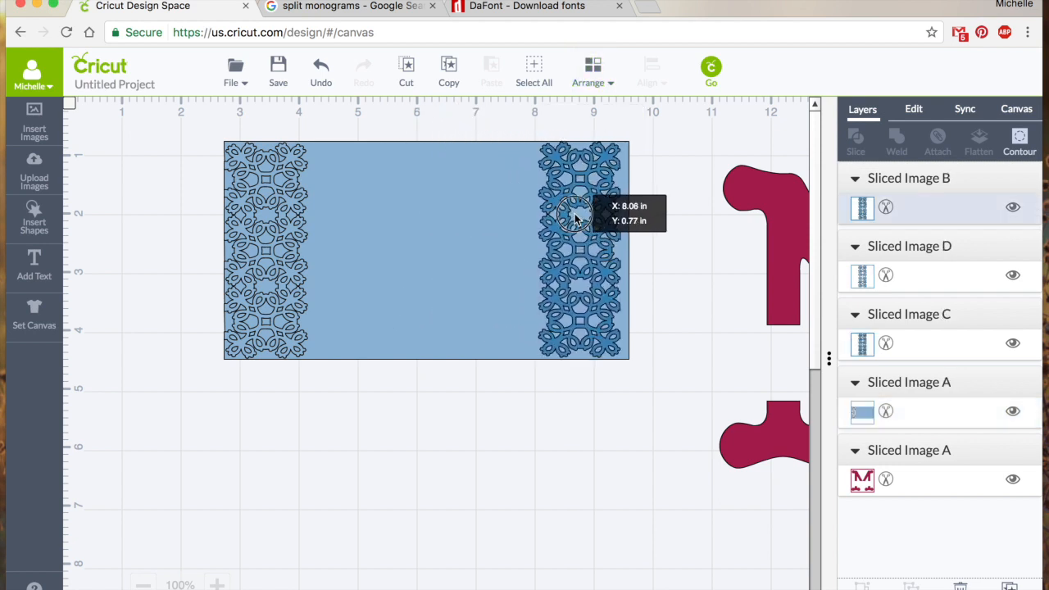
pyautogui.moveTo(577, 216); pyautogui.dragTo(587, 216)
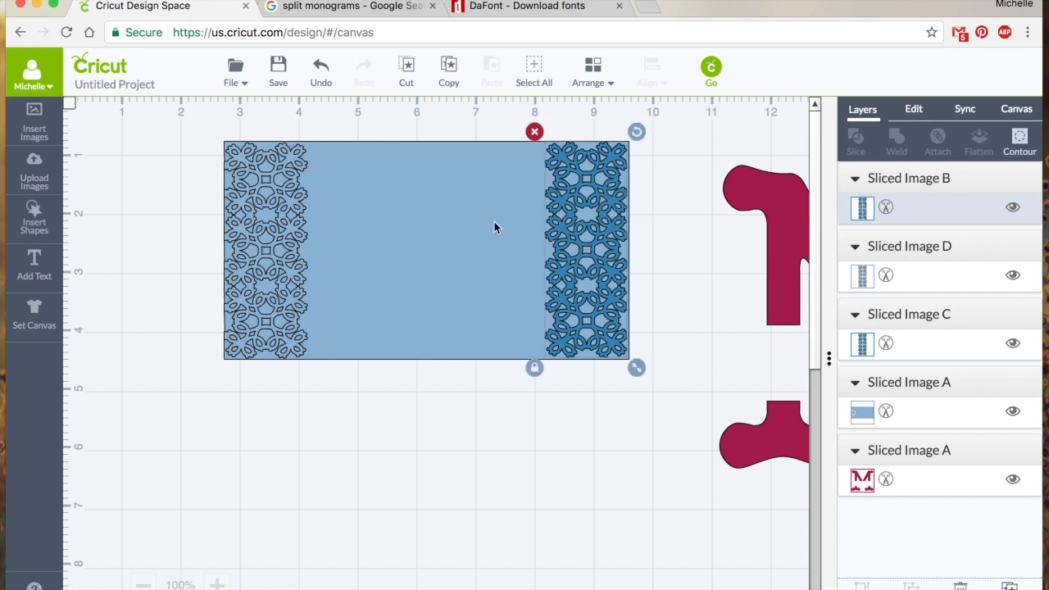
# - Select both layers and slice the lace out of the rectangle's right edge
pyautogui.click(651, 72)
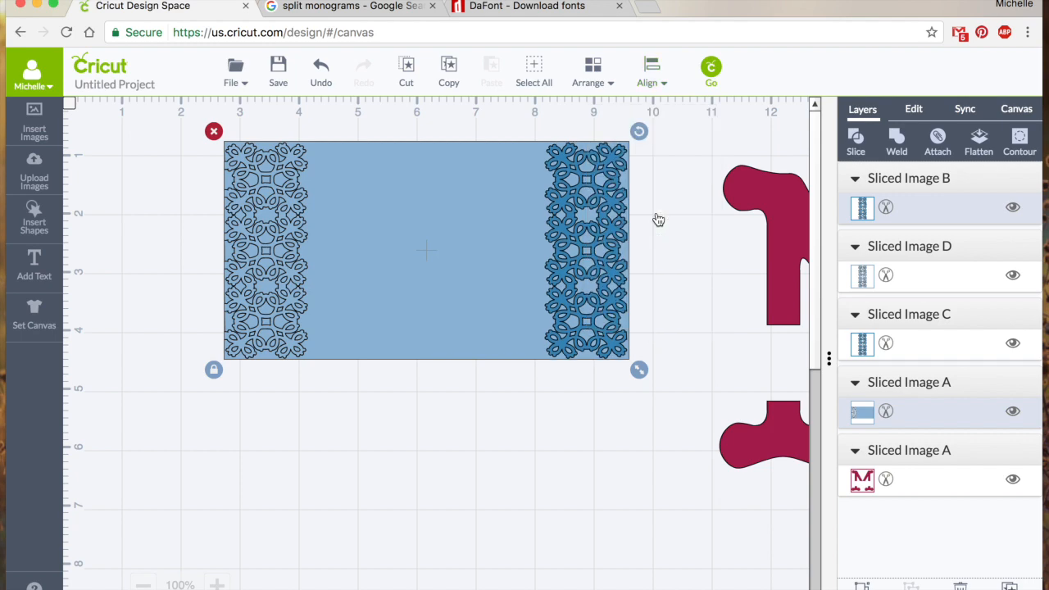
pyautogui.click(855, 140)
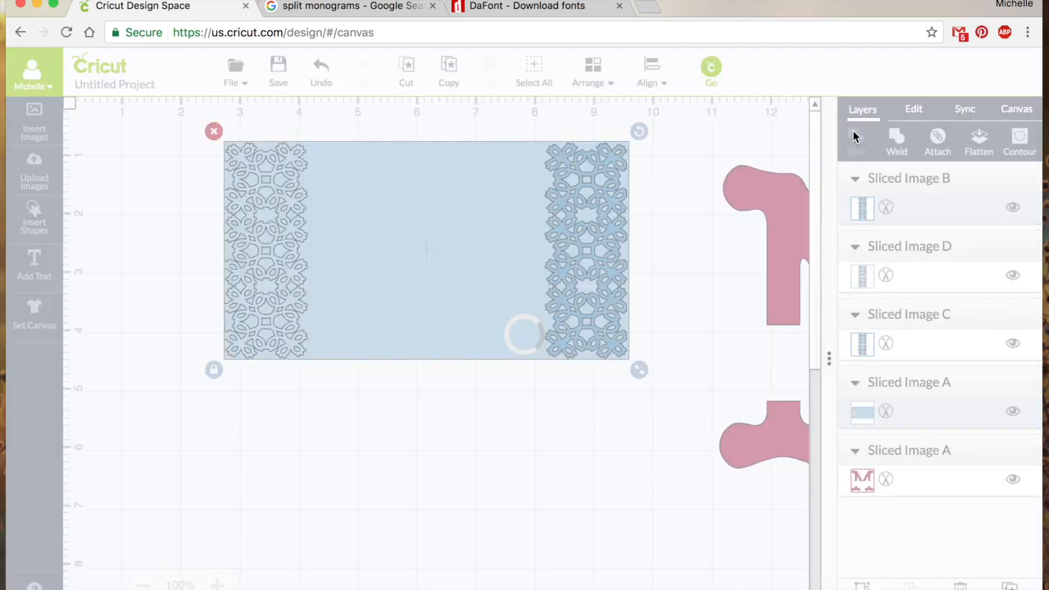
pyautogui.click(856, 140)
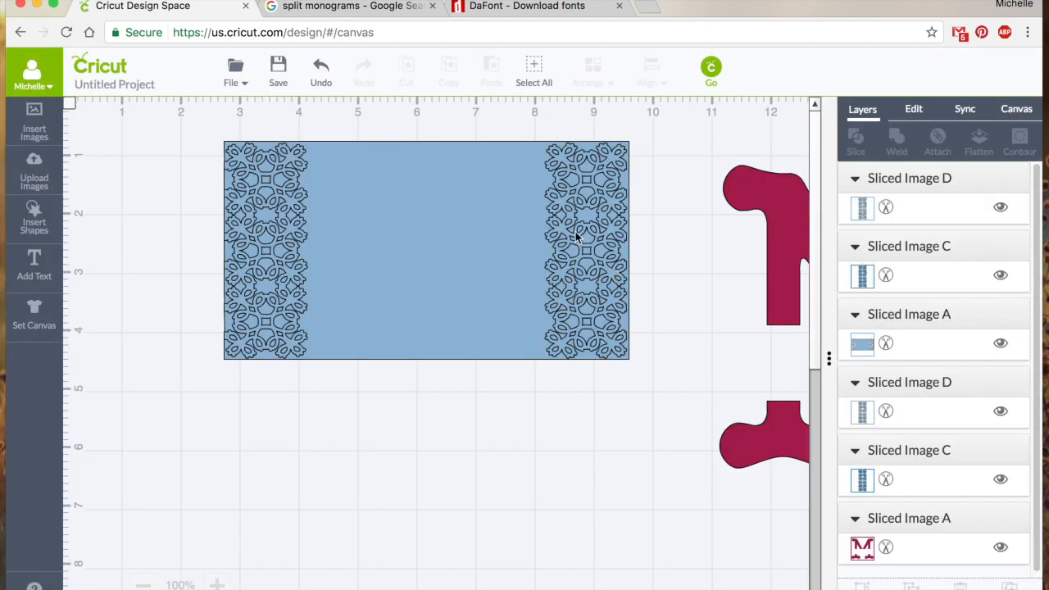
# - Pull the leftover lace cutout pieces down and away from the lace-edged card
pyautogui.moveTo(587, 249); pyautogui.dragTo(622, 402)
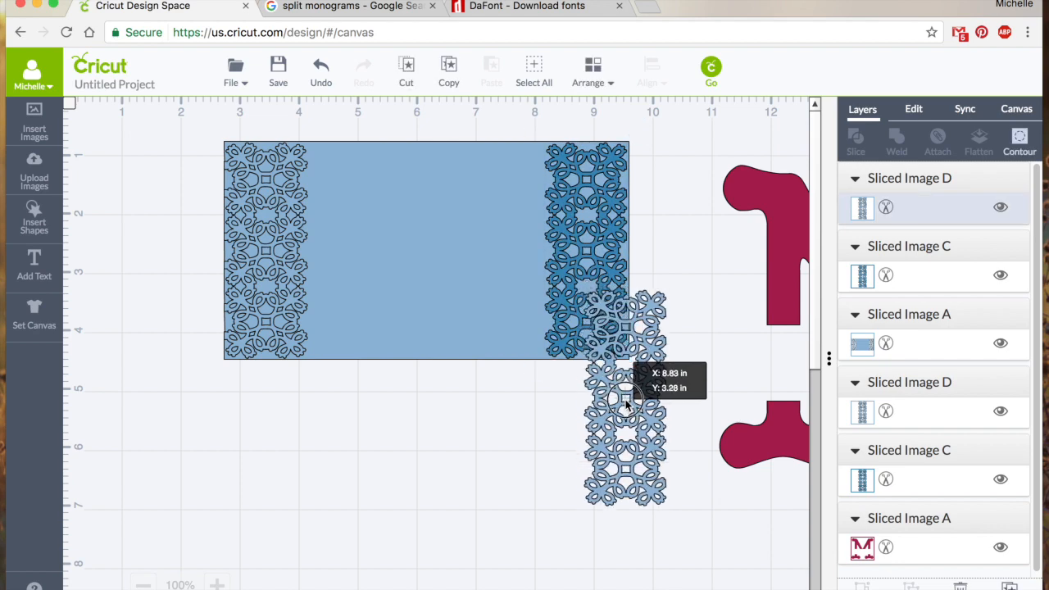
pyautogui.moveTo(622, 401); pyautogui.dragTo(643, 483)
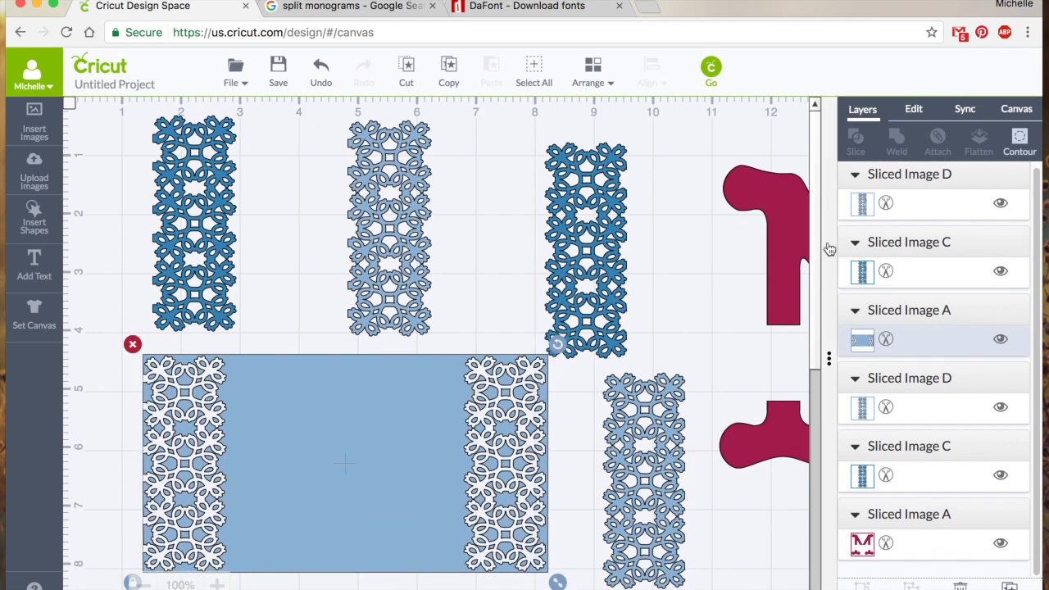
pyautogui.scroll(-3)
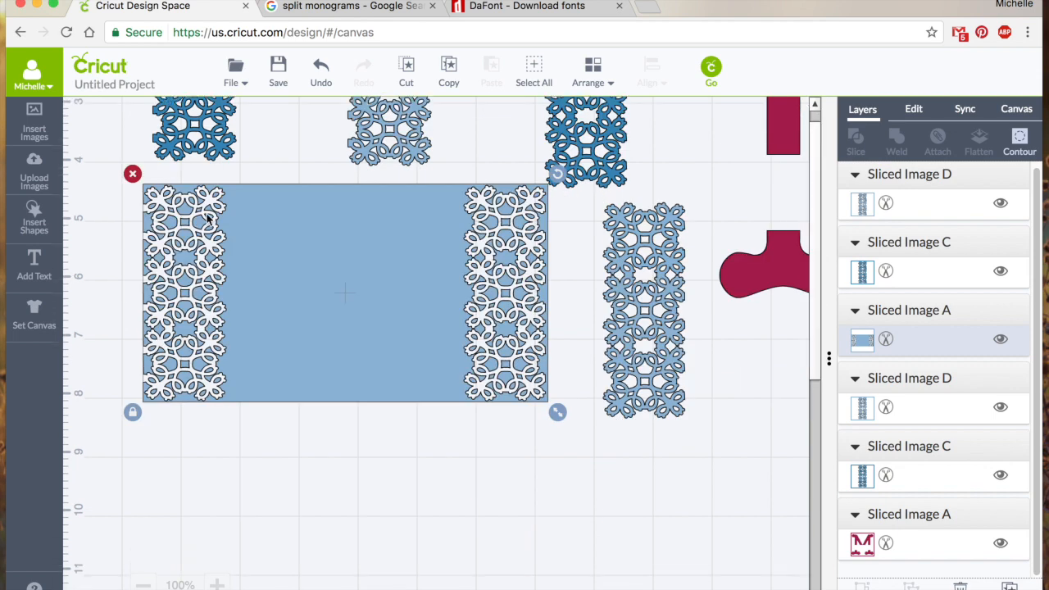
pyautogui.moveTo(435, 242)
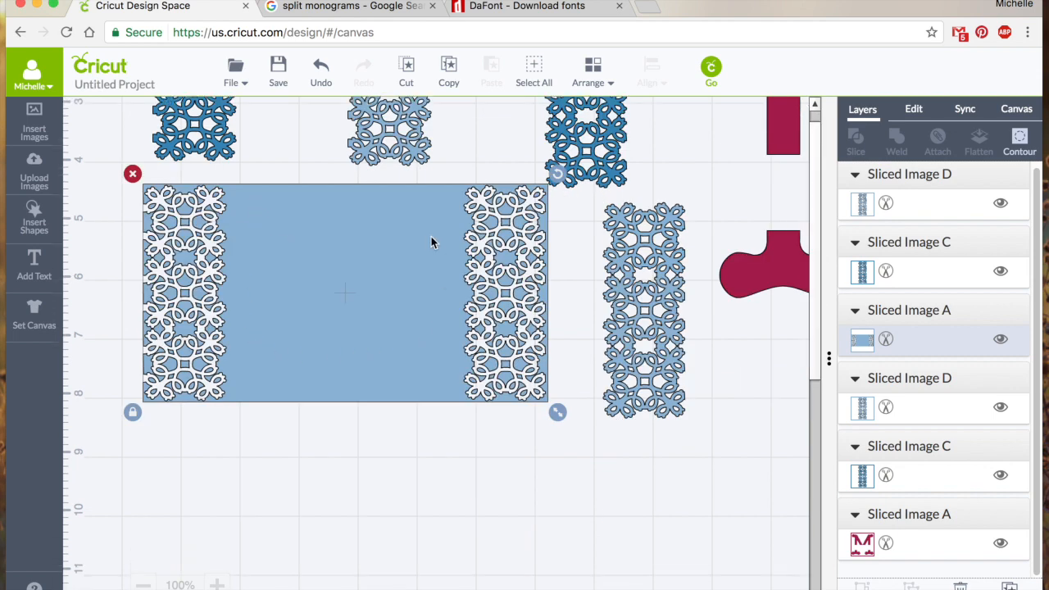
pyautogui.moveTo(462, 190)
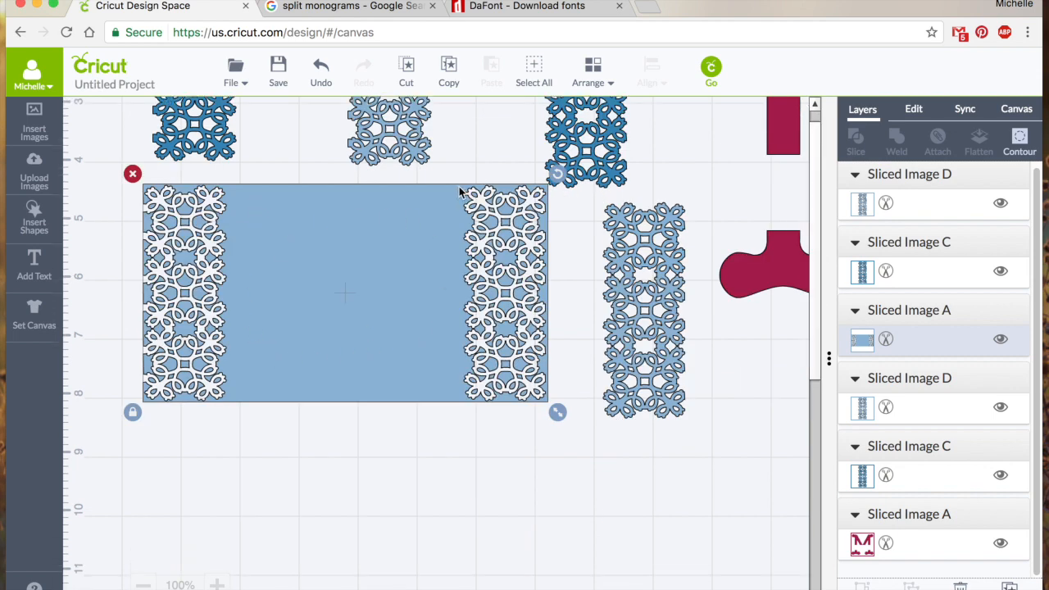
pyautogui.moveTo(238, 292)
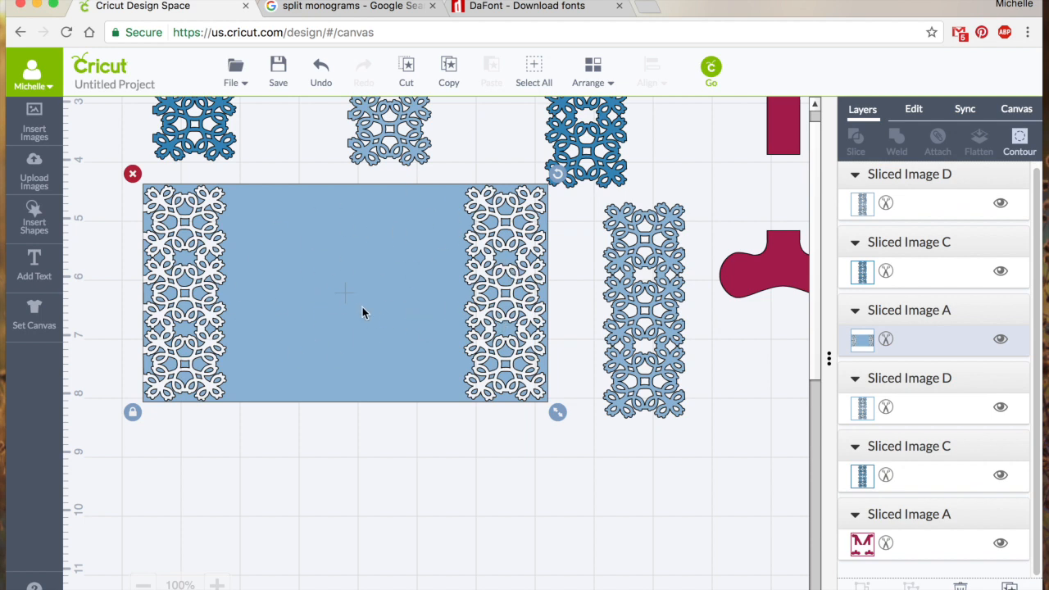
pyautogui.moveTo(423, 308)
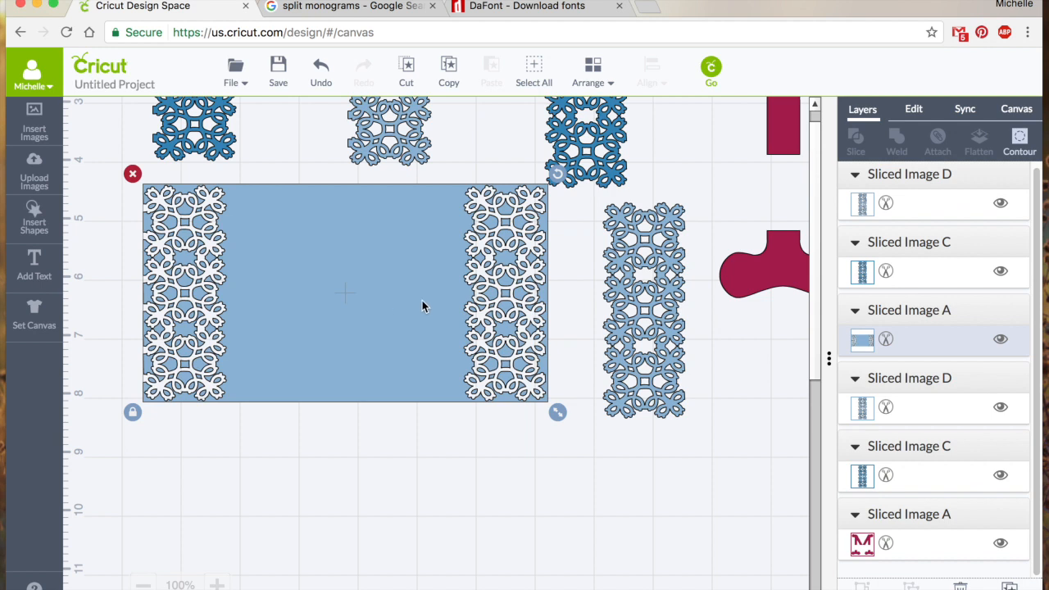
pyautogui.moveTo(330, 325)
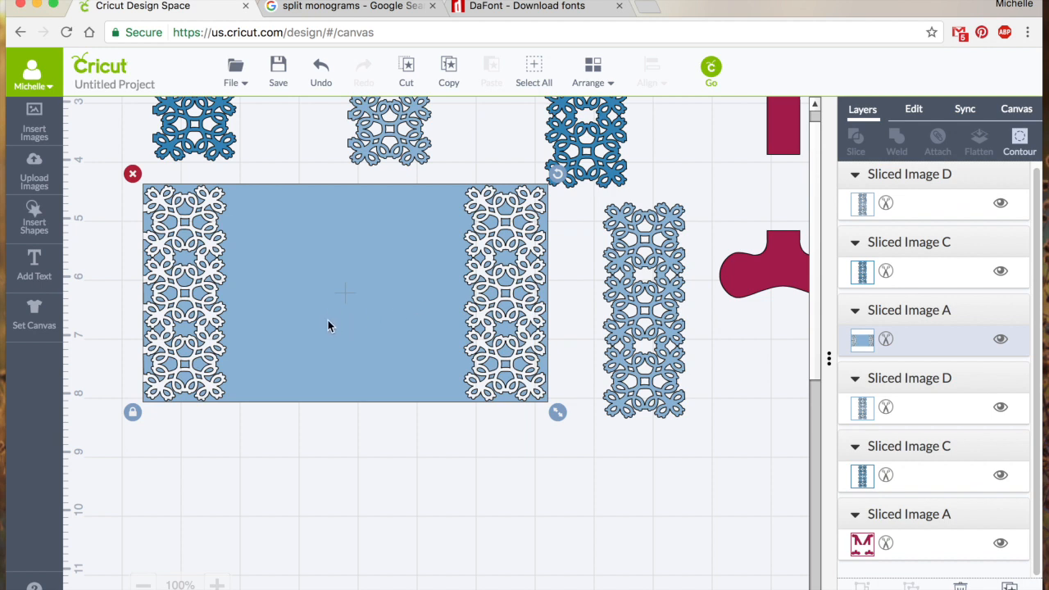
pyautogui.moveTo(718, 347)
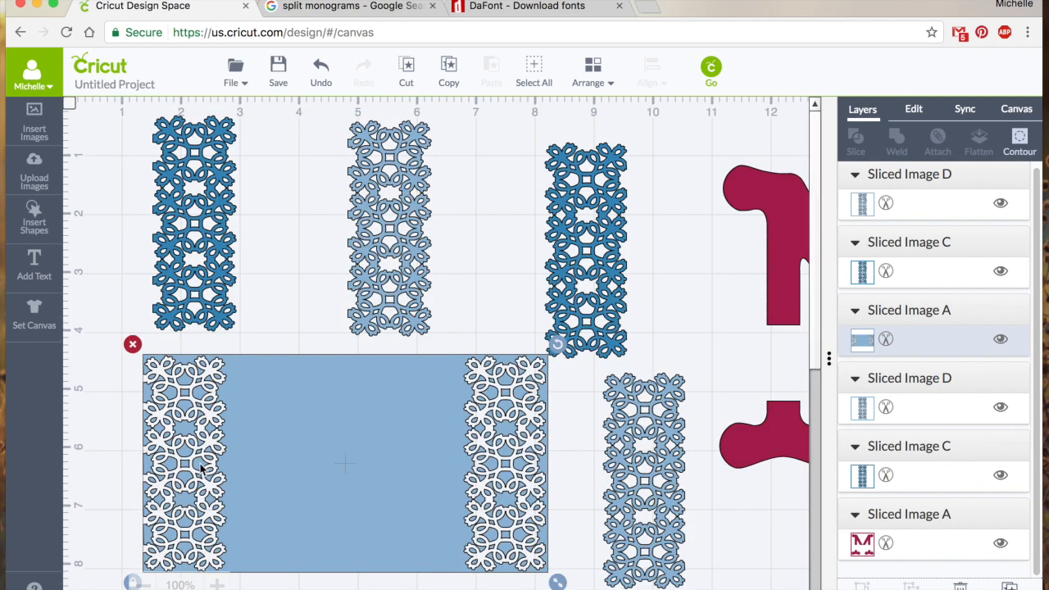
pyautogui.moveTo(359, 282)
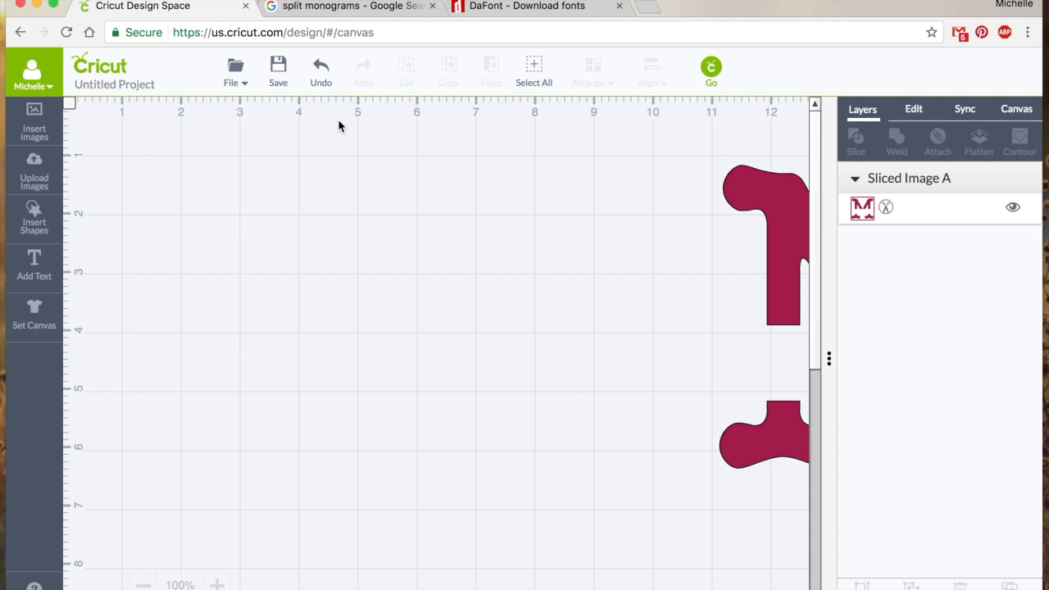
pyautogui.moveTo(111, 229)
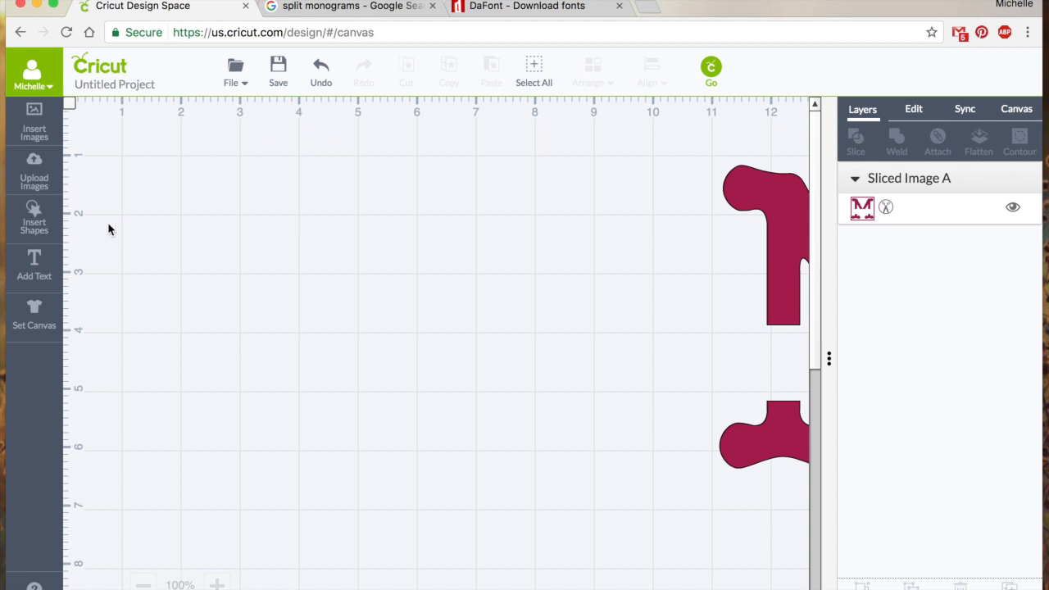
pyautogui.moveTo(92, 217)
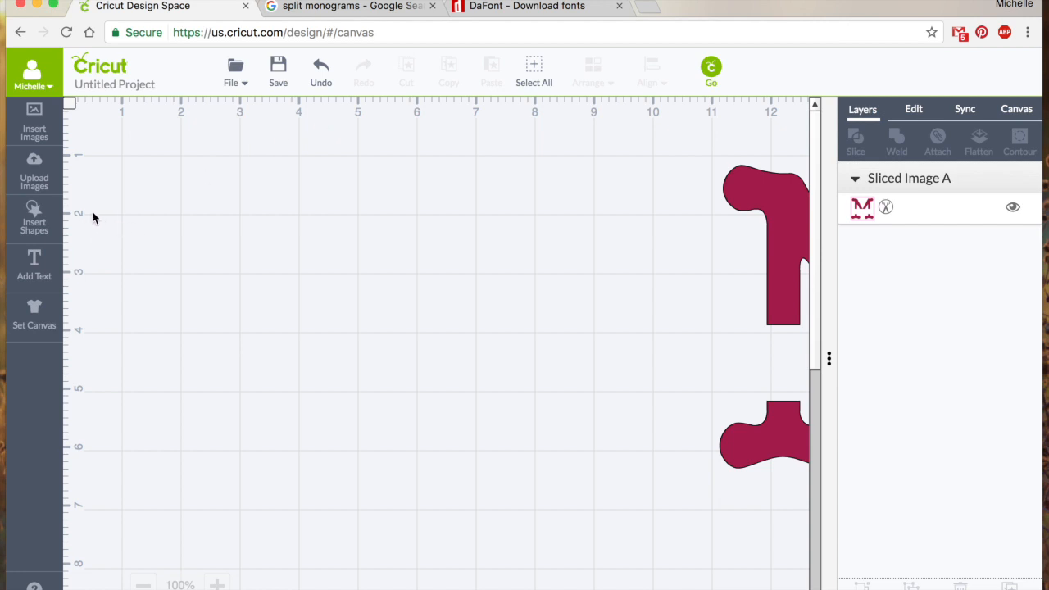
# - Add a large heart shape to the canvas
pyautogui.click(33, 215)
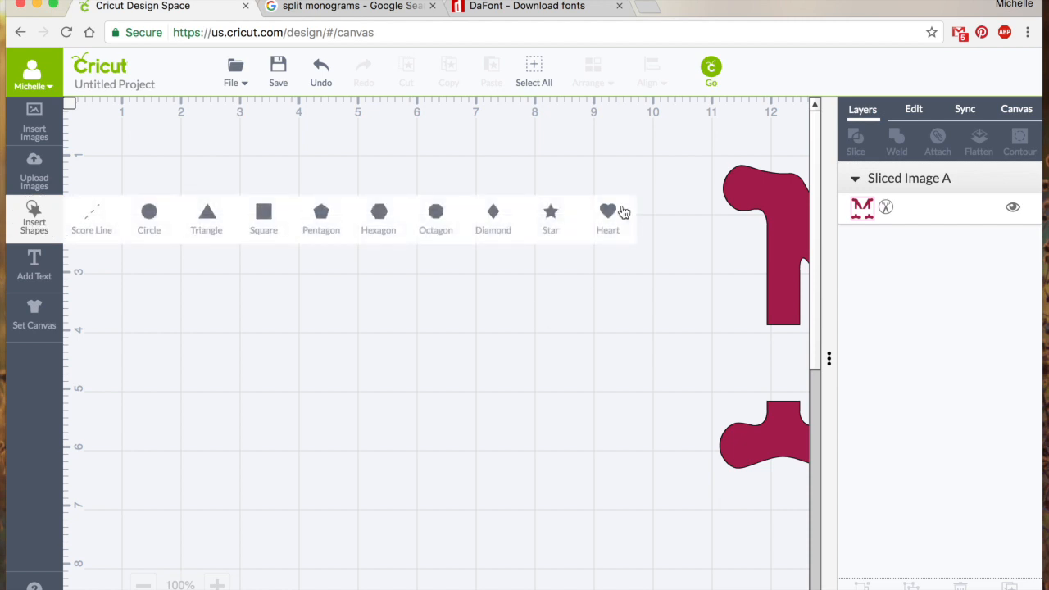
pyautogui.click(608, 211)
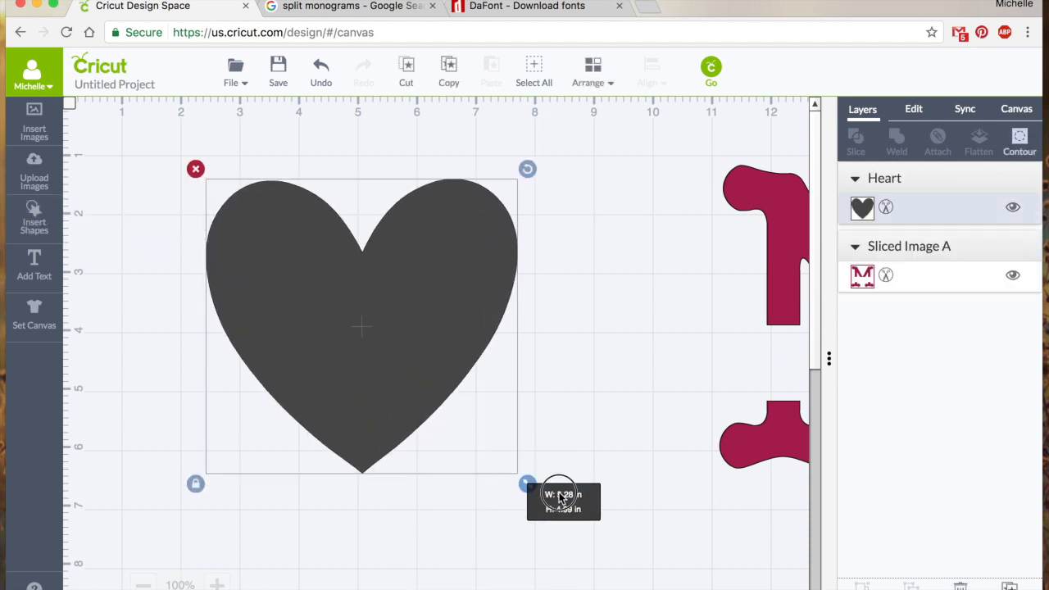
# - Insert the herringbone pattern from Backgrounds & Textures onto the canvas over the heart
pyautogui.click(32, 118)
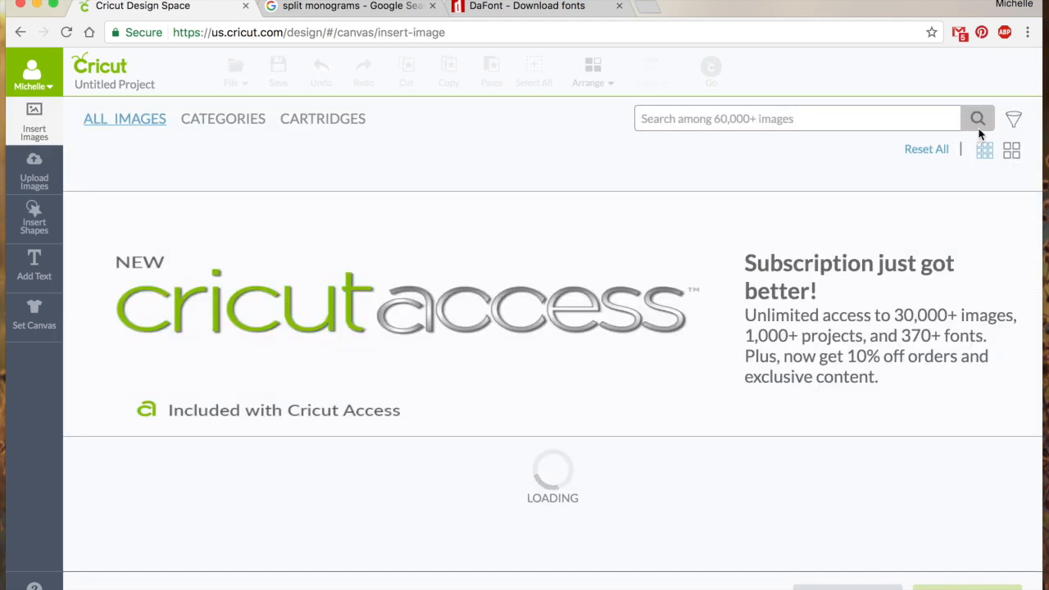
pyautogui.click(1016, 118)
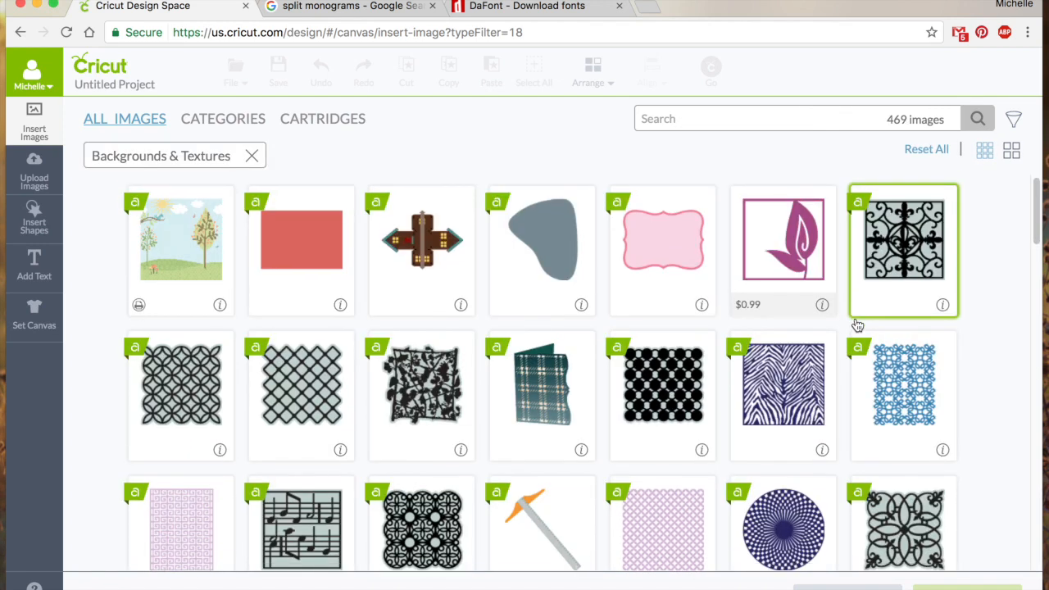
pyautogui.scroll(-3)
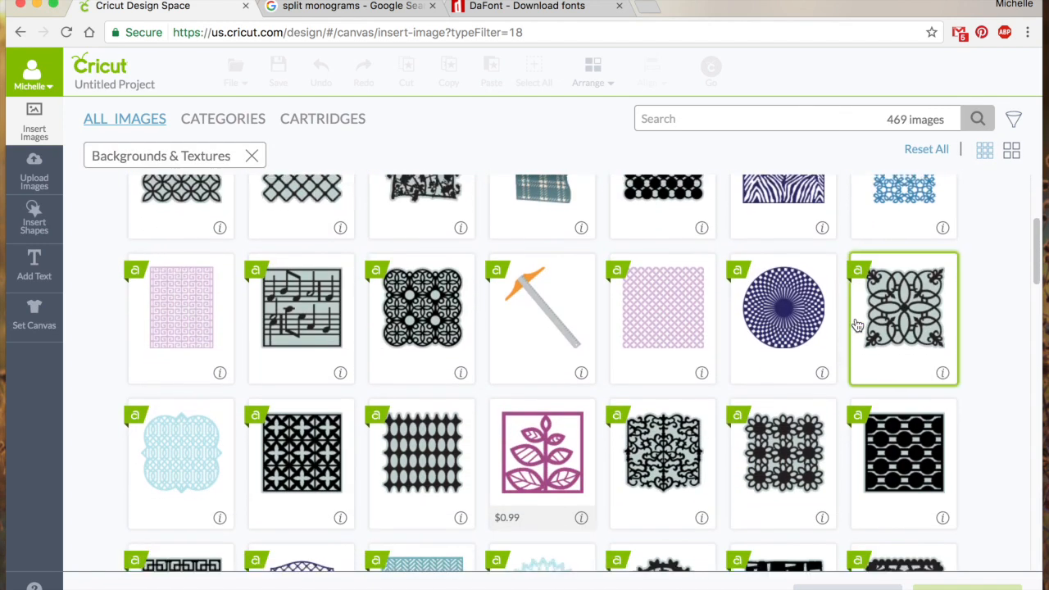
pyautogui.scroll(-3)
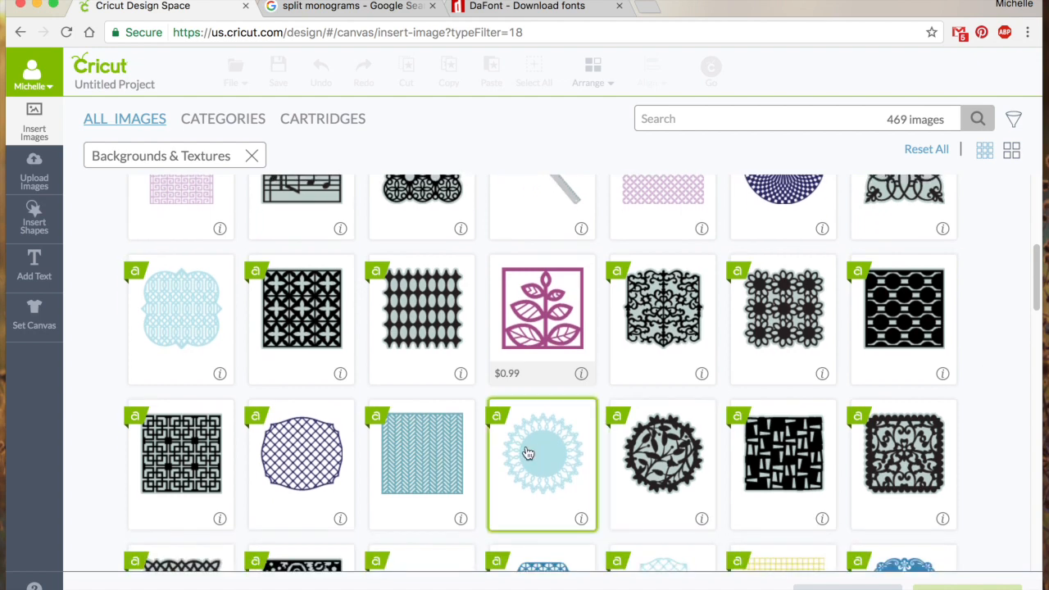
pyautogui.click(421, 466)
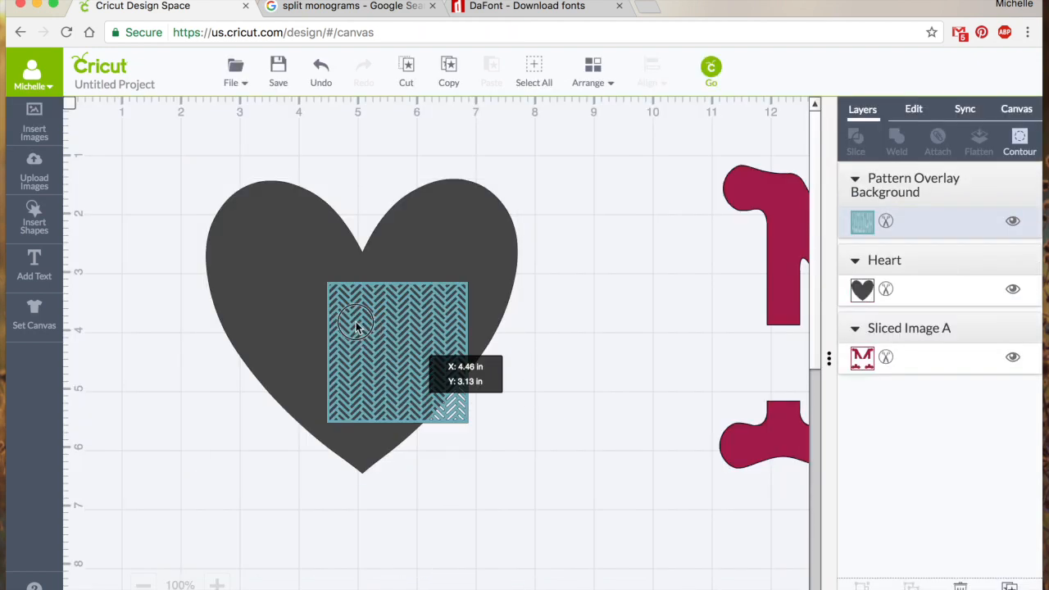
# - Enlarge the herringbone pattern to cover the whole heart and slice the two layers apart
pyautogui.moveTo(357, 325); pyautogui.dragTo(282, 243)
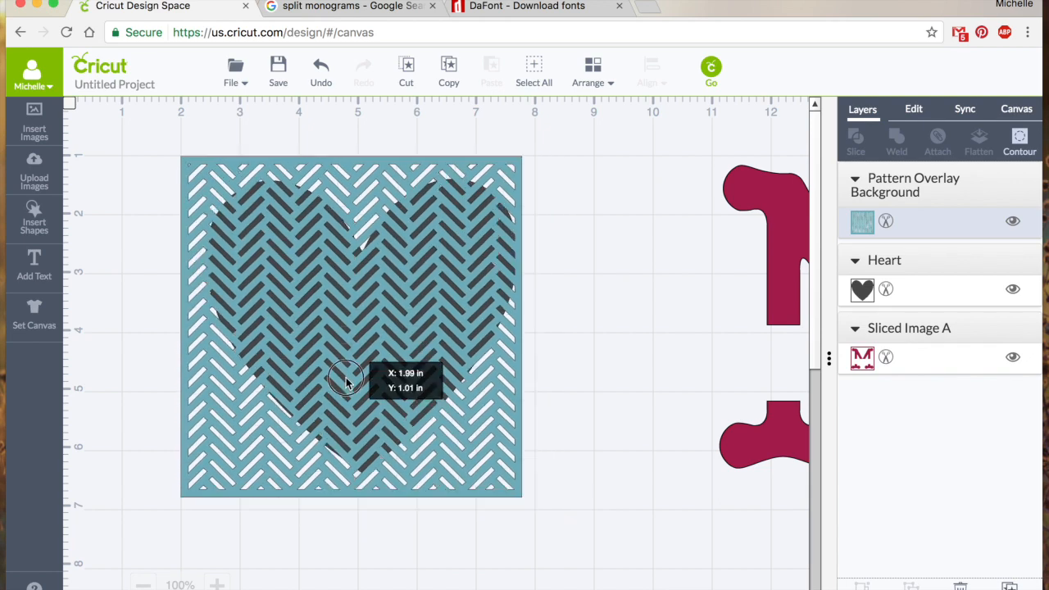
pyautogui.moveTo(345, 381); pyautogui.dragTo(361, 374)
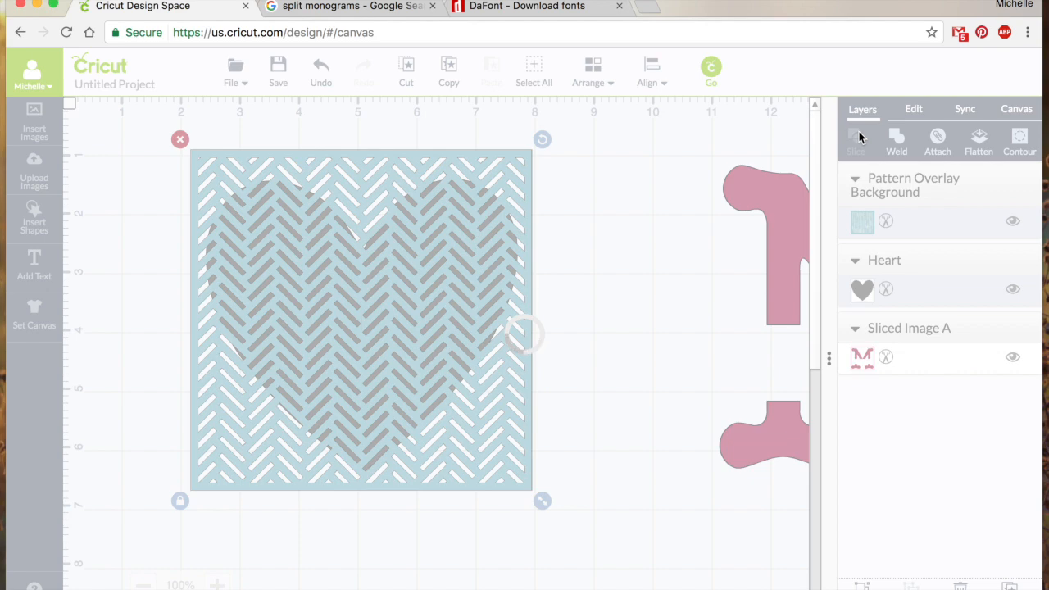
pyautogui.click(855, 139)
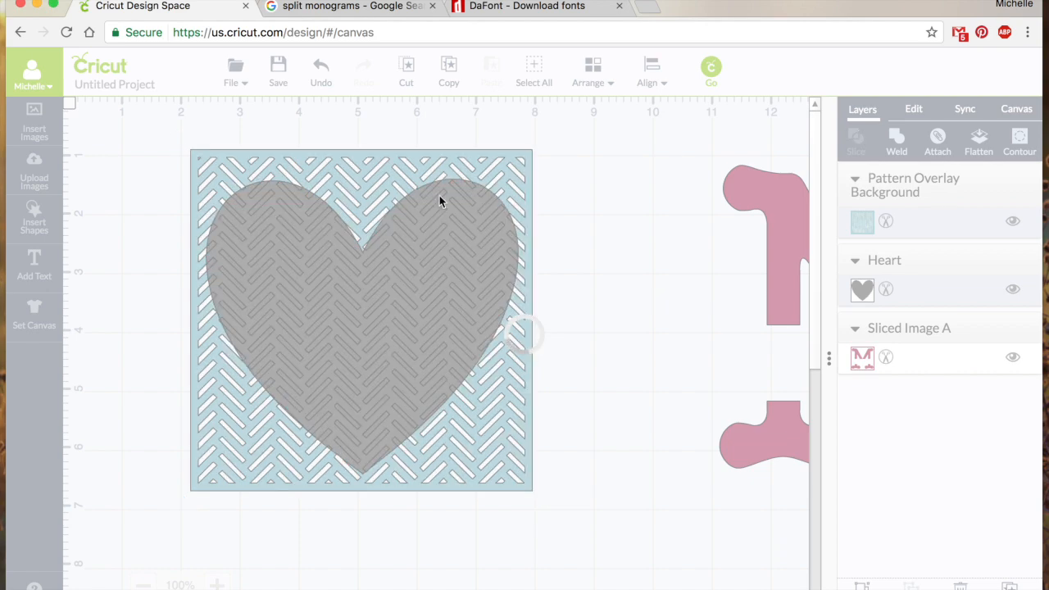
pyautogui.click(855, 141)
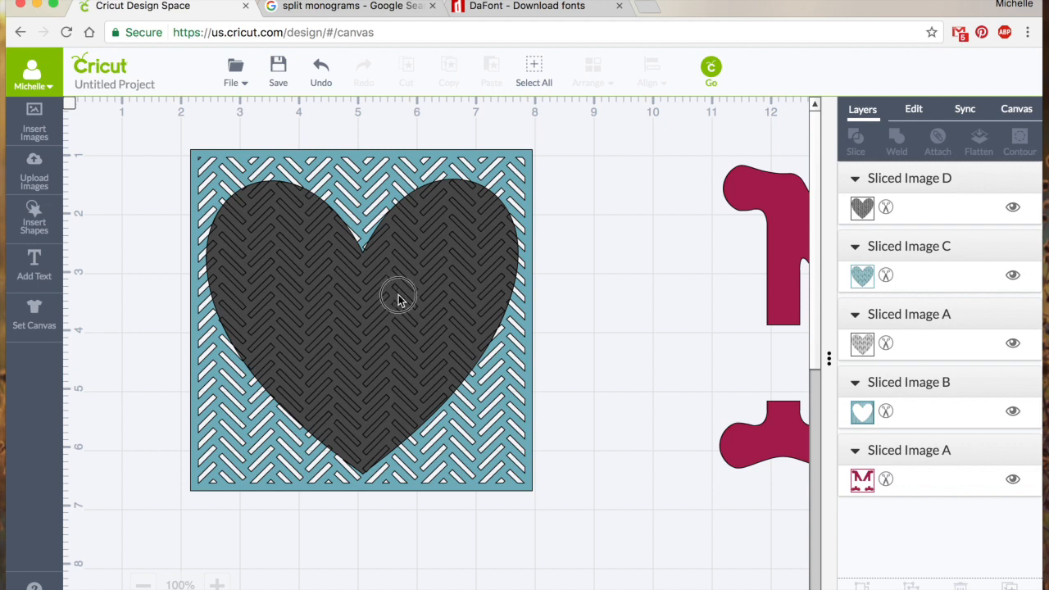
# - Drag the heart-cutout frame and the herringbone hearts apart so none overlap
pyautogui.moveTo(402, 295); pyautogui.dragTo(623, 311)
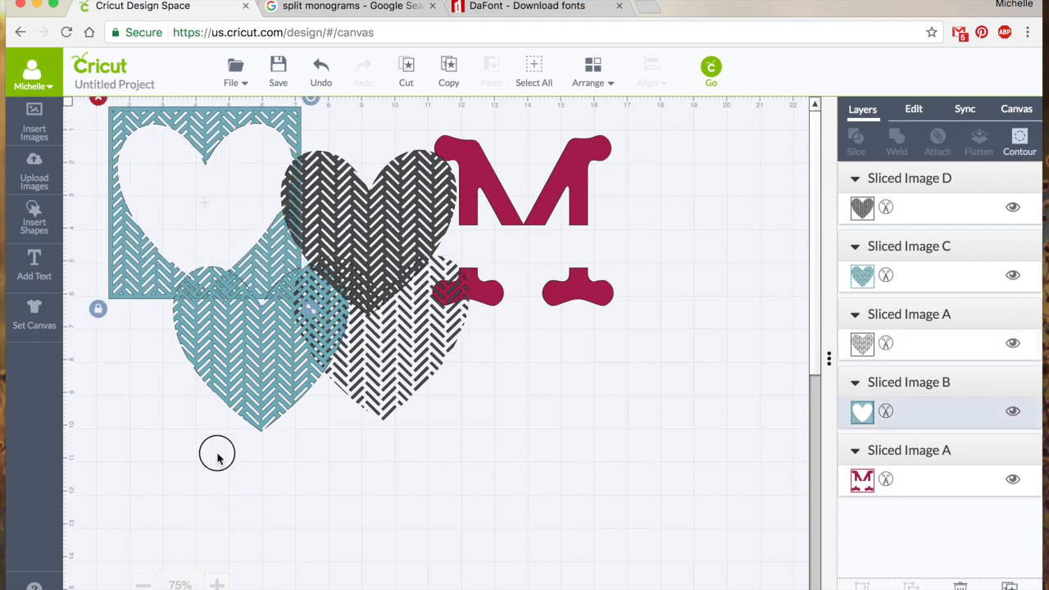
pyautogui.moveTo(245, 344); pyautogui.dragTo(432, 479)
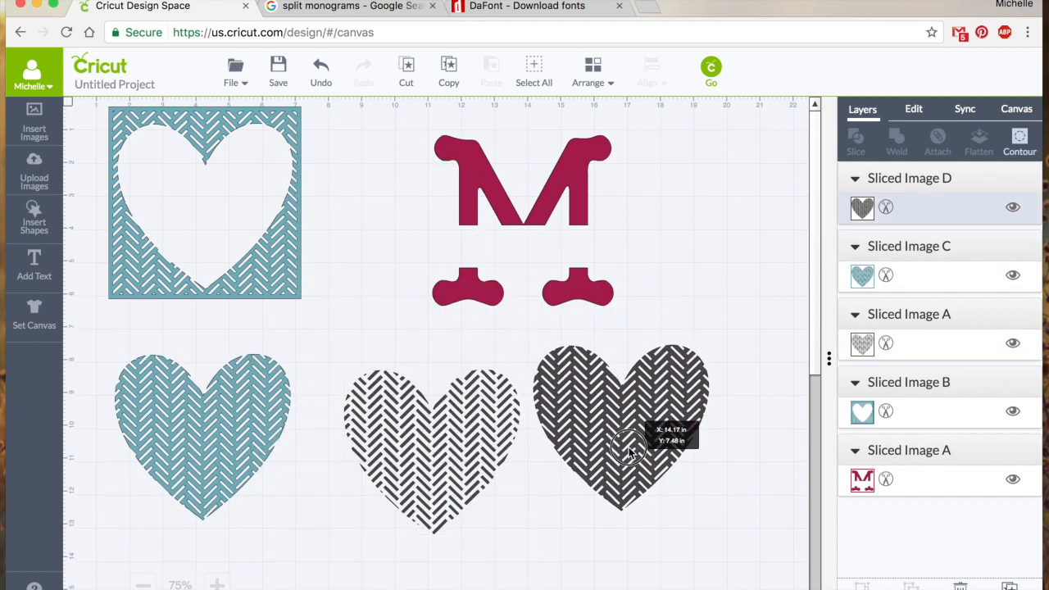
pyautogui.click(626, 446)
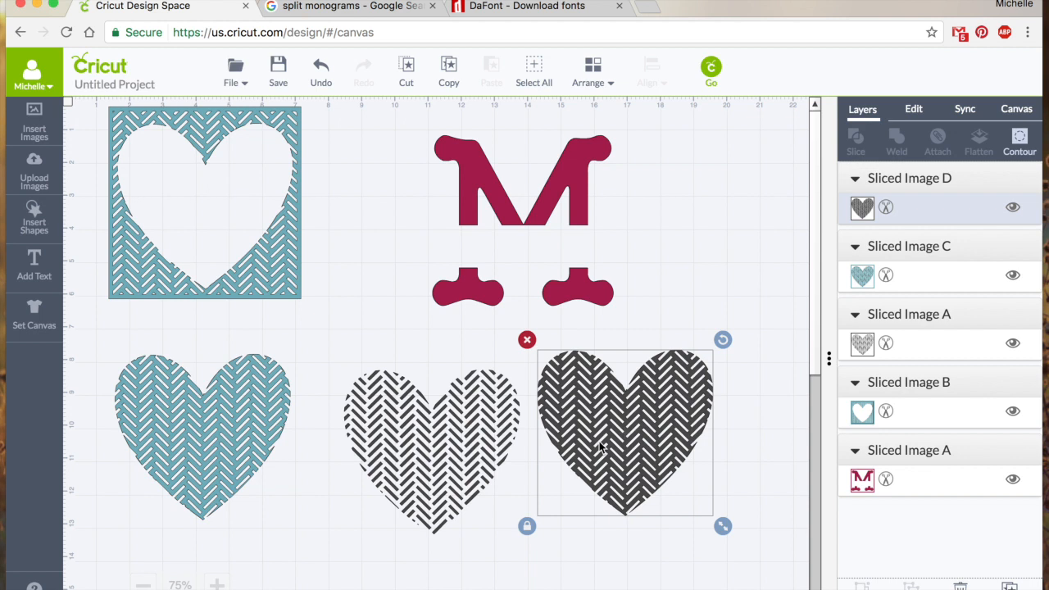
pyautogui.moveTo(633, 151)
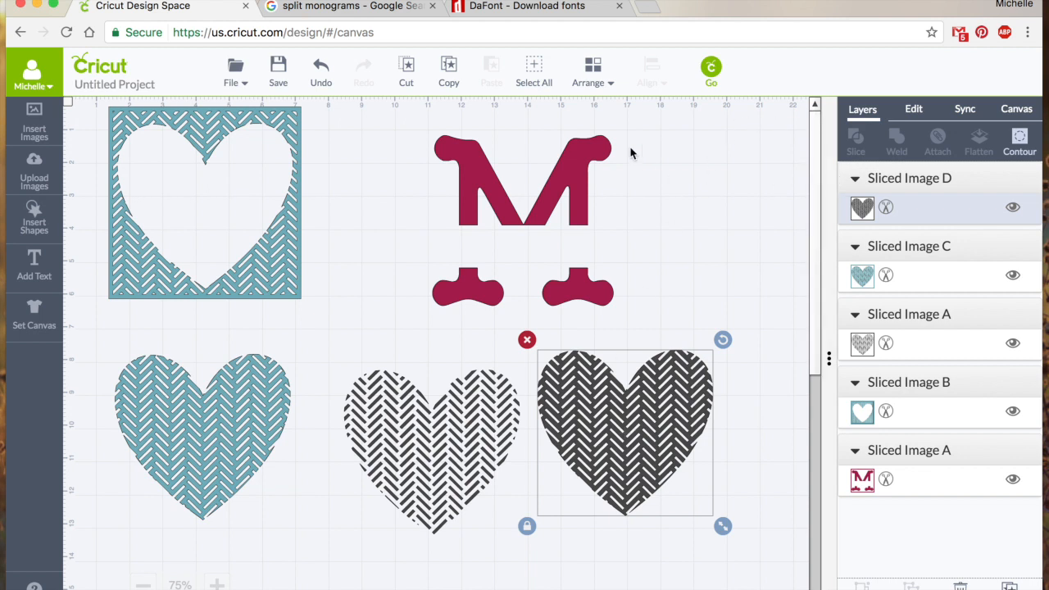
pyautogui.moveTo(673, 144)
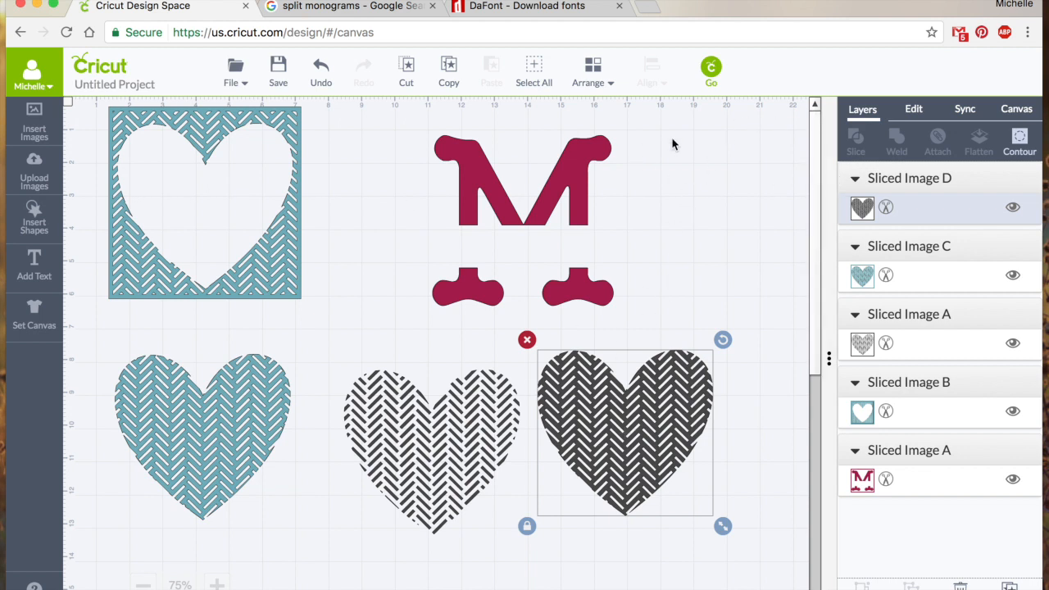
pyautogui.moveTo(674, 7)
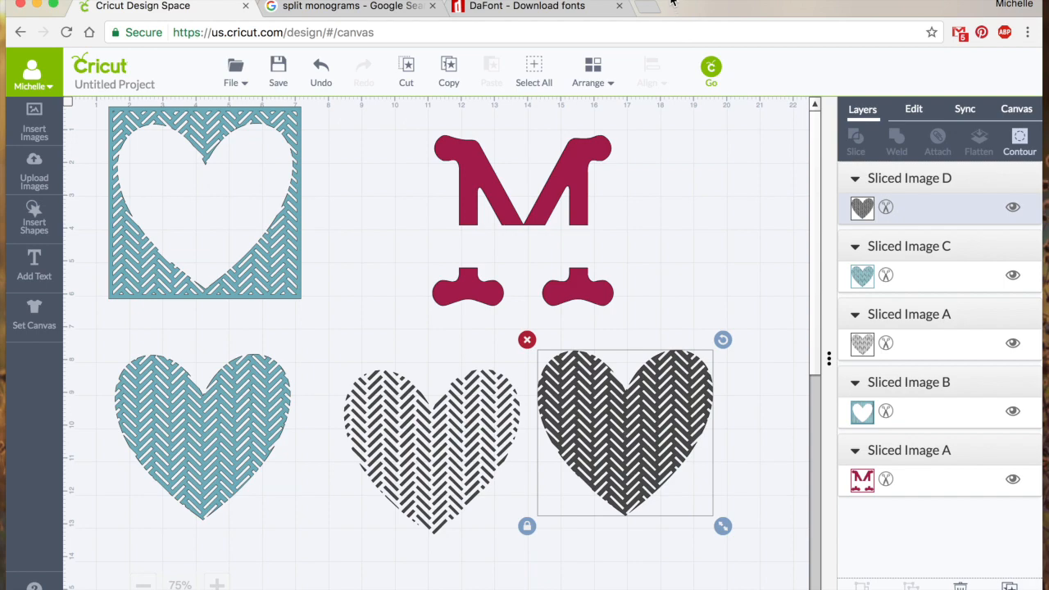